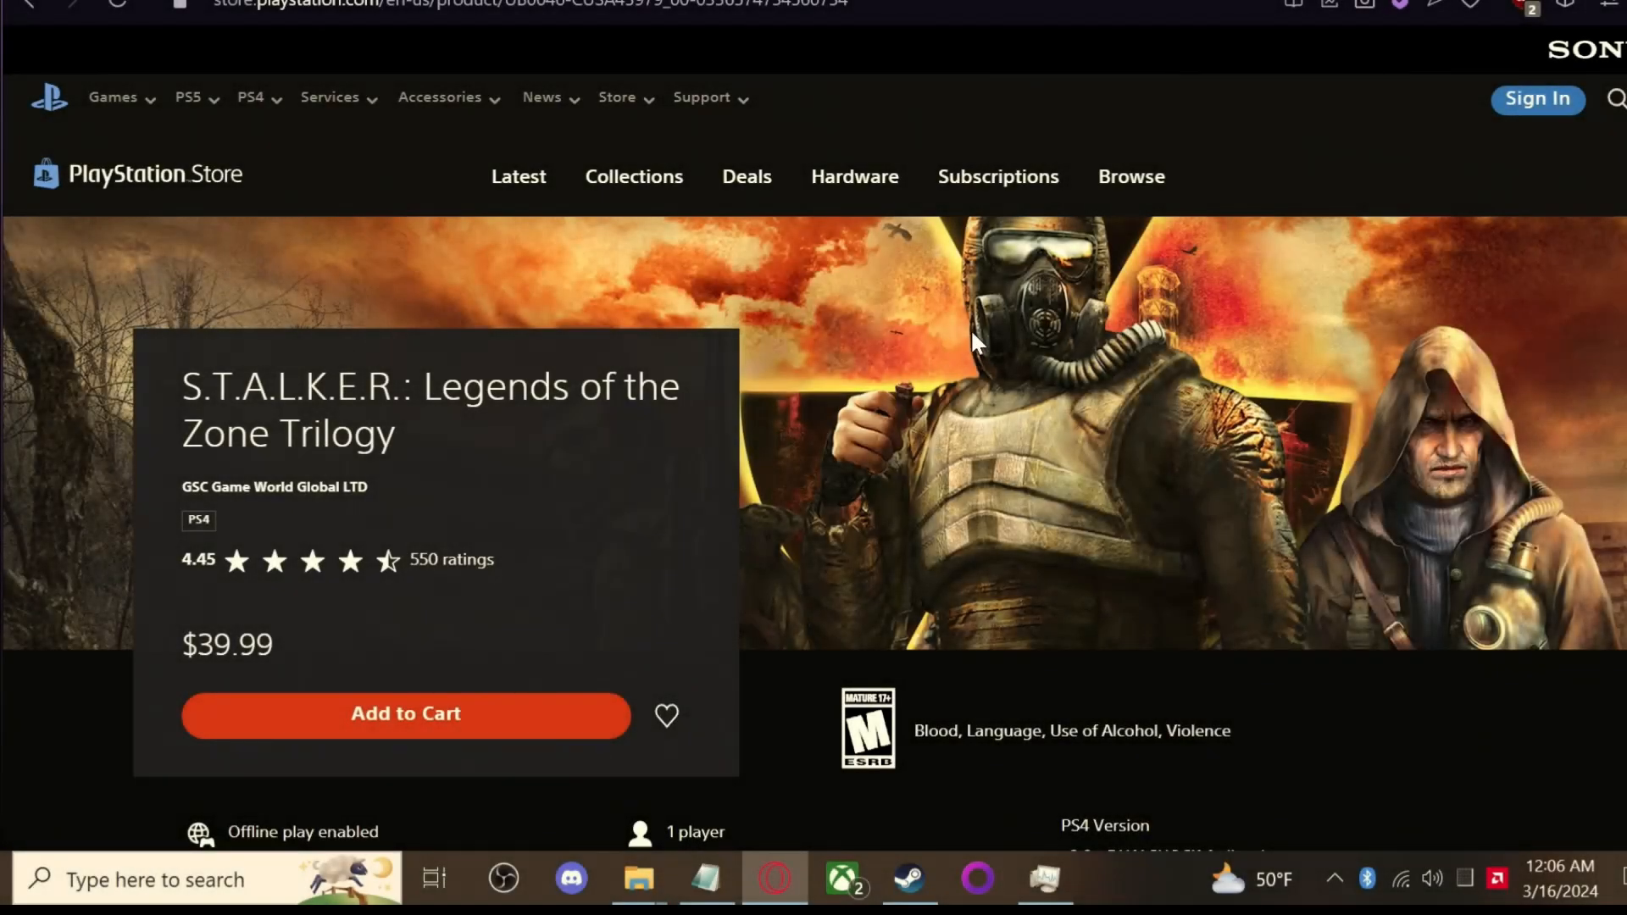
# Scroll the Legends of the Zone Trilogy page through Editions and Ratings, highlighting its included games
pyautogui.scroll(-3)
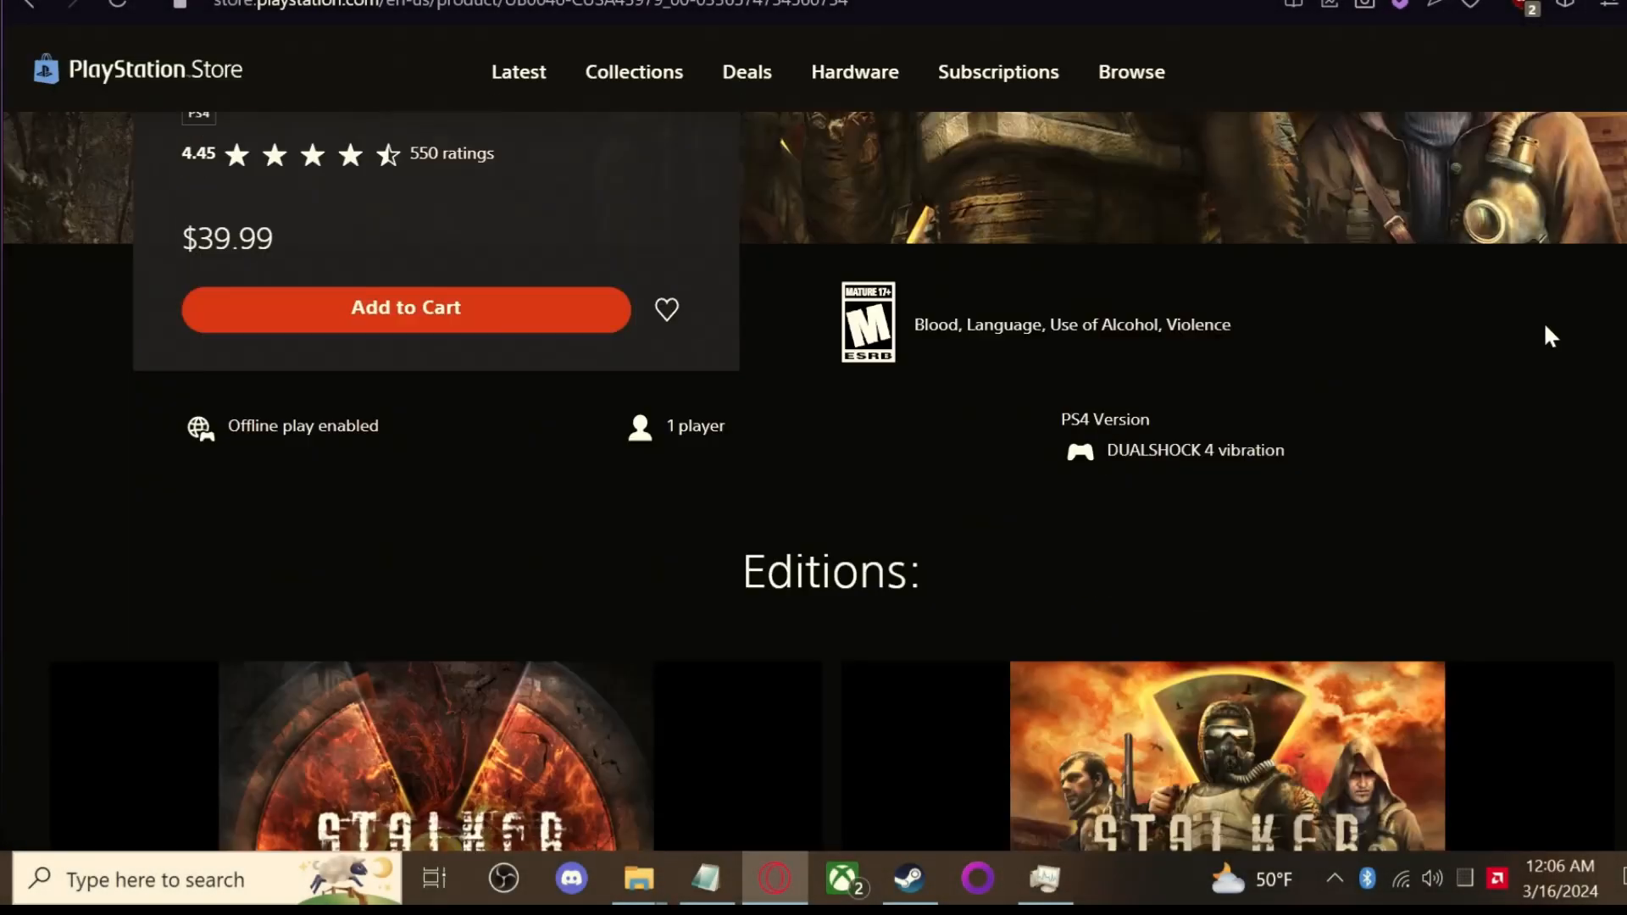
pyautogui.scroll(-3)
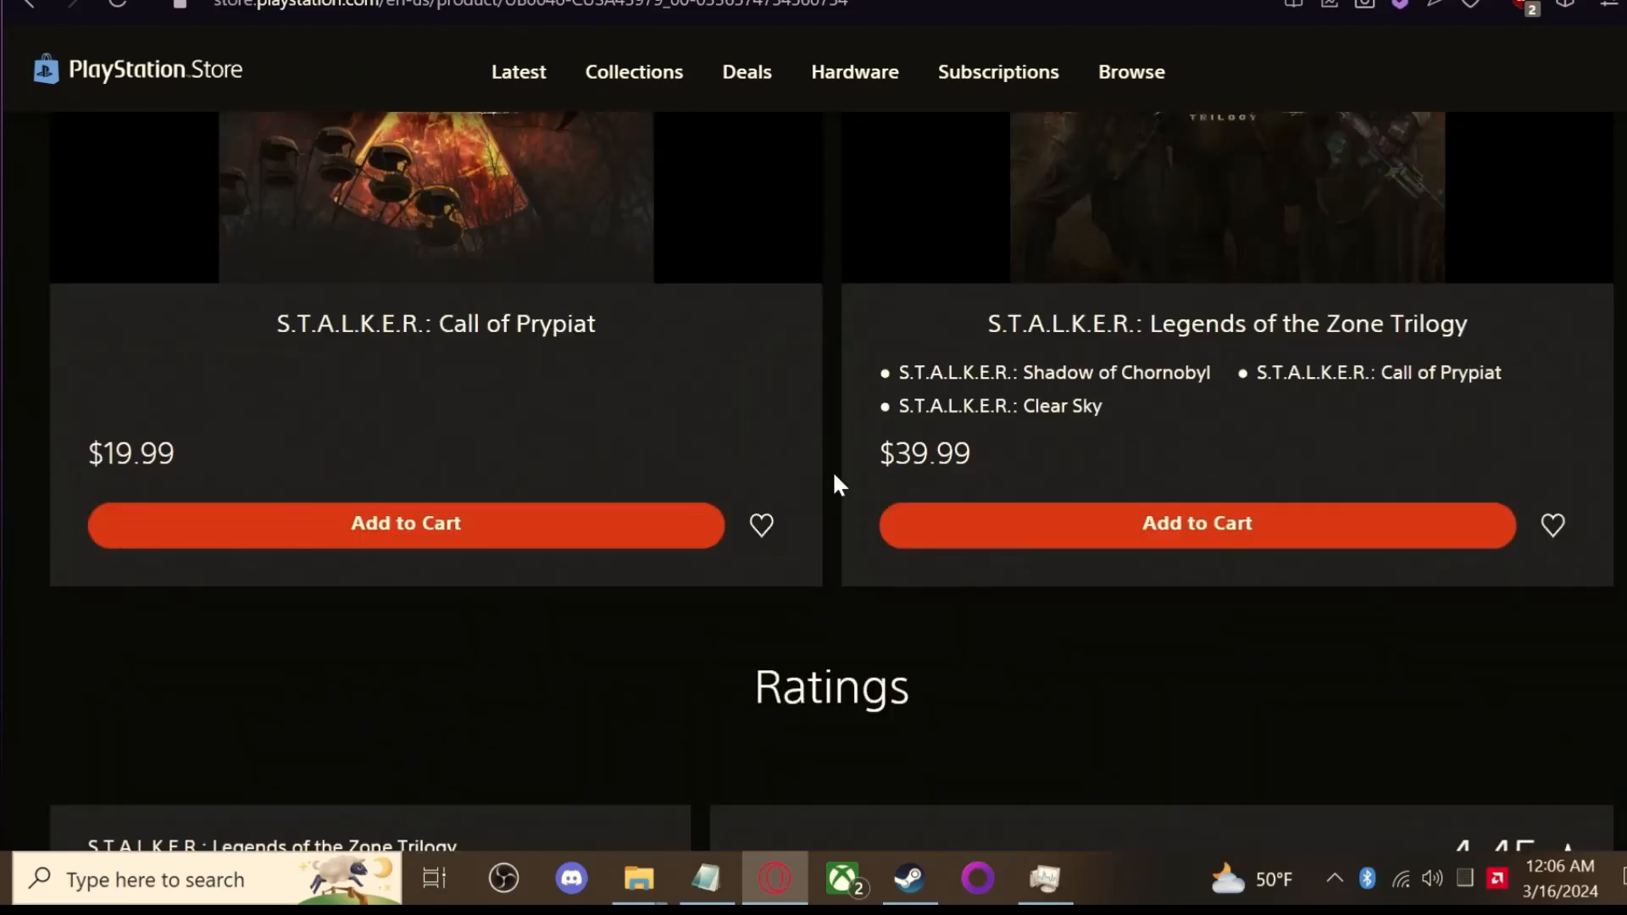
pyautogui.scroll(-3)
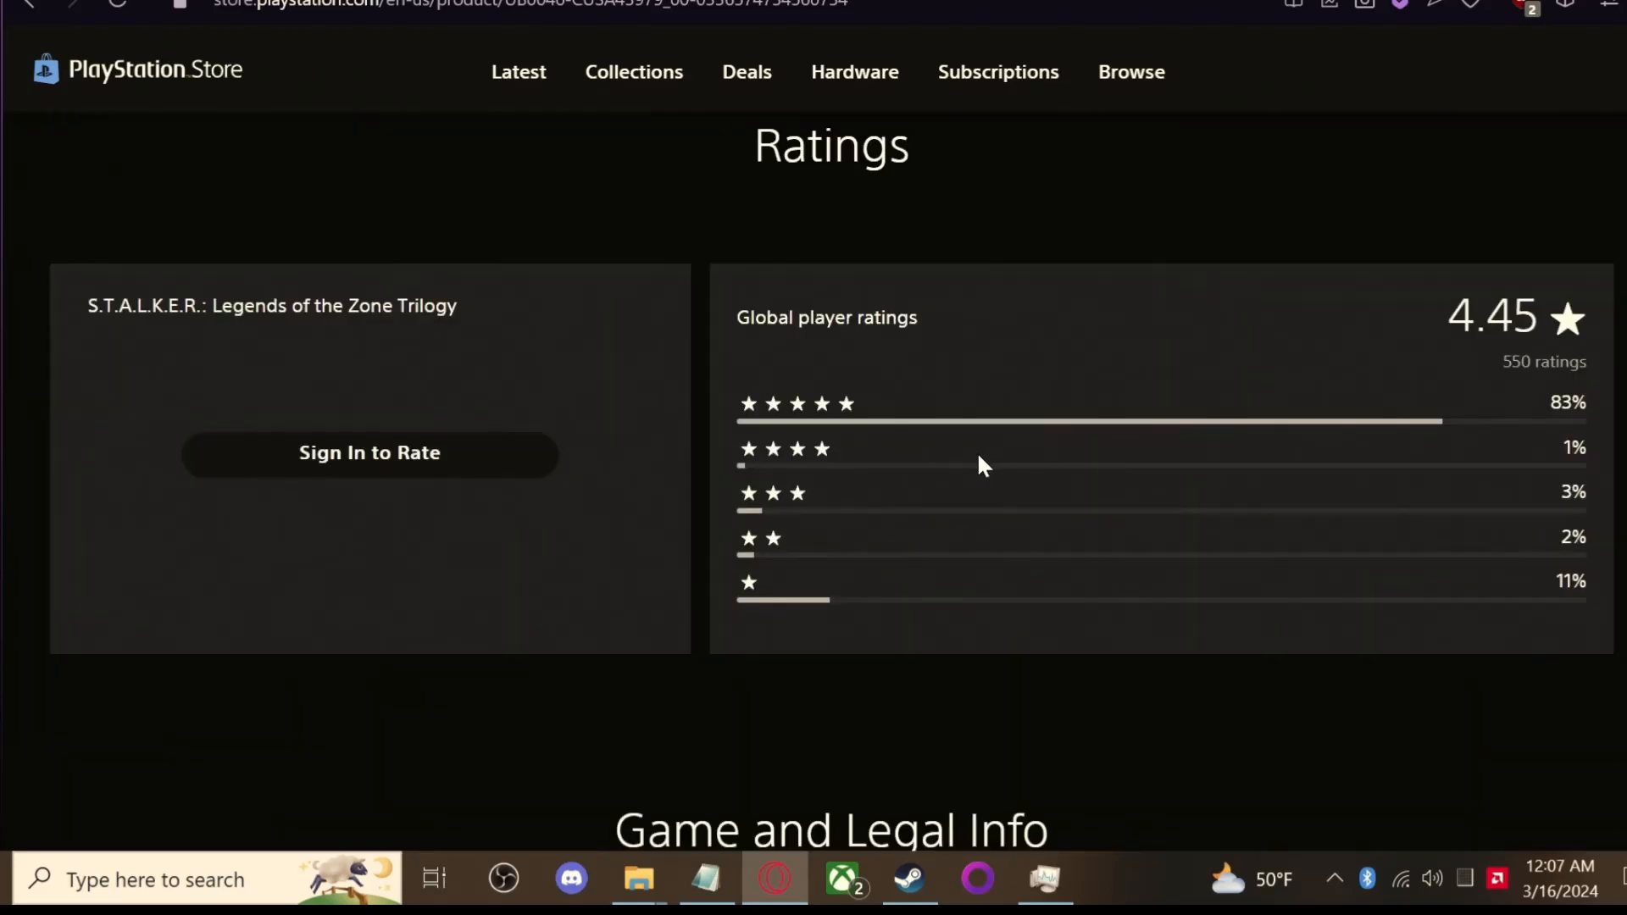
pyautogui.scroll(3)
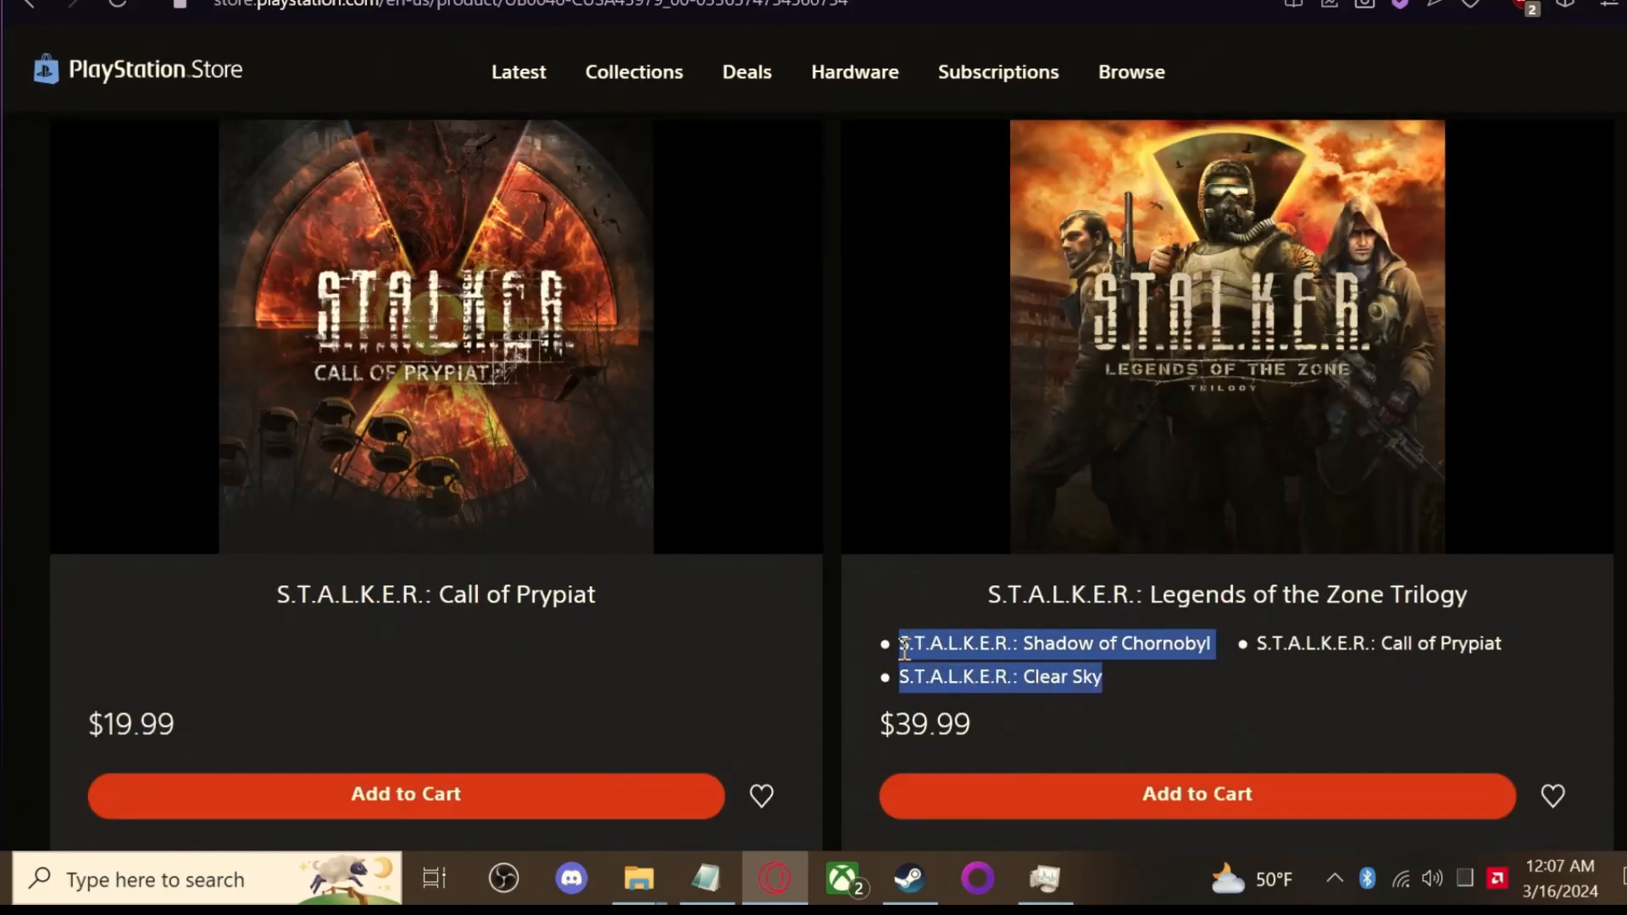
pyautogui.click(1495, 688)
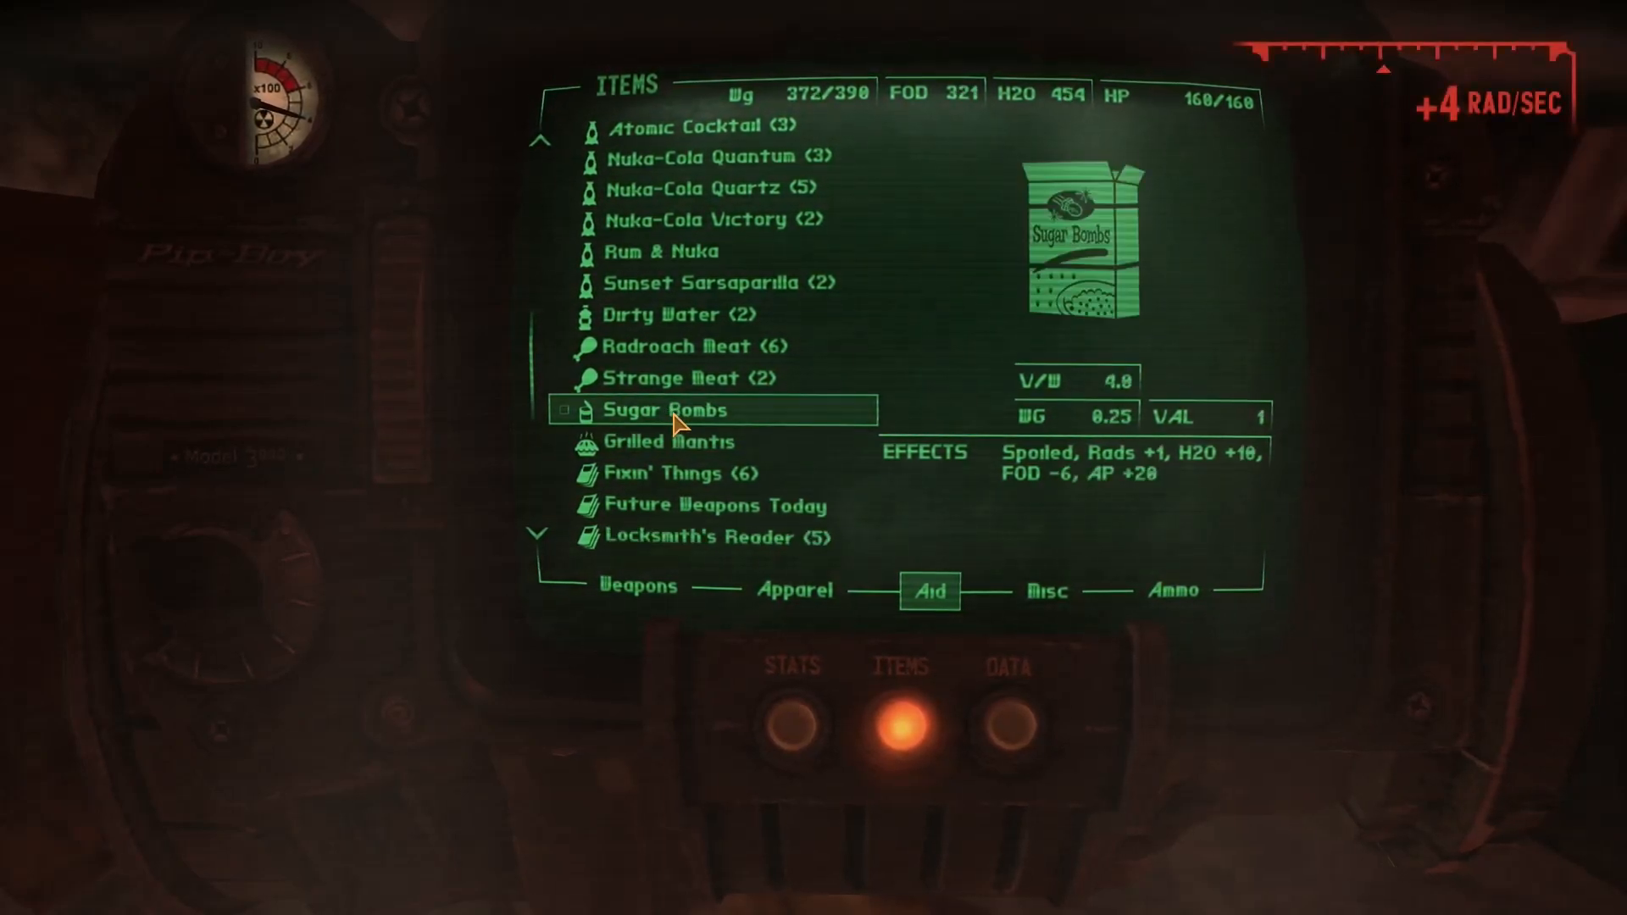
# Eat the Sugar Bombs from the Pip-Boy, then attack the Cloud Beast
pyautogui.click(663, 411)
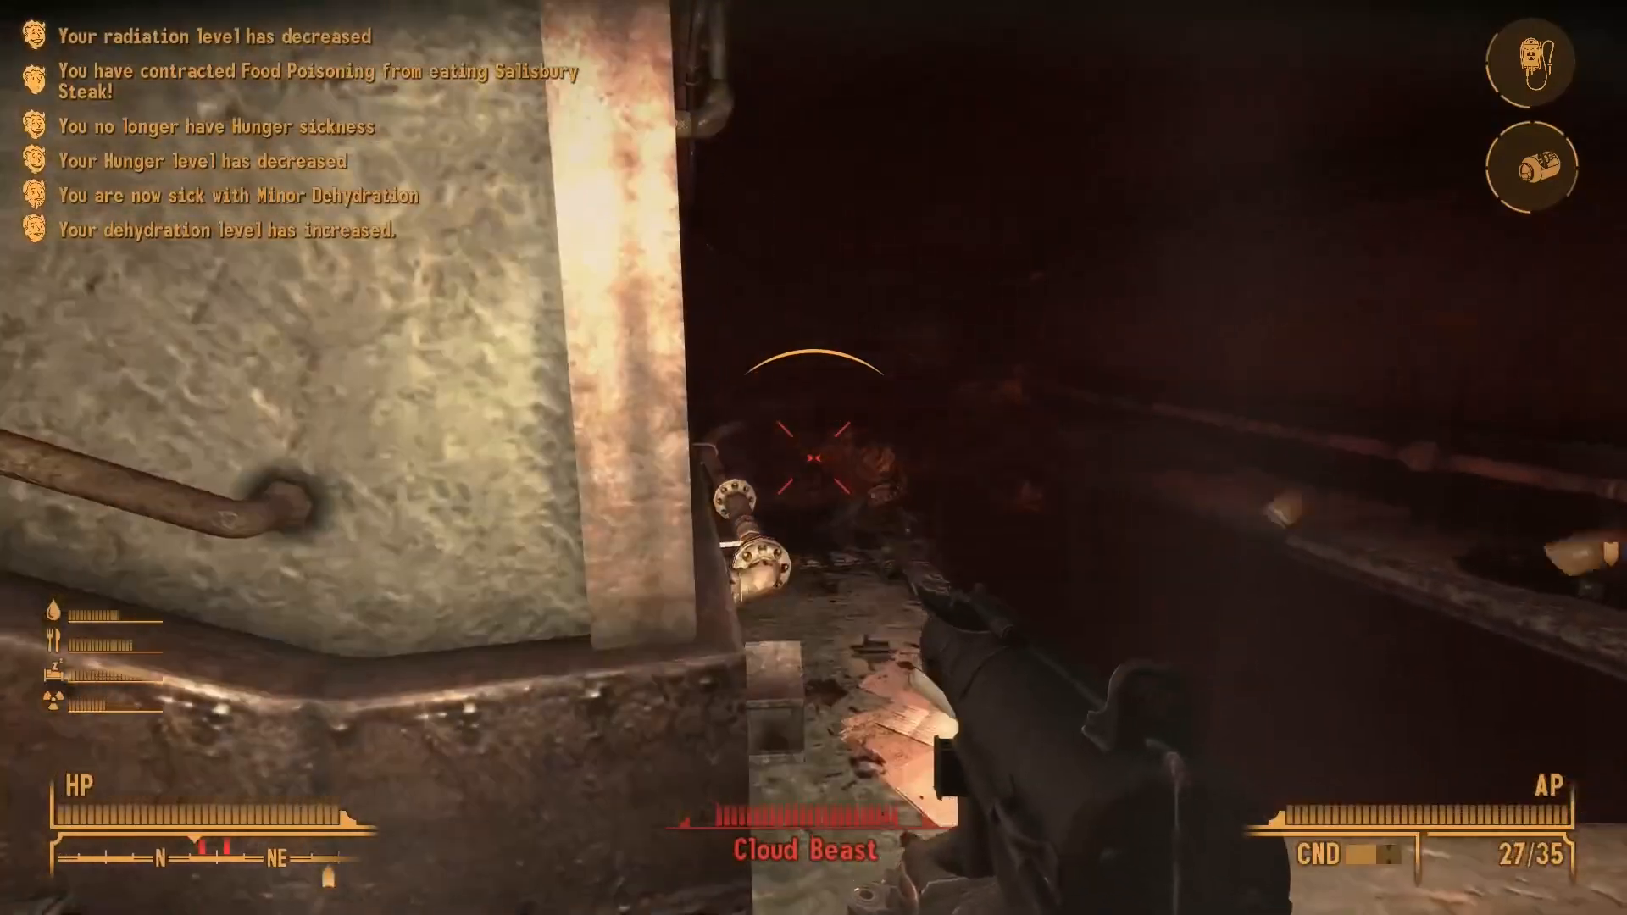
pyautogui.click(814, 456)
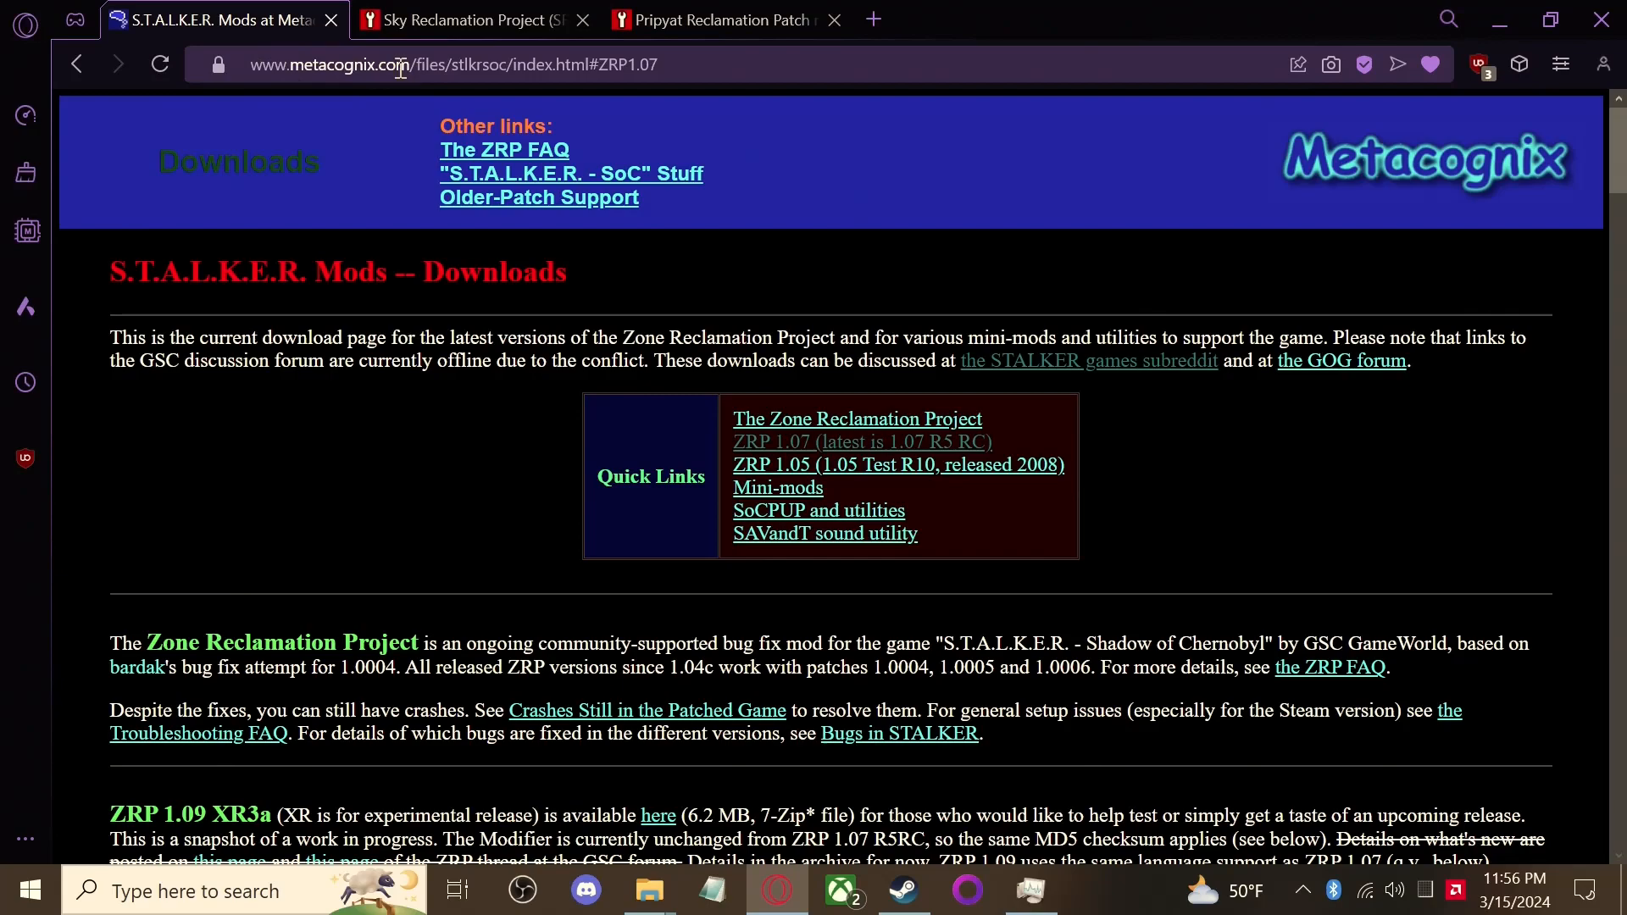
# Jump to the ZRP 1.07 R5 RC section and scroll through its release notes
pyautogui.click(400, 63)
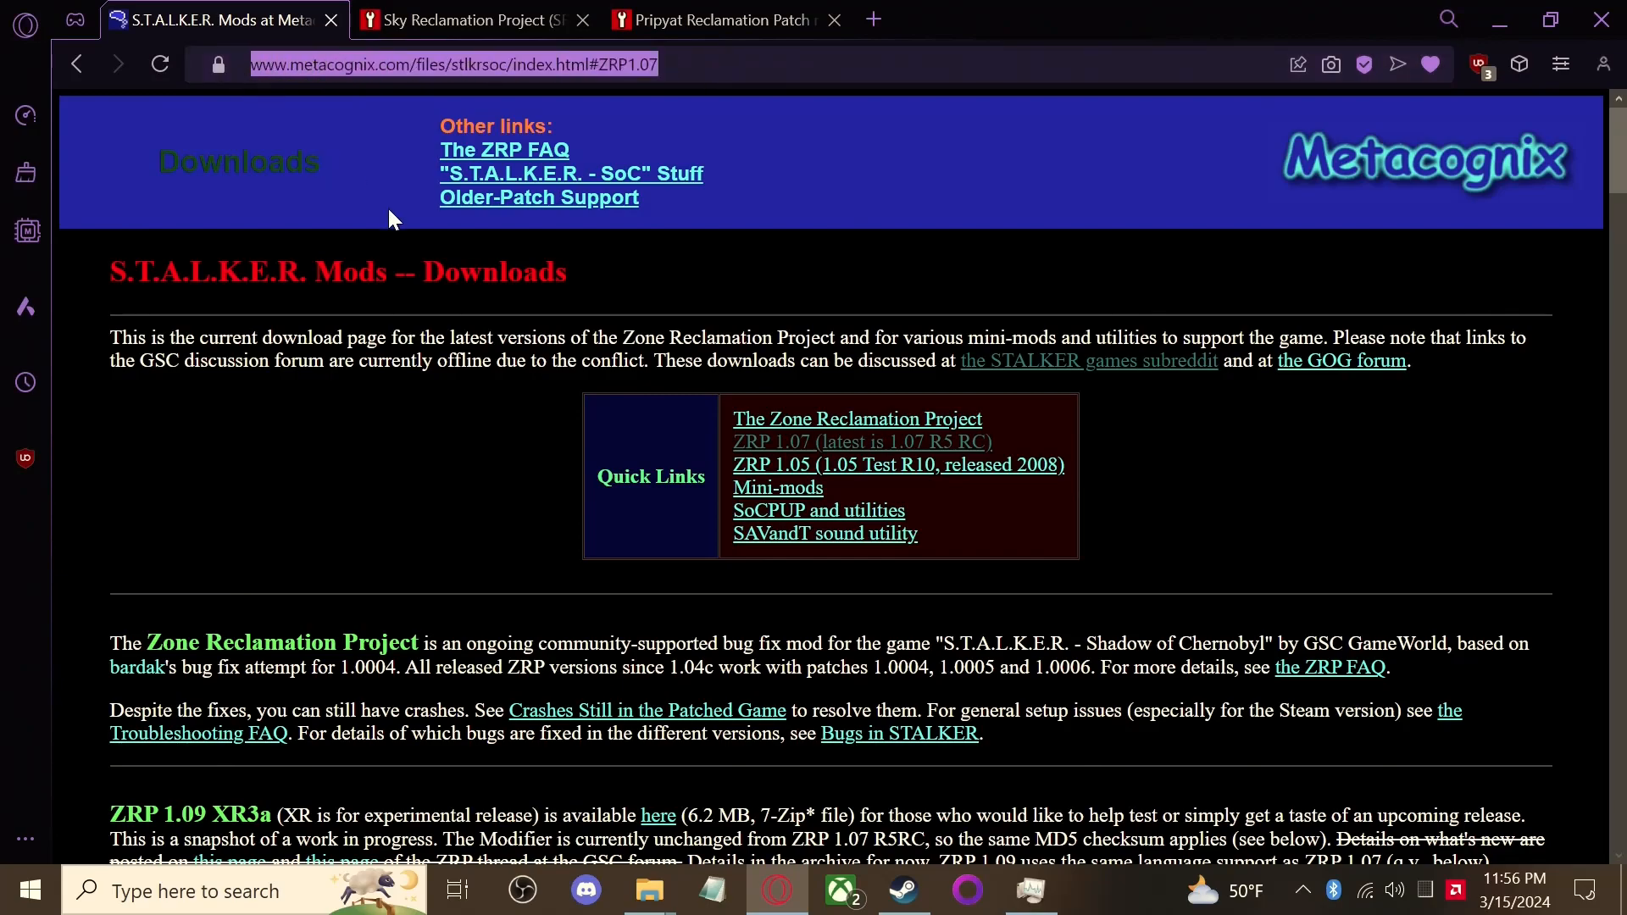
pyautogui.moveTo(499, 307)
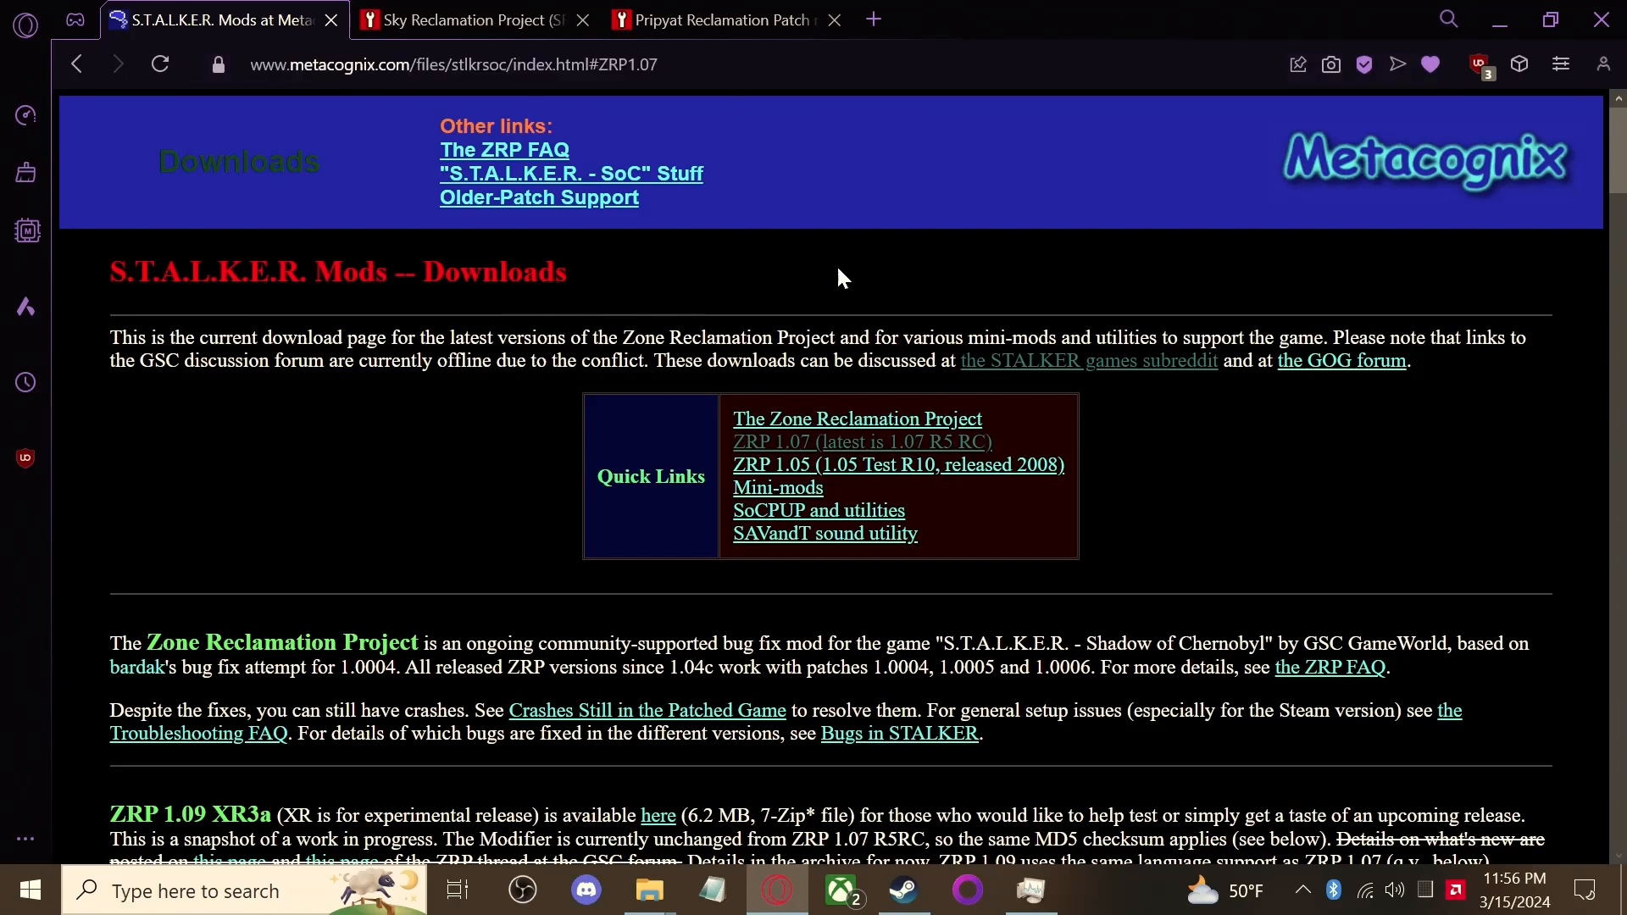
pyautogui.moveTo(781, 450)
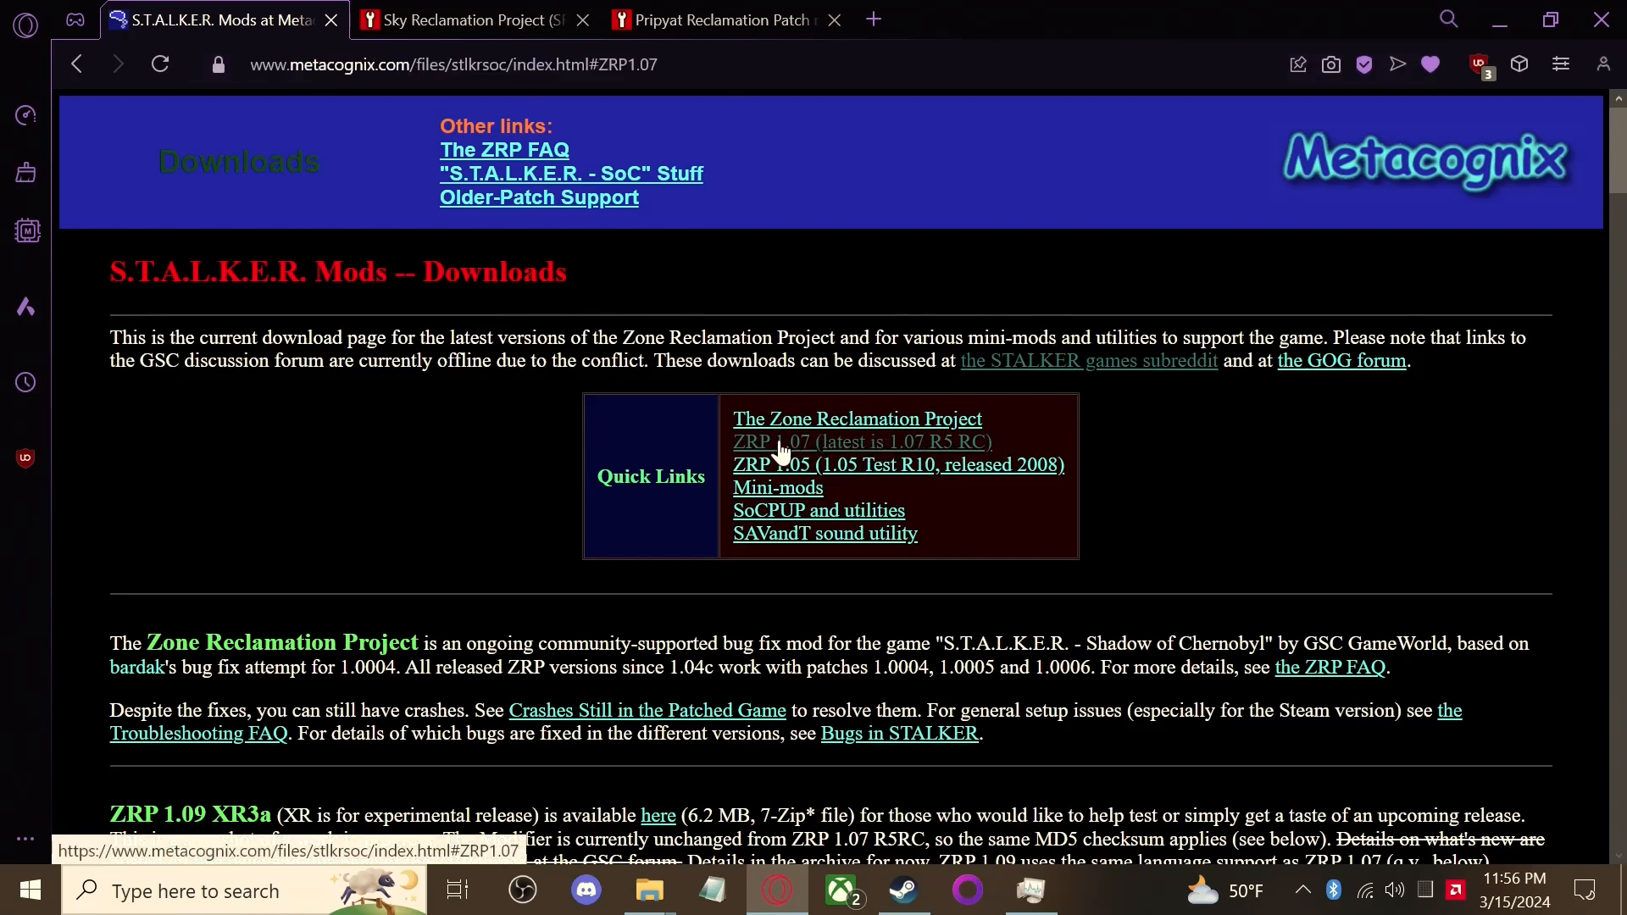
pyautogui.click(773, 441)
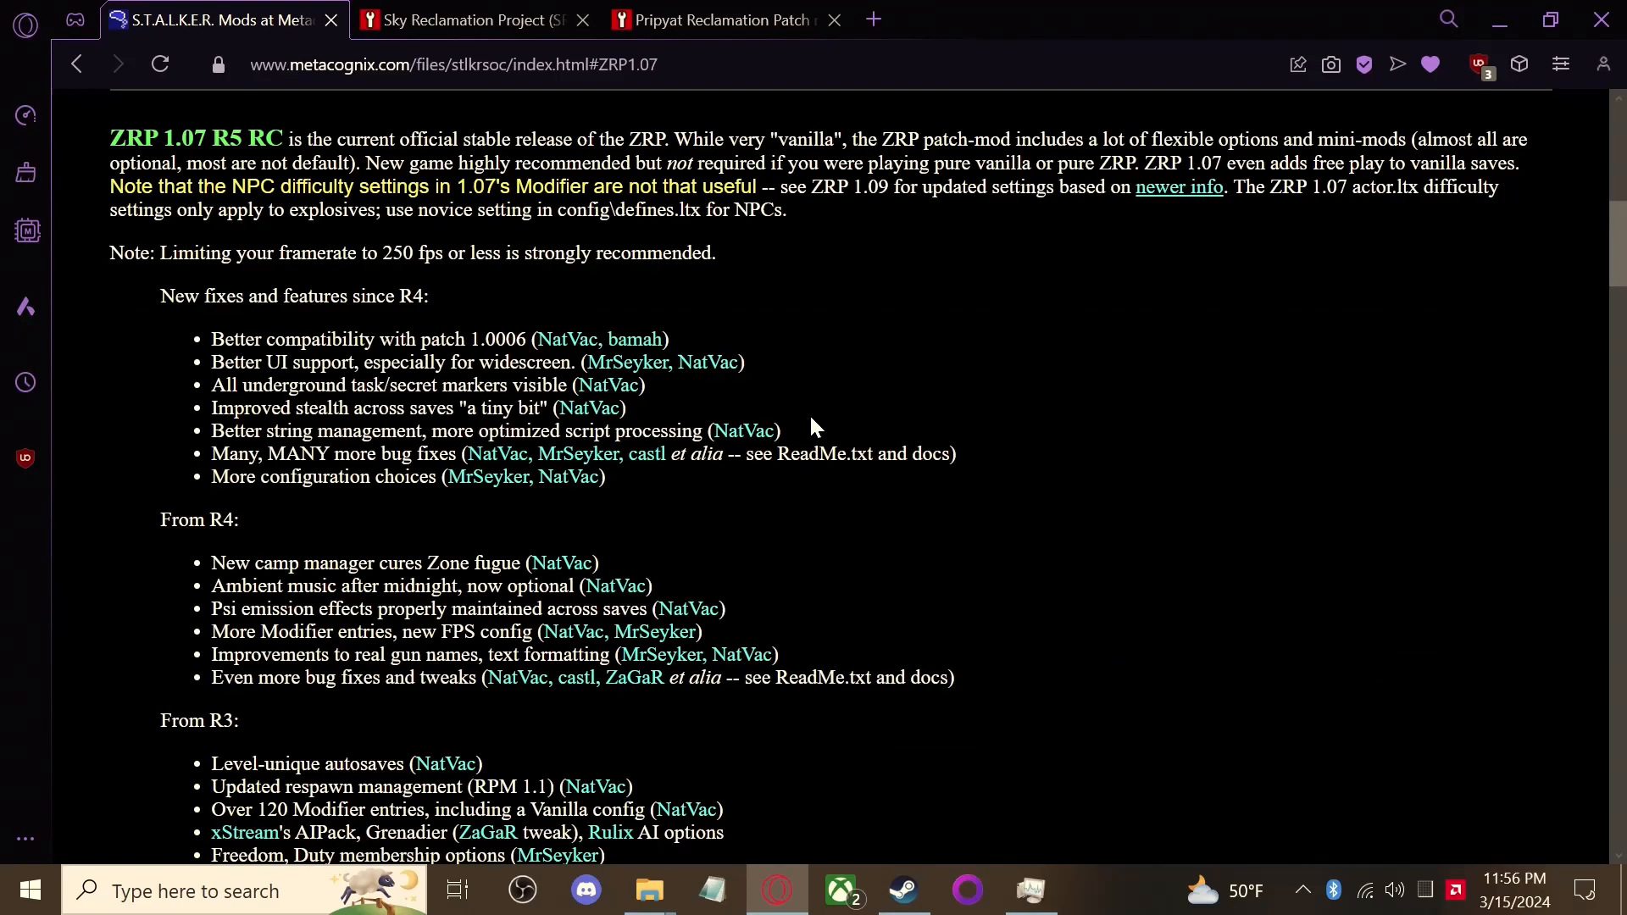
pyautogui.scroll(-3)
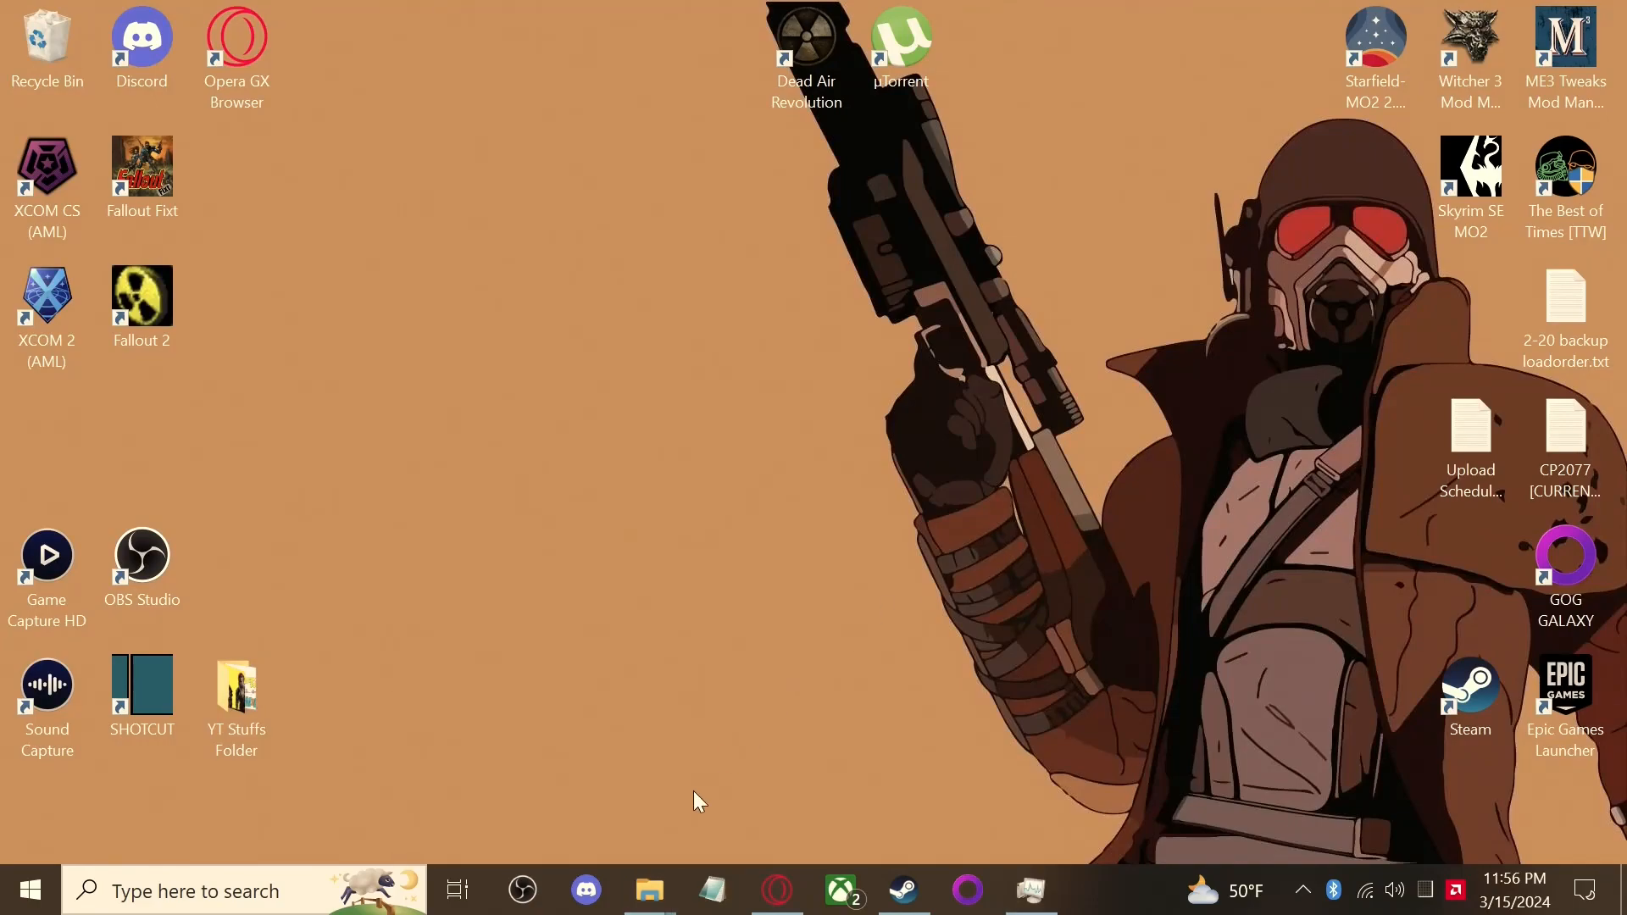
# Bring up the game folder window, move it left, and go up to 'common'
pyautogui.click(649, 890)
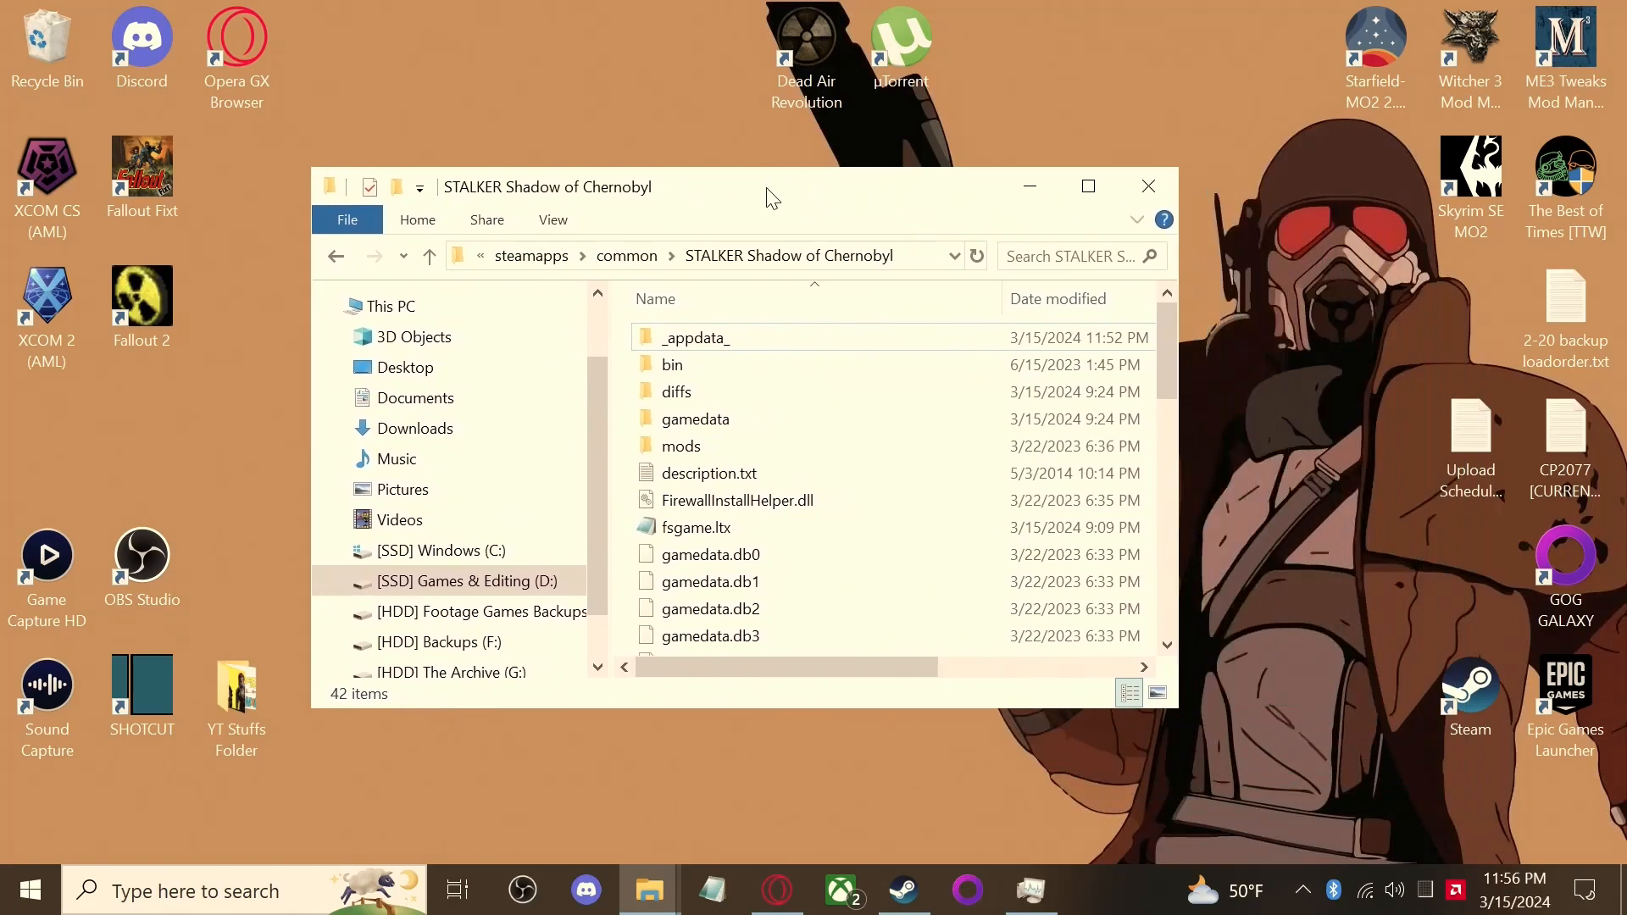
pyautogui.moveTo(768, 197); pyautogui.dragTo(597, 190)
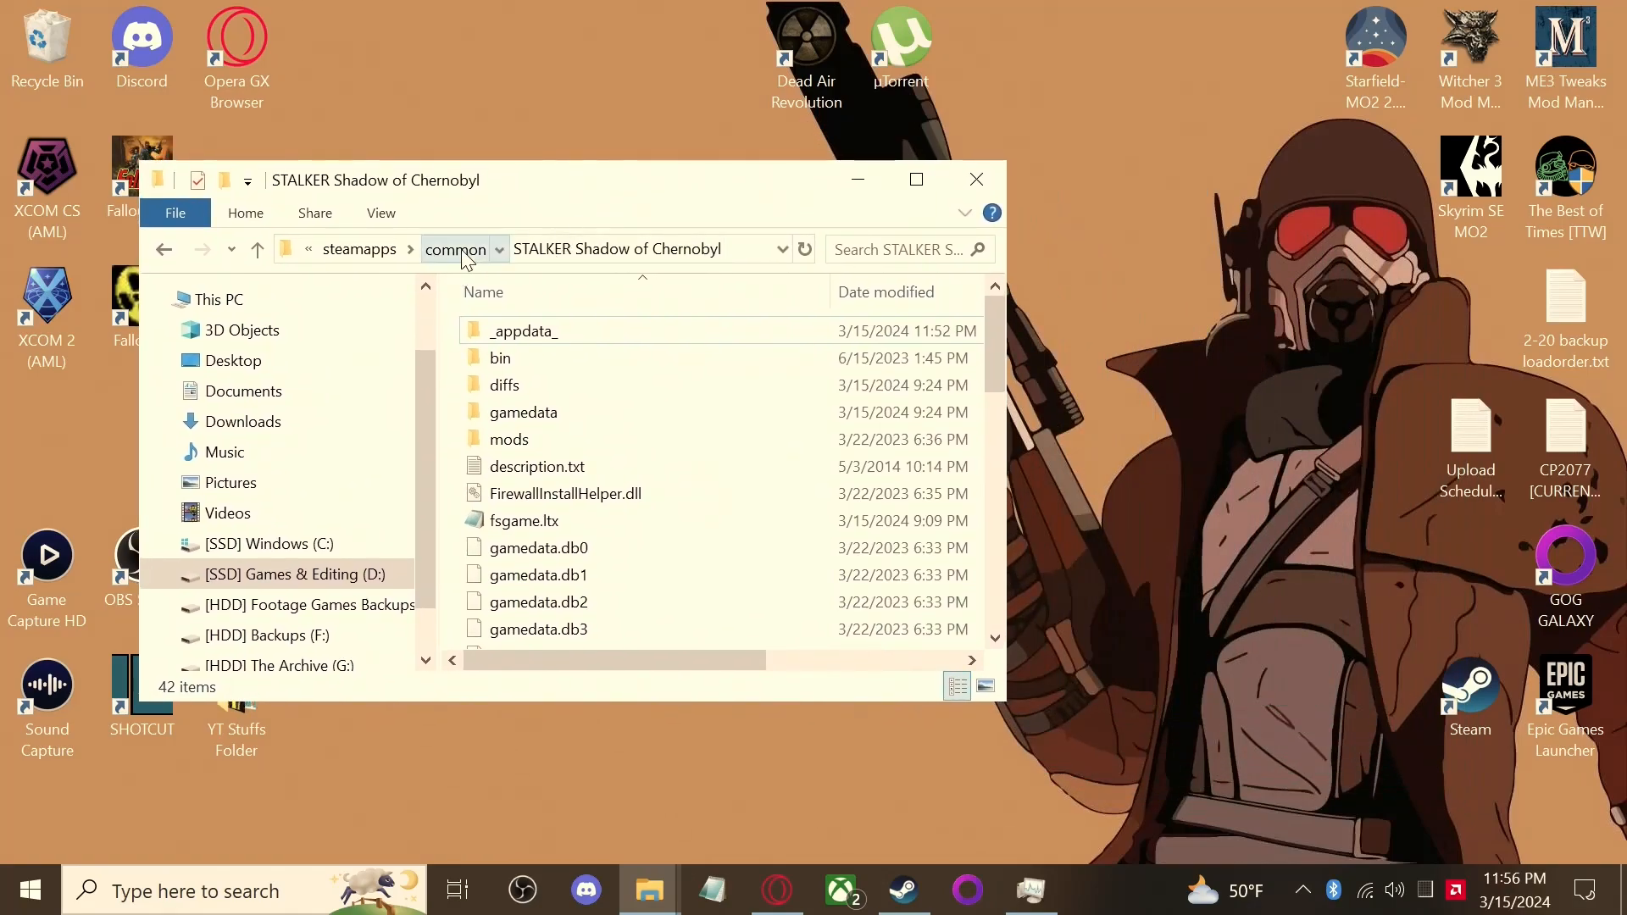
pyautogui.click(455, 248)
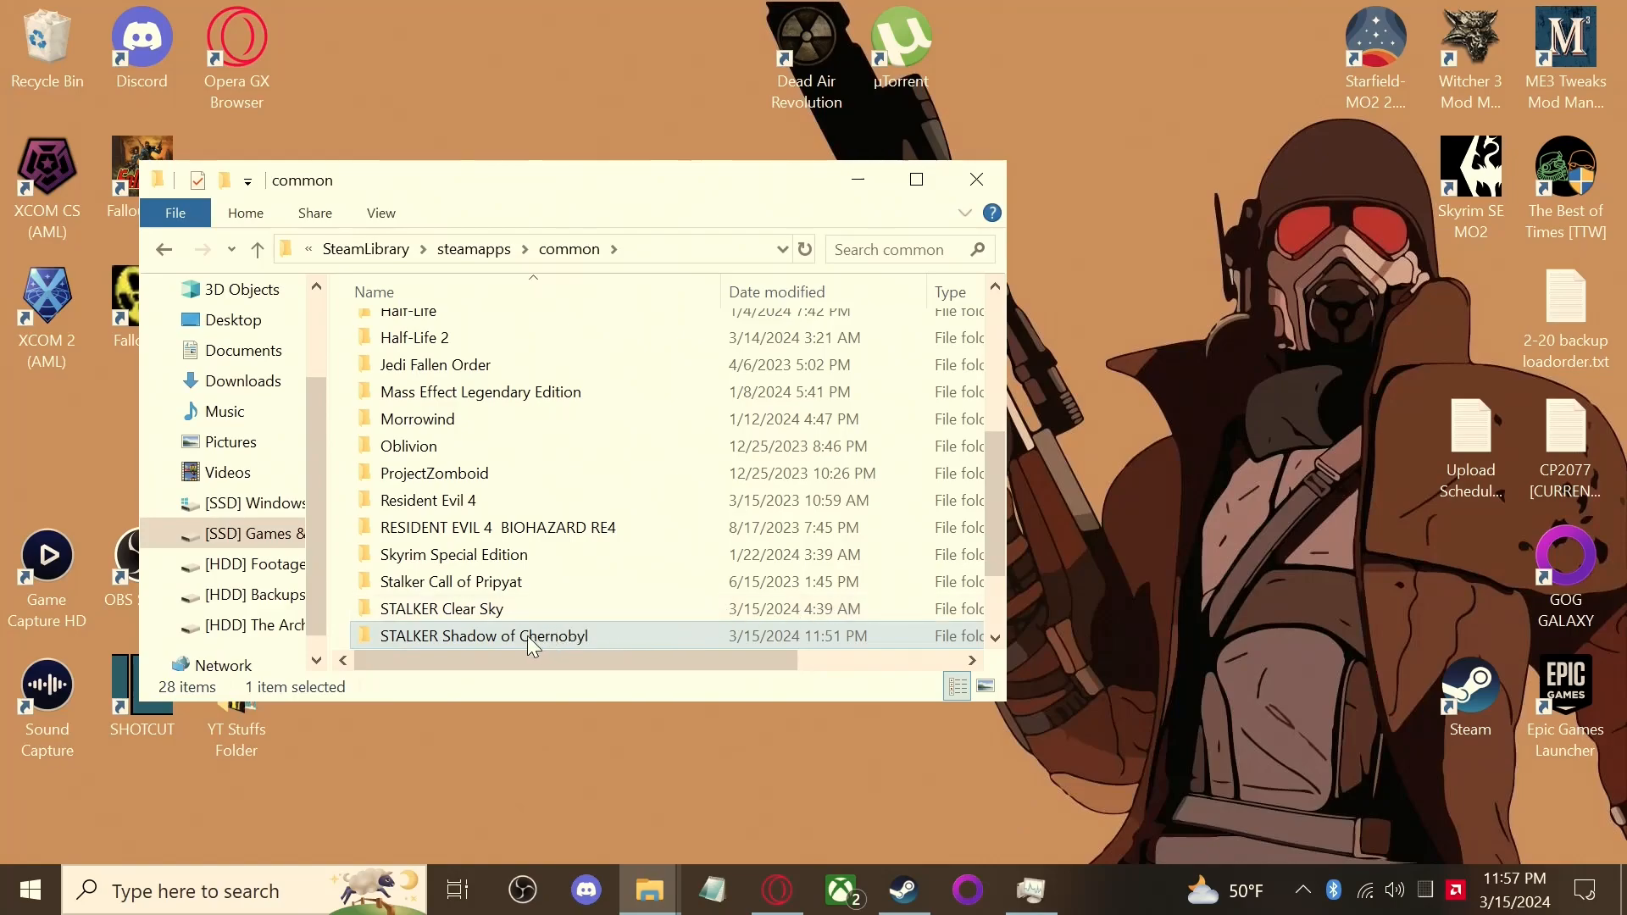
# Open fsgame.ltx from the STALKER Shadow of Chernobyl folder in Notepad
pyautogui.doubleClick(484, 636)
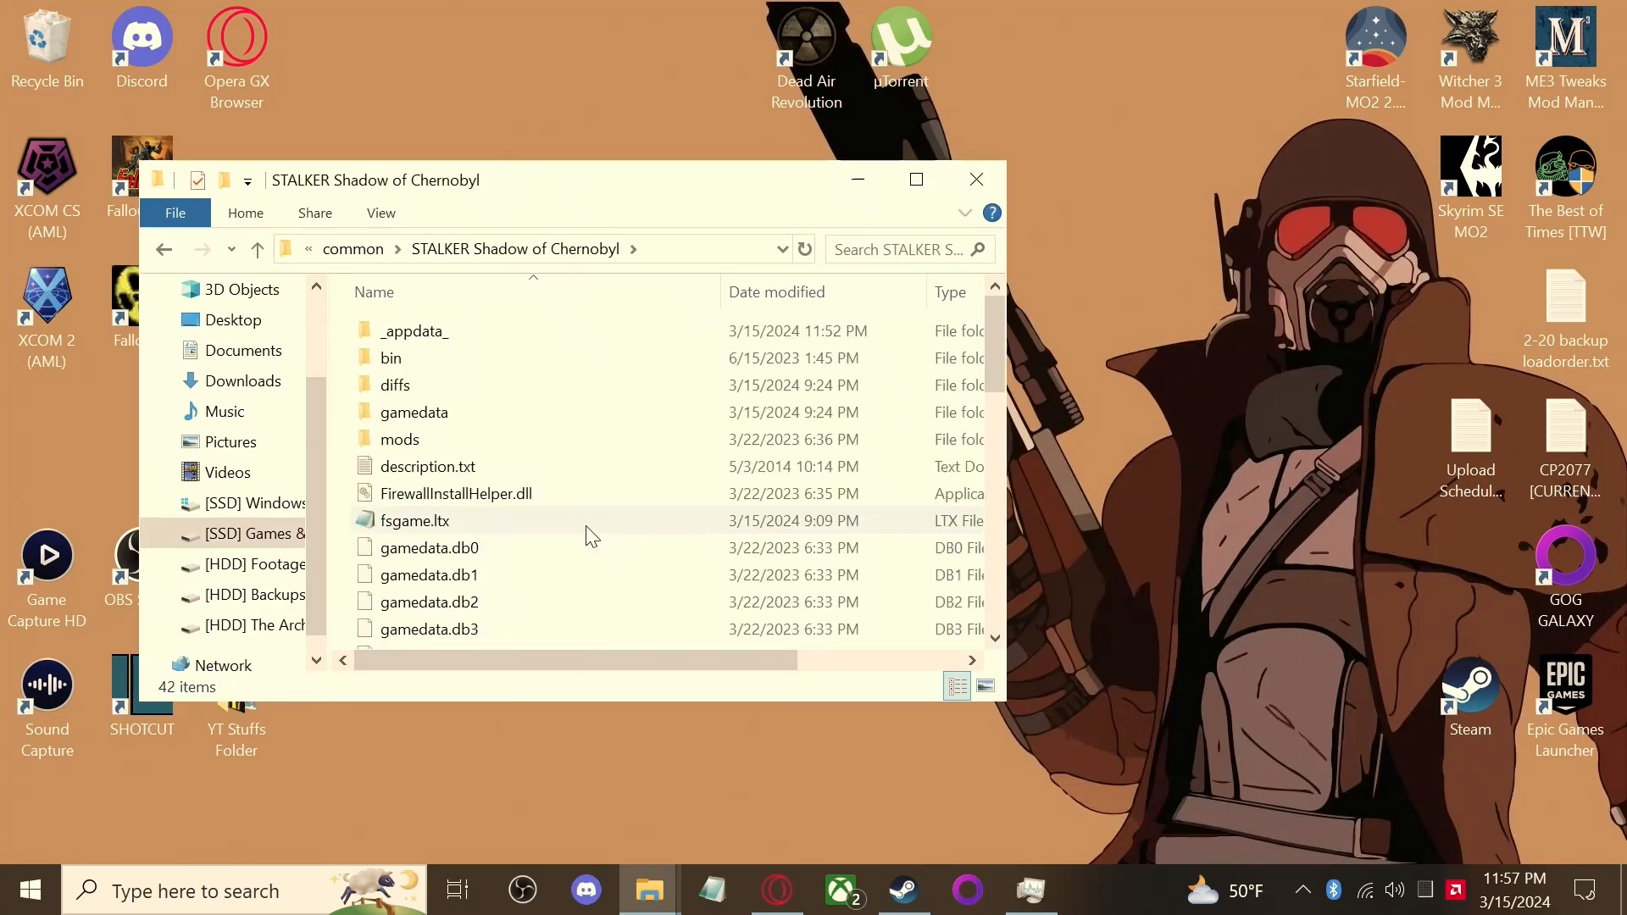
pyautogui.click(413, 520)
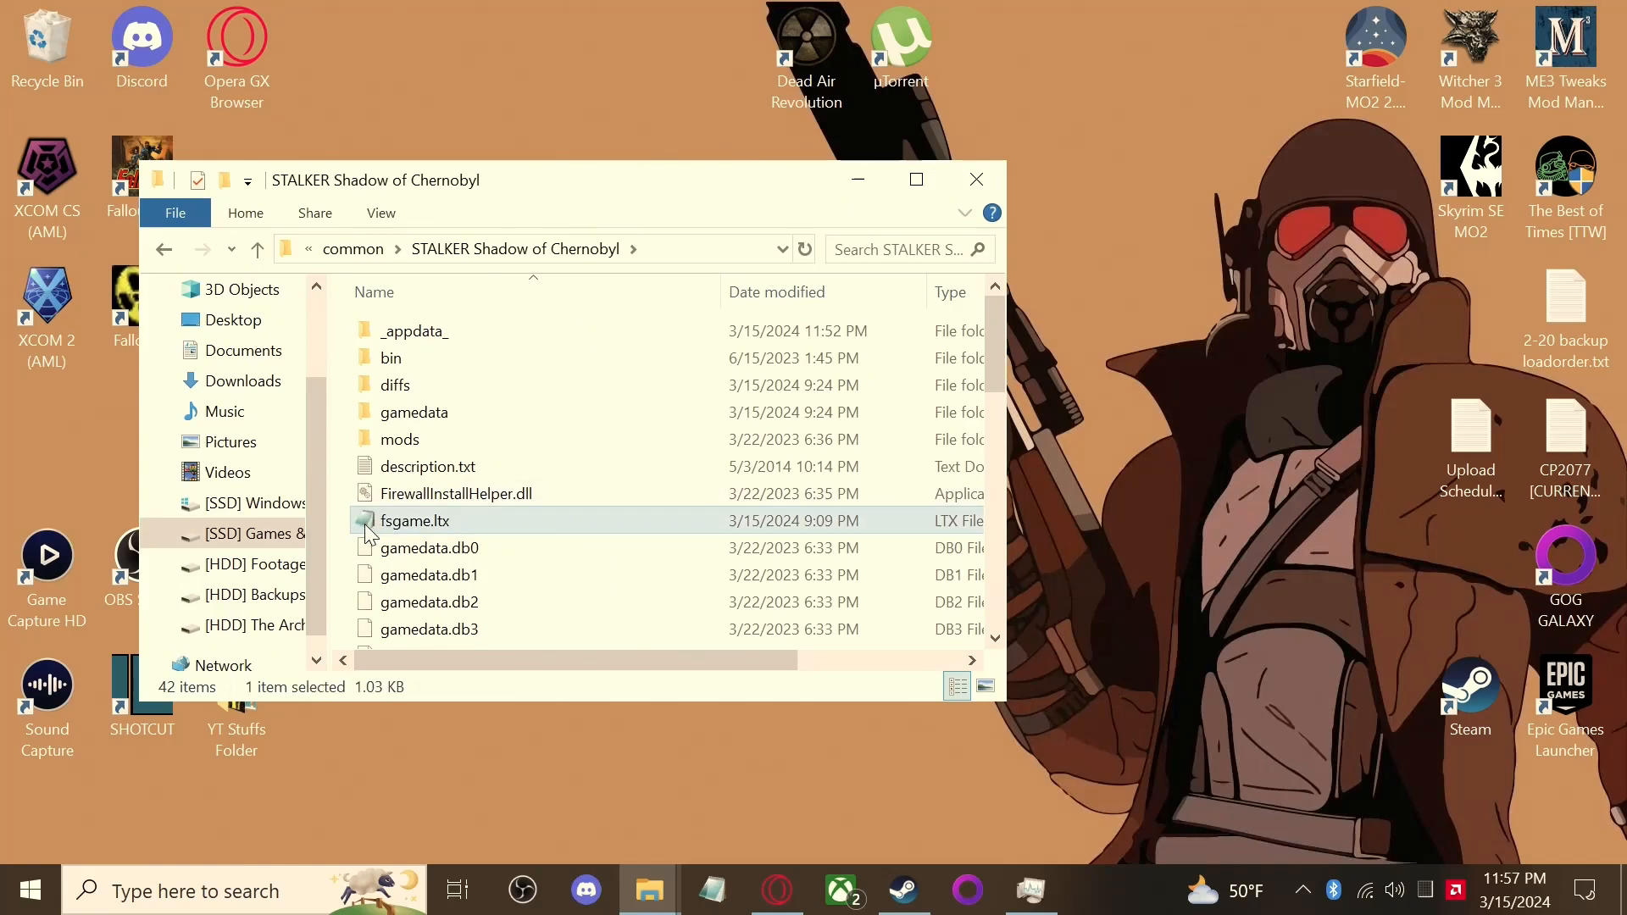
pyautogui.doubleClick(414, 521)
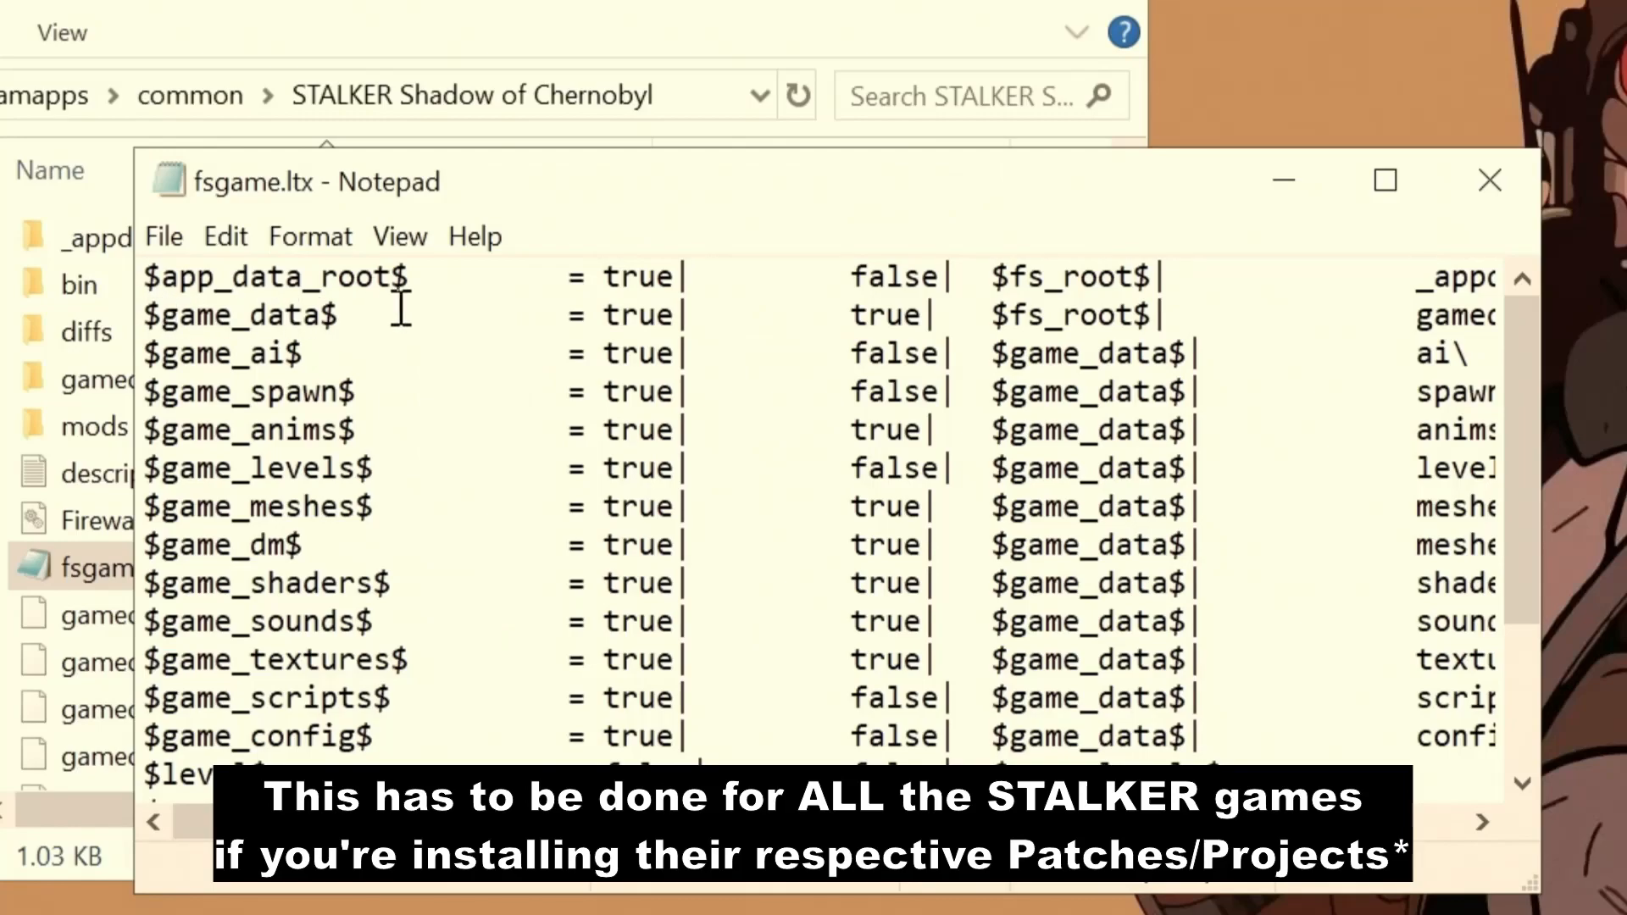
# Select the true value on the $game_data$ line, then close Notepad
pyautogui.doubleClick(639, 315)
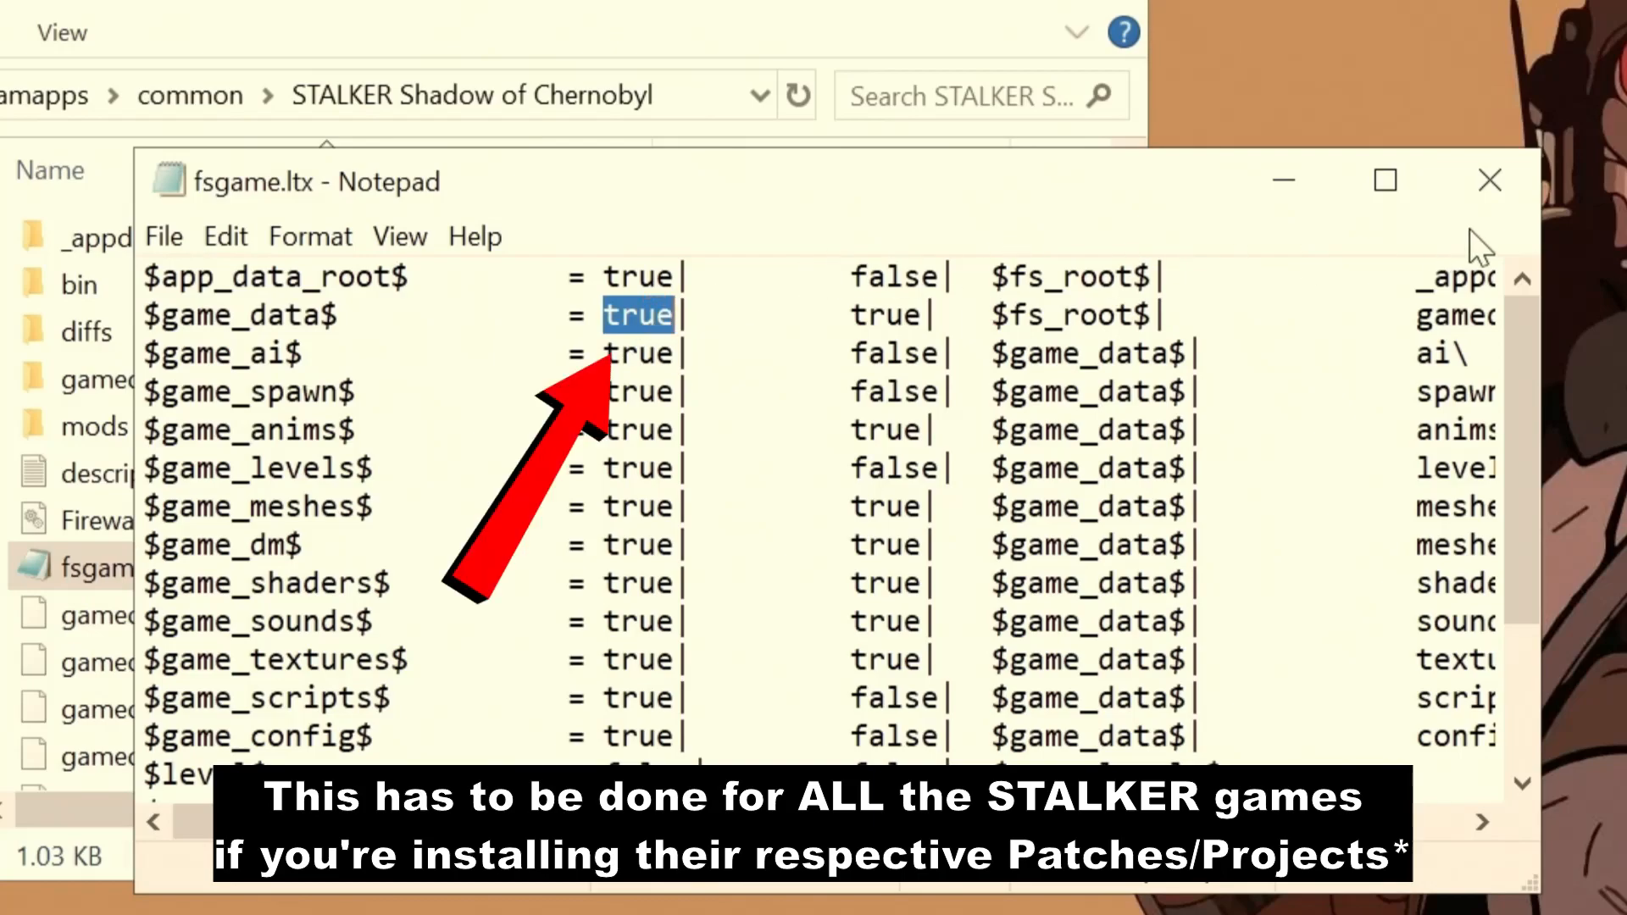
pyautogui.click(163, 235)
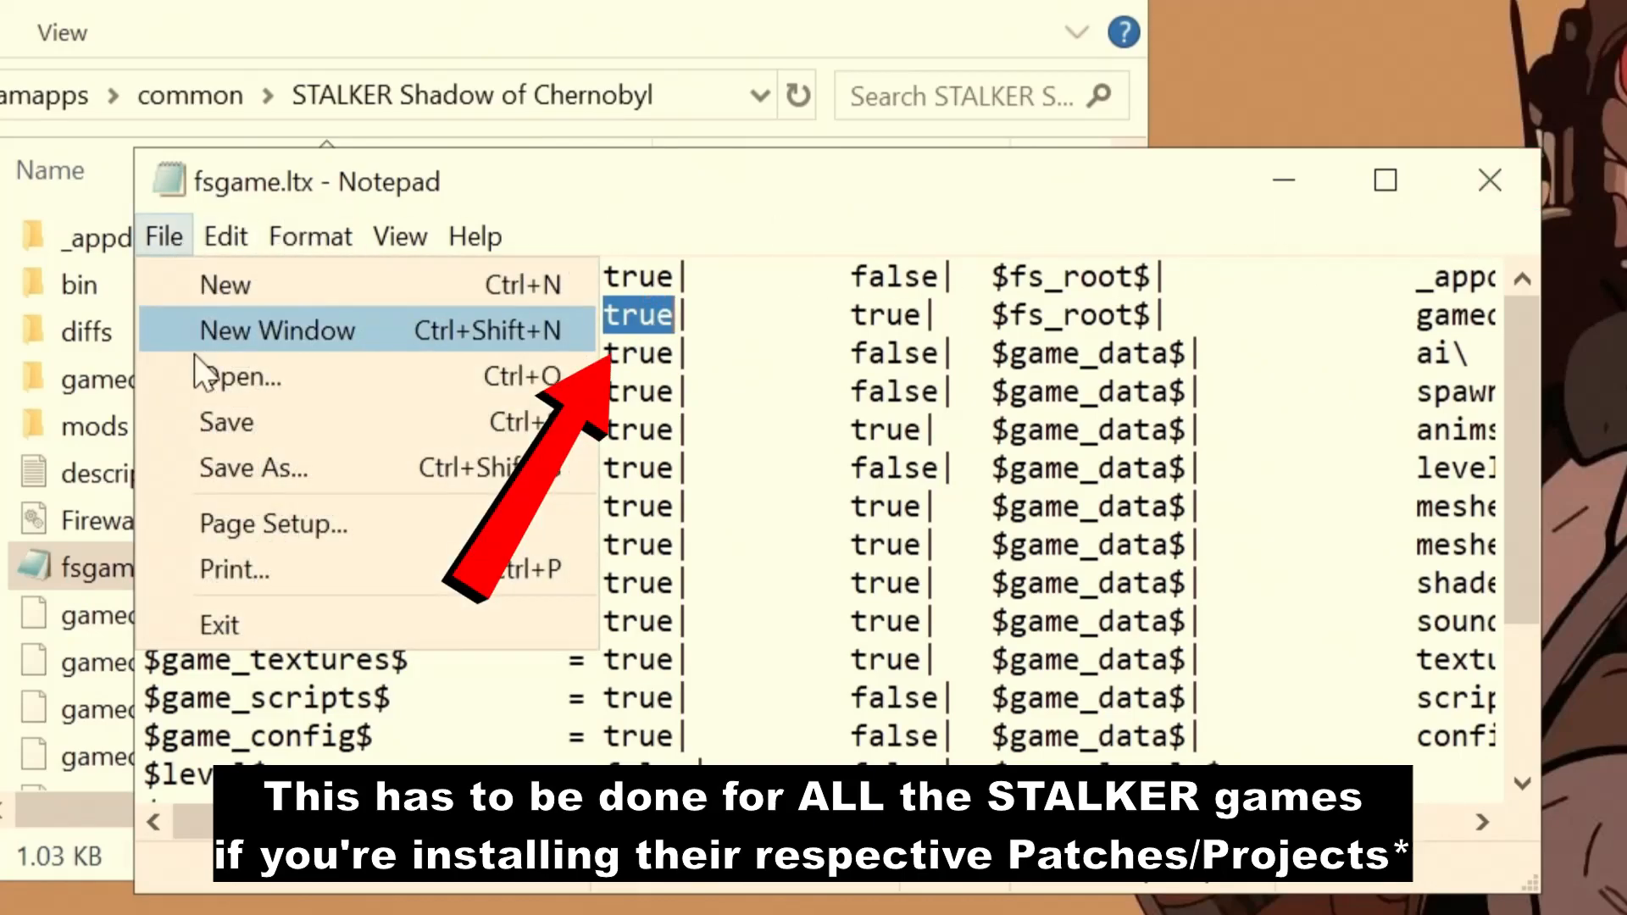
pyautogui.click(1490, 181)
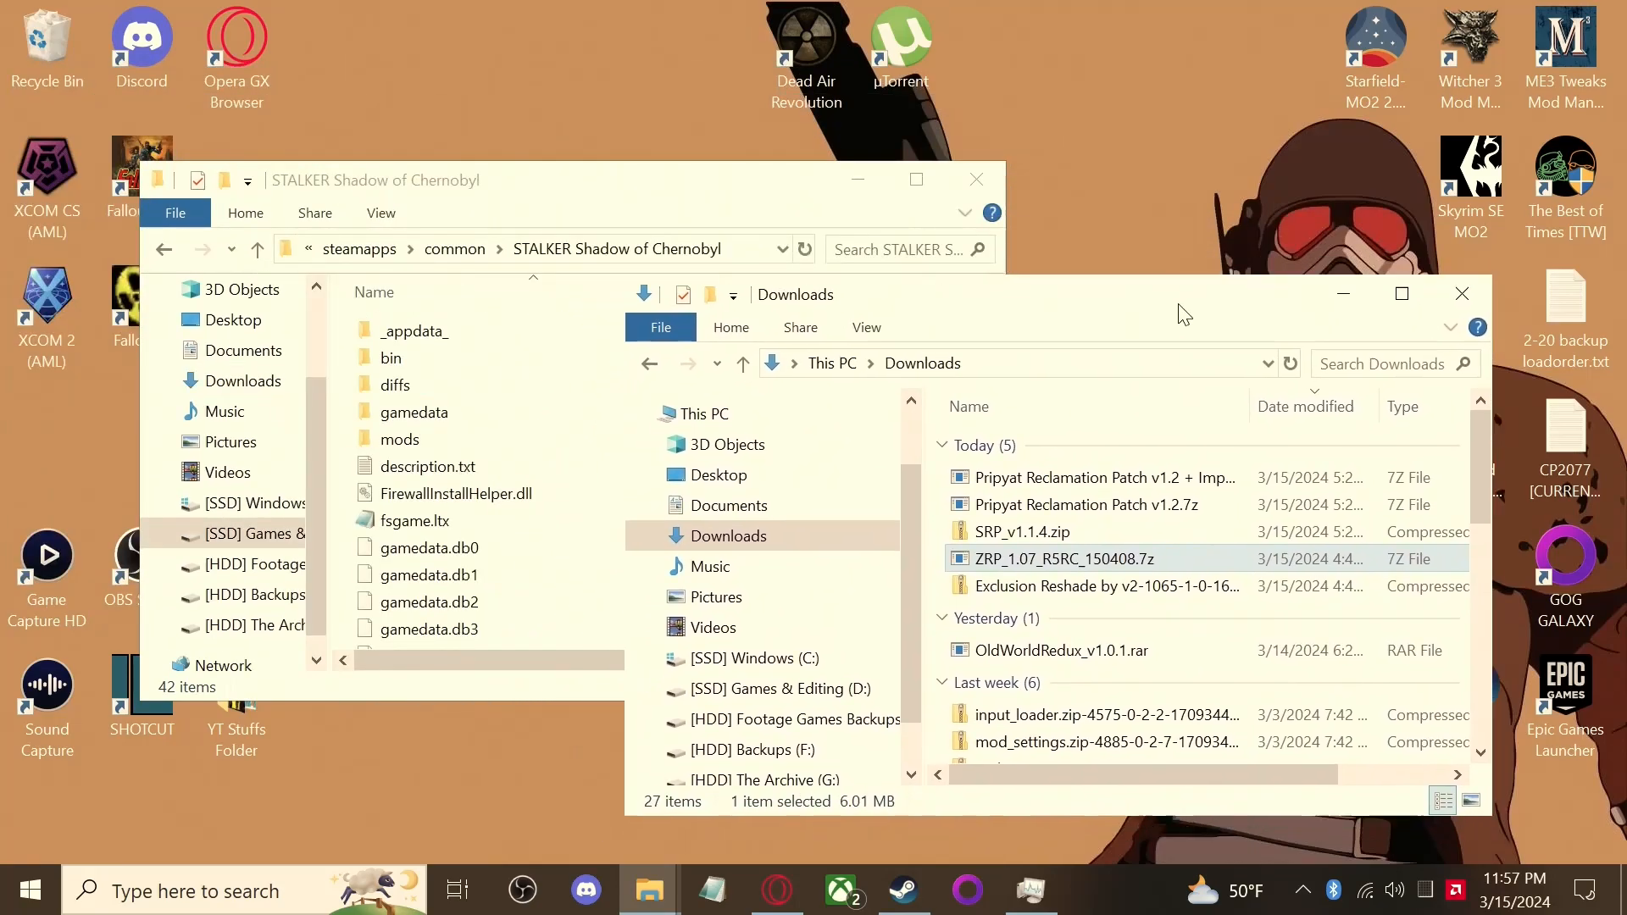
# Open ZRP_1.07_R5RC_150408.7z in 7-Zip, enter ZRP_1.07_R5, and select all files
pyautogui.rightClick(1064, 558)
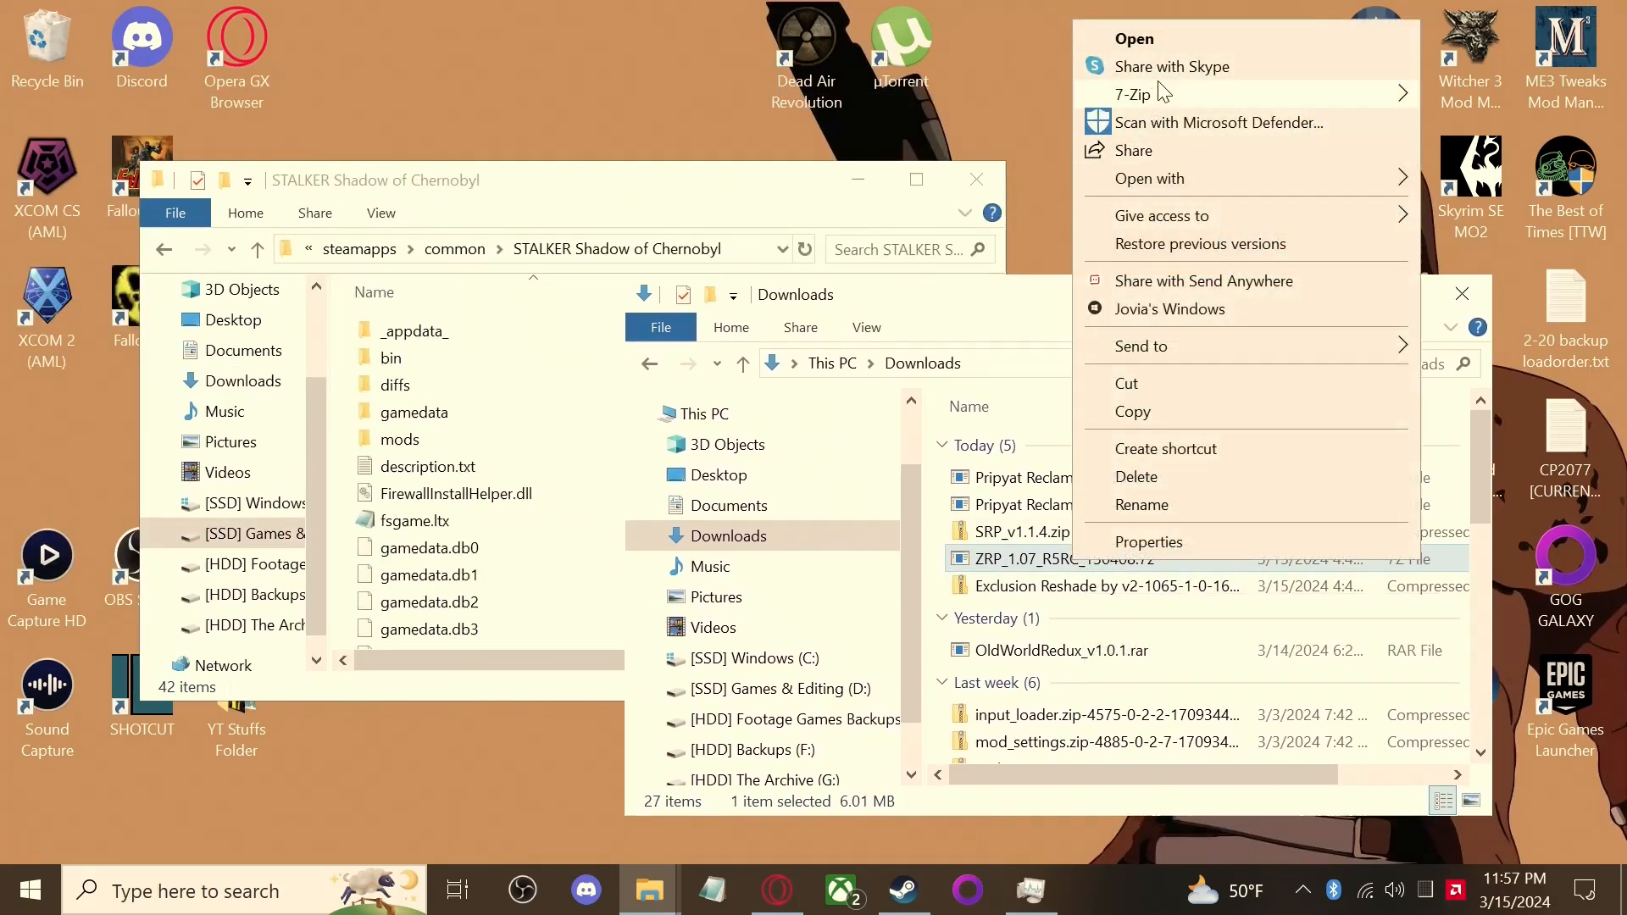
pyautogui.click(1140, 94)
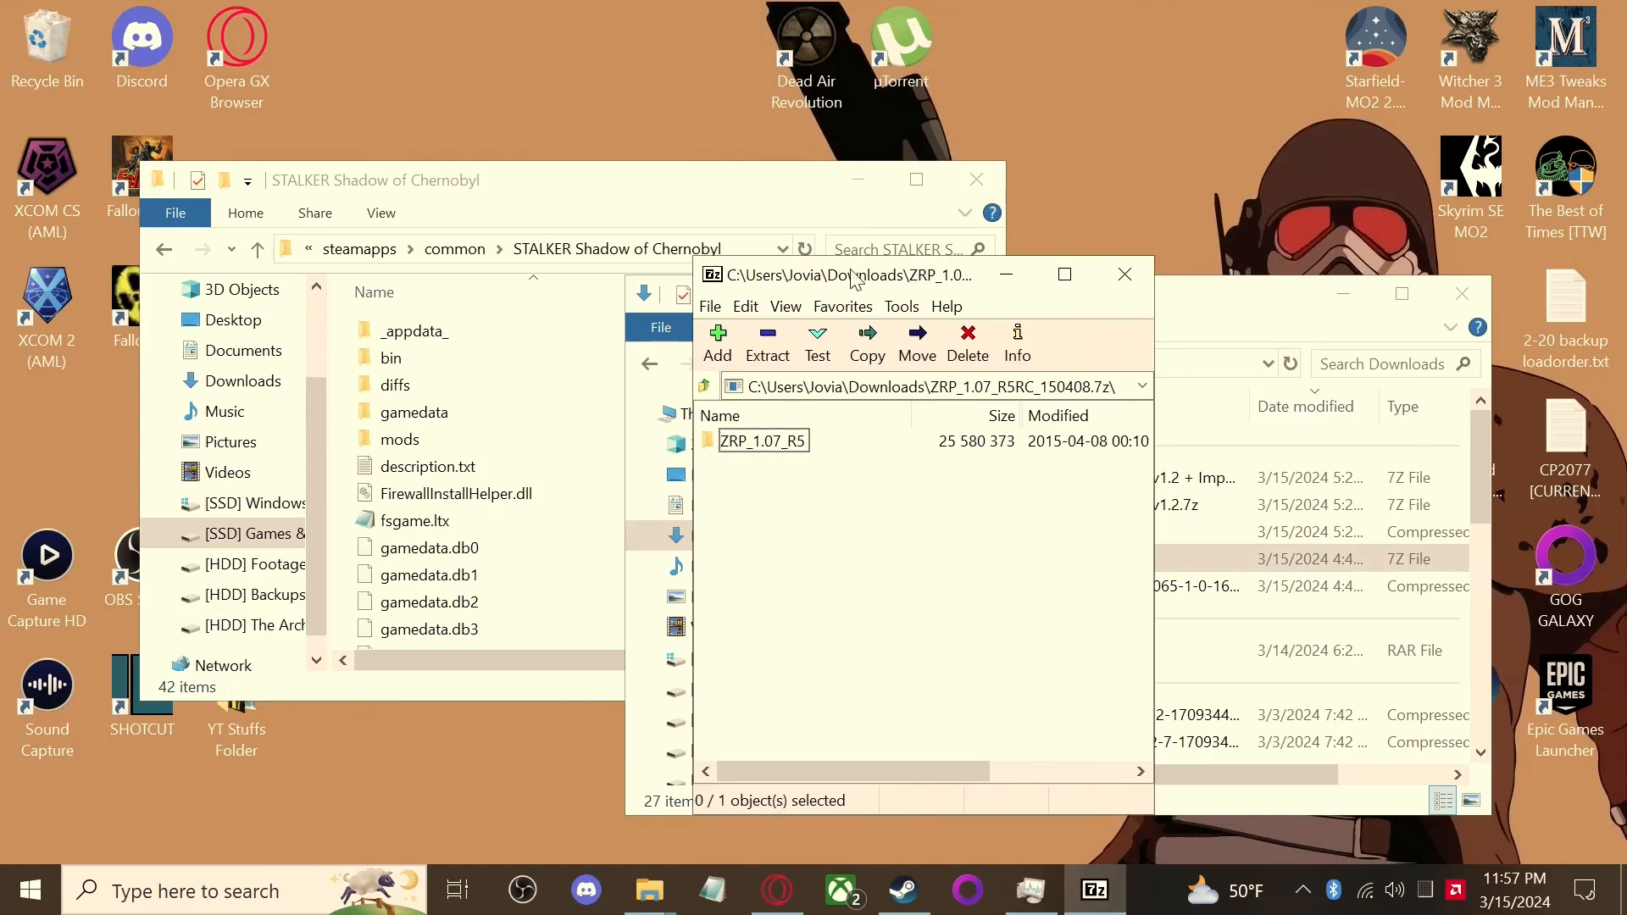
pyautogui.click(762, 441)
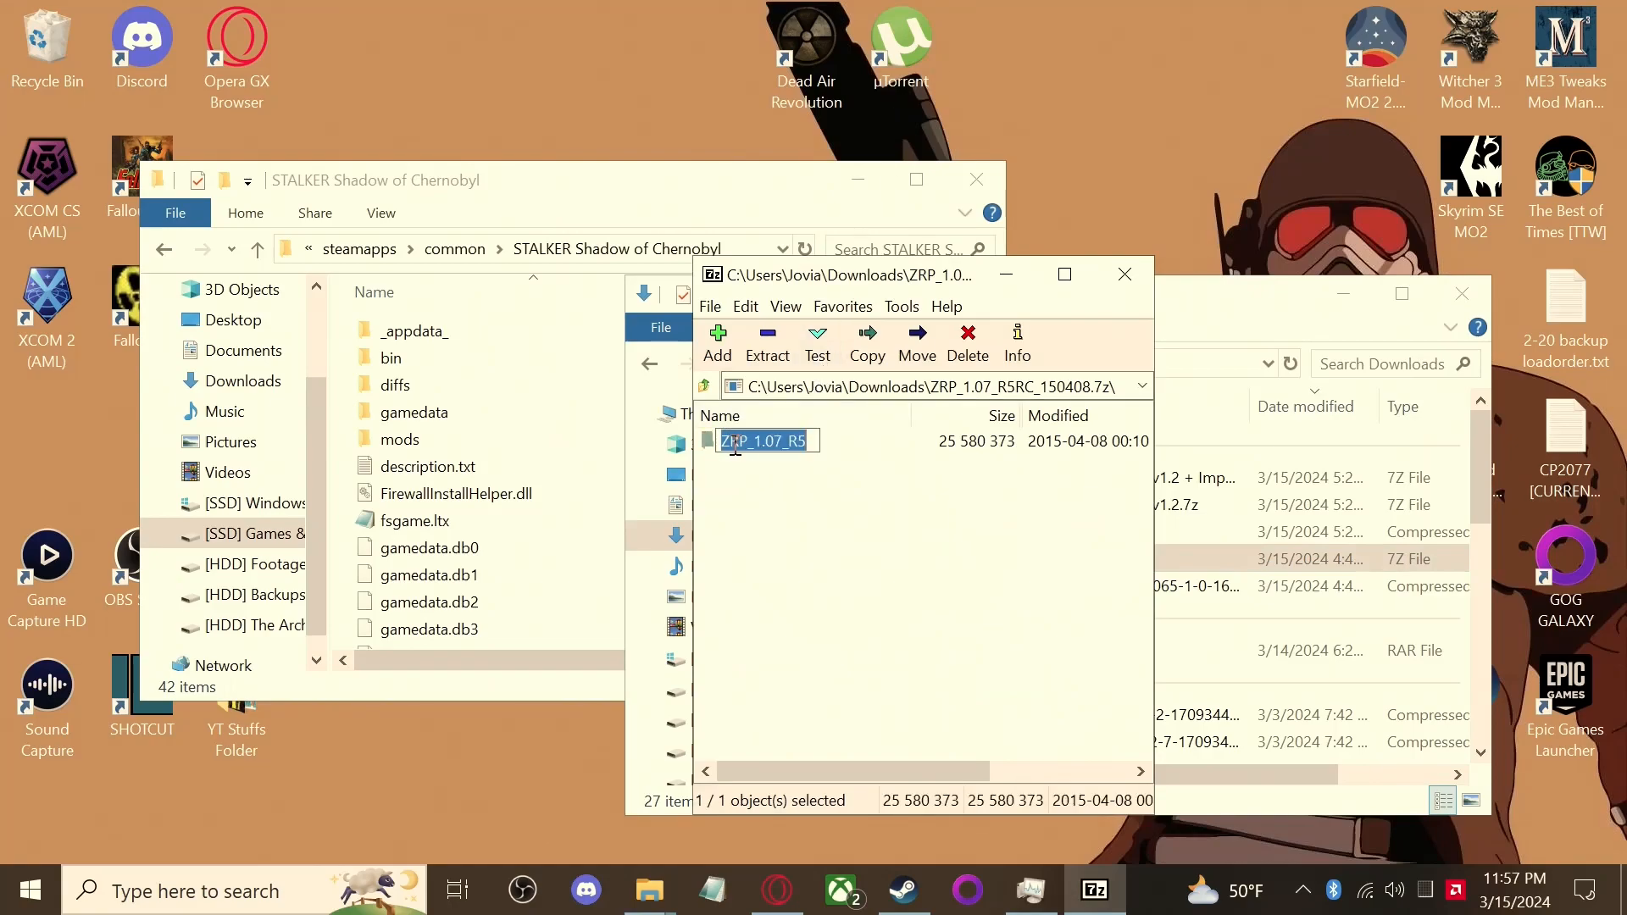
pyautogui.doubleClick(764, 440)
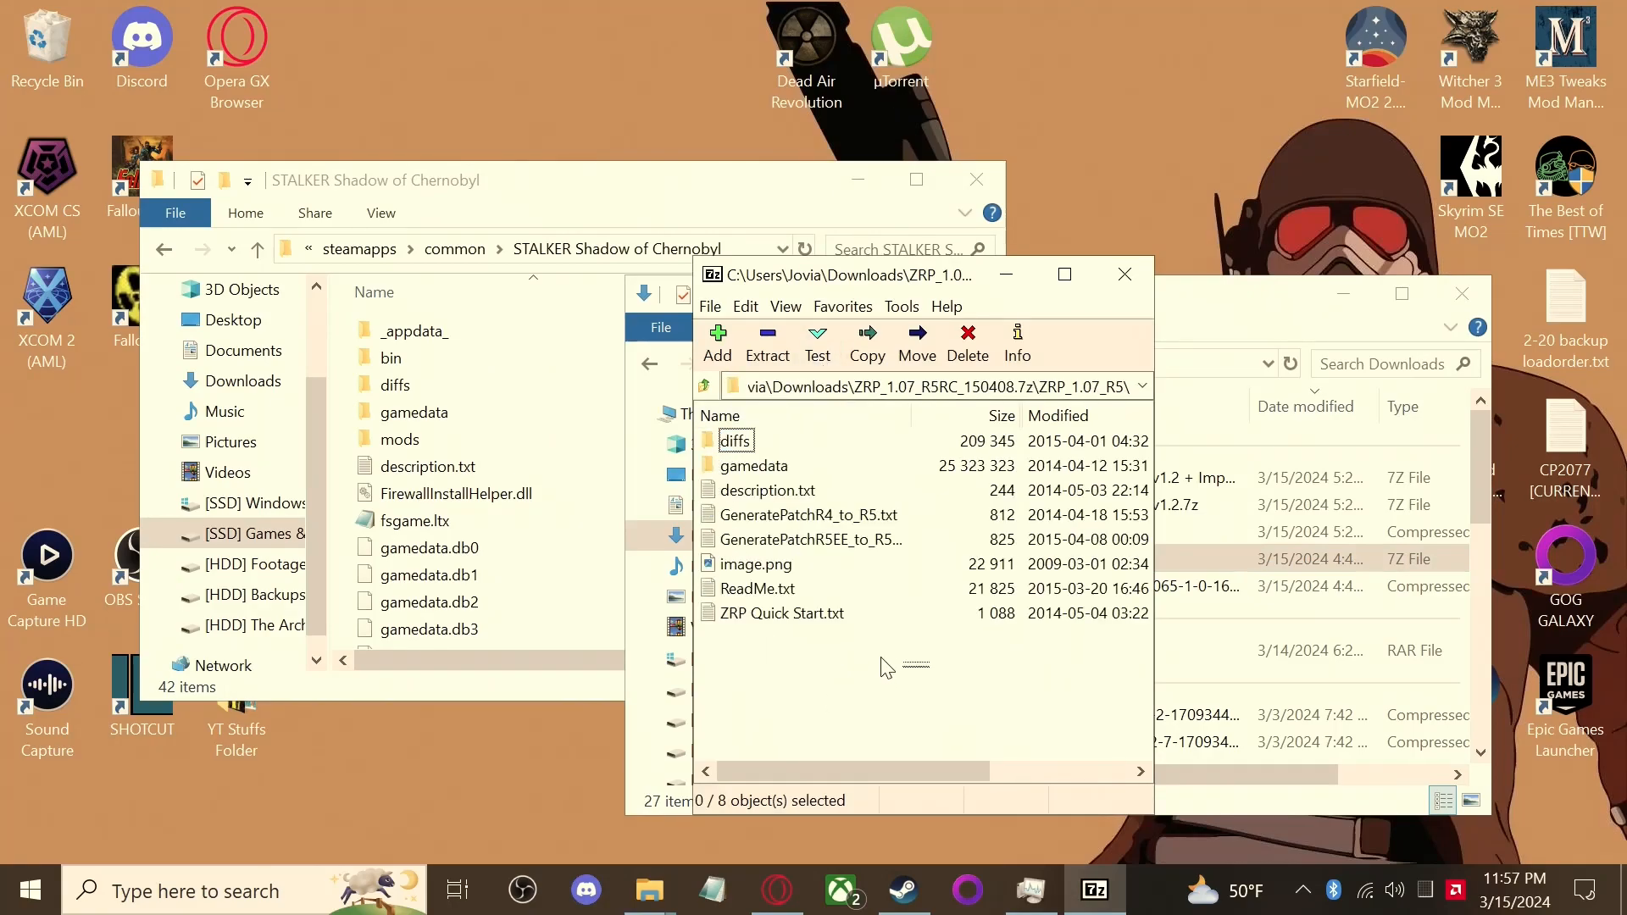
pyautogui.press('ctrl+a')
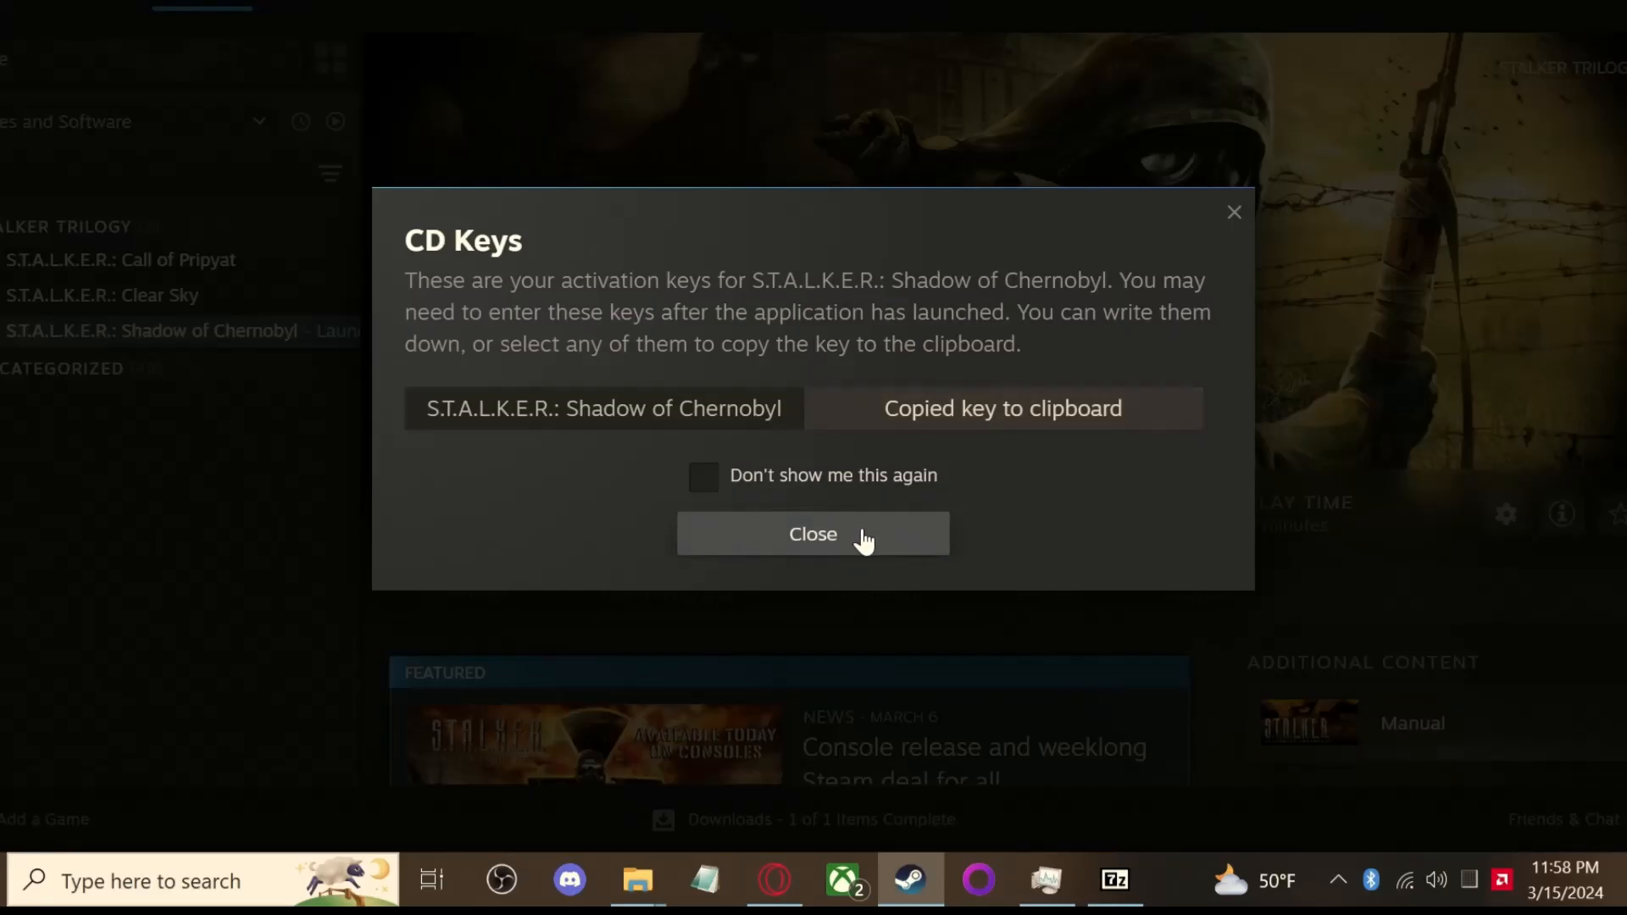
# Close the CD Keys notice and approve the S.T.A.L.K.E.R. User Account Control prompt
pyautogui.click(813, 534)
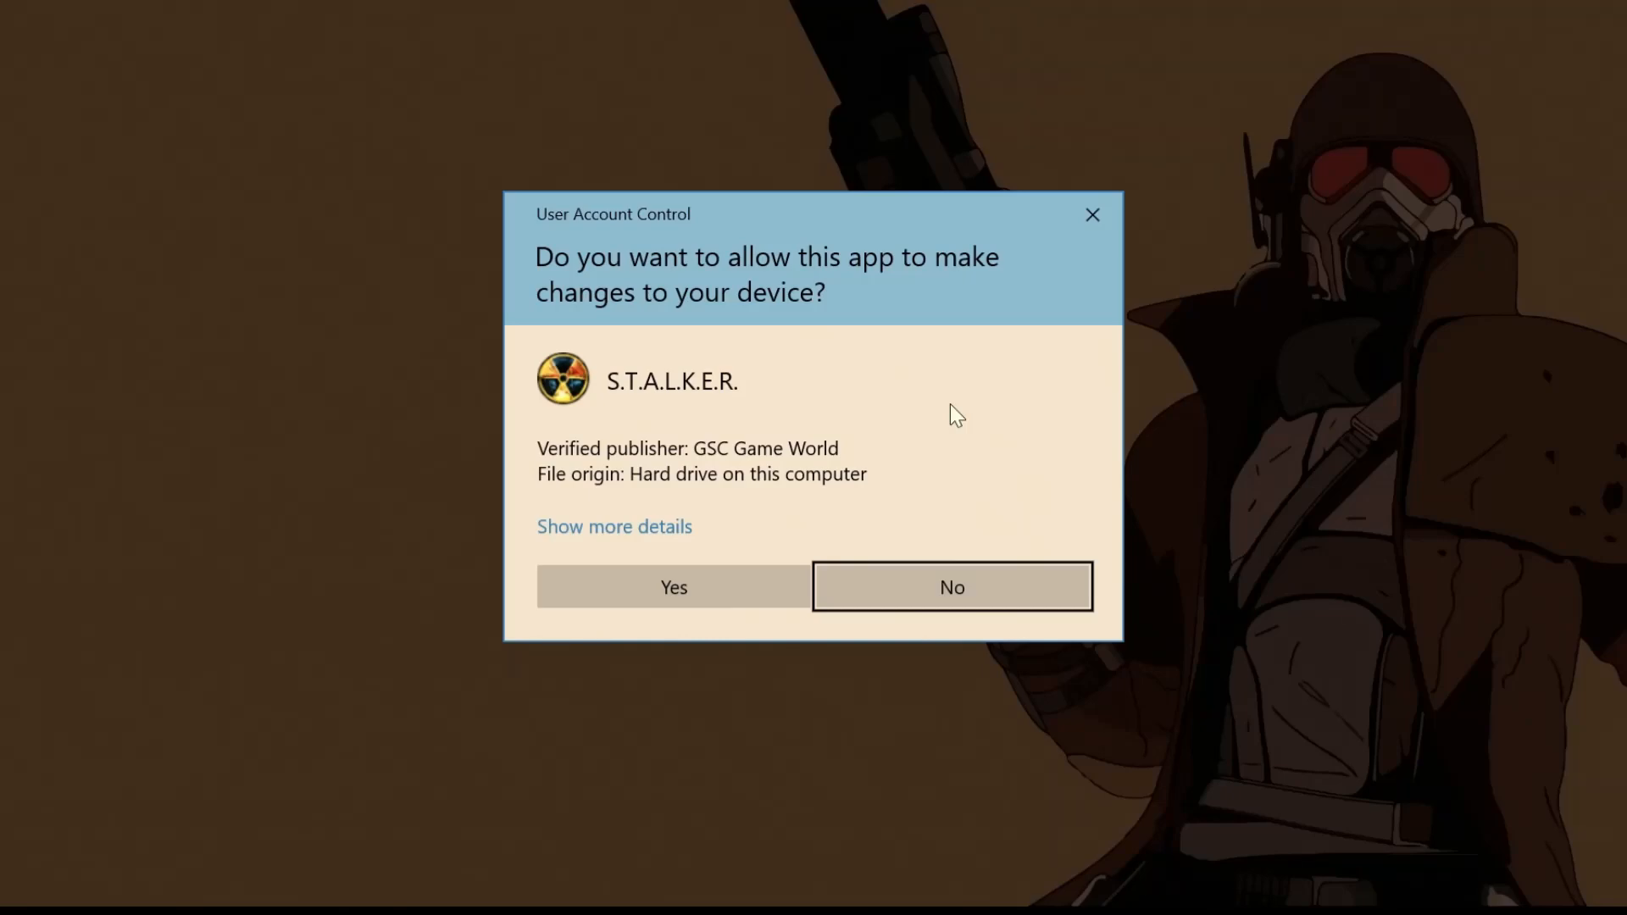
pyautogui.click(673, 588)
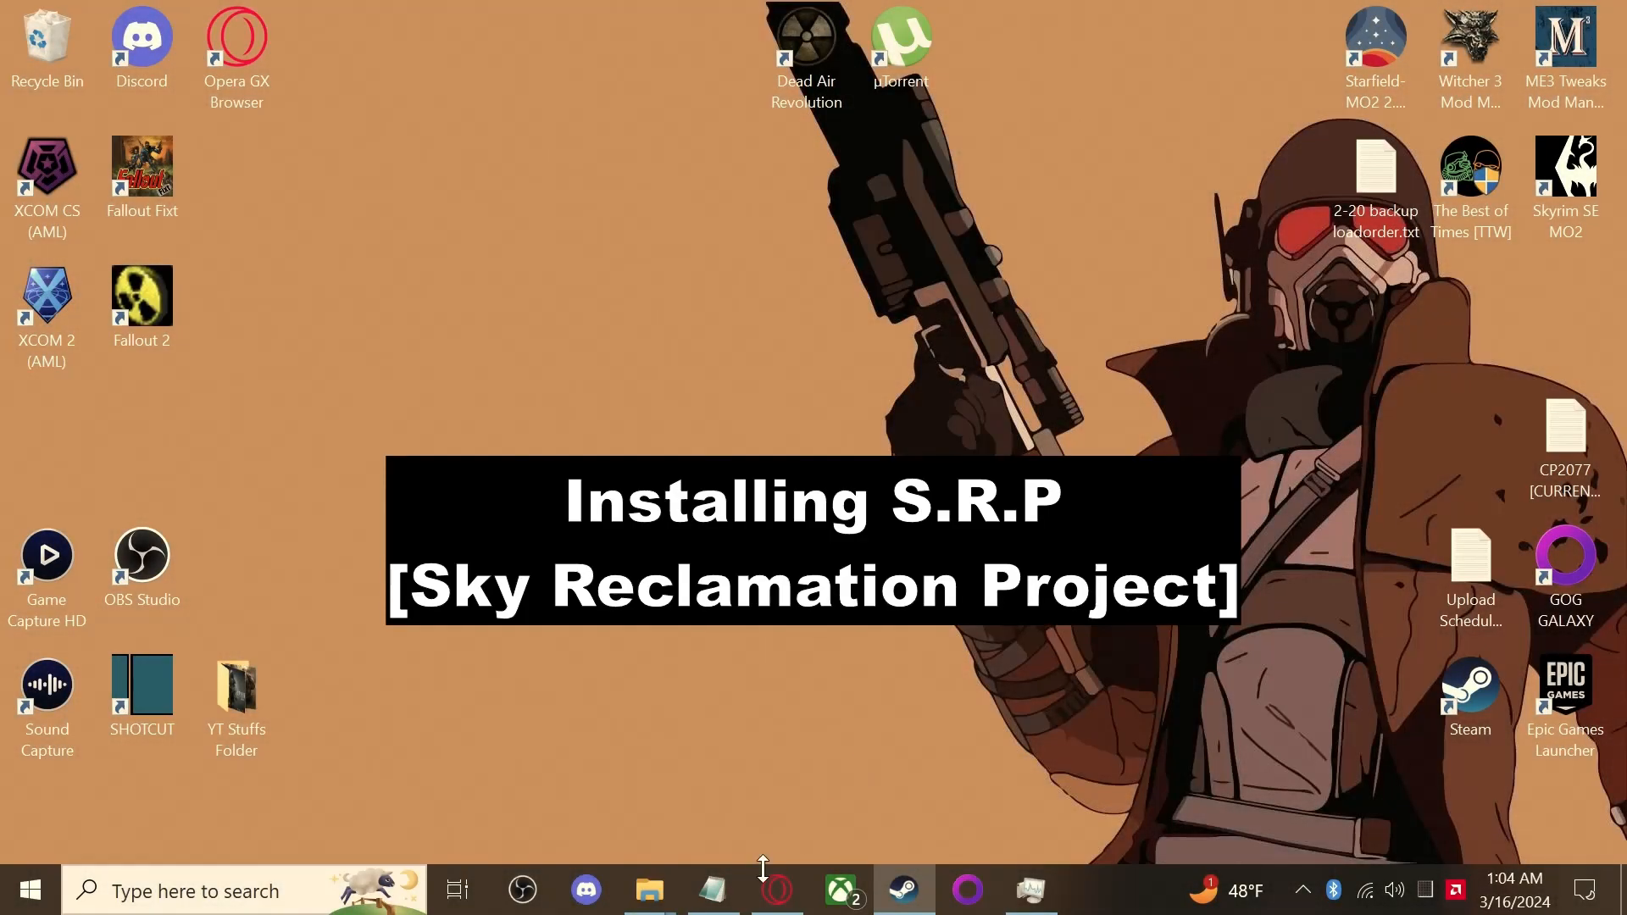
# Return to Opera GX and scroll the Sky Reclamation Project v1.1.4 download page
pyautogui.click(779, 889)
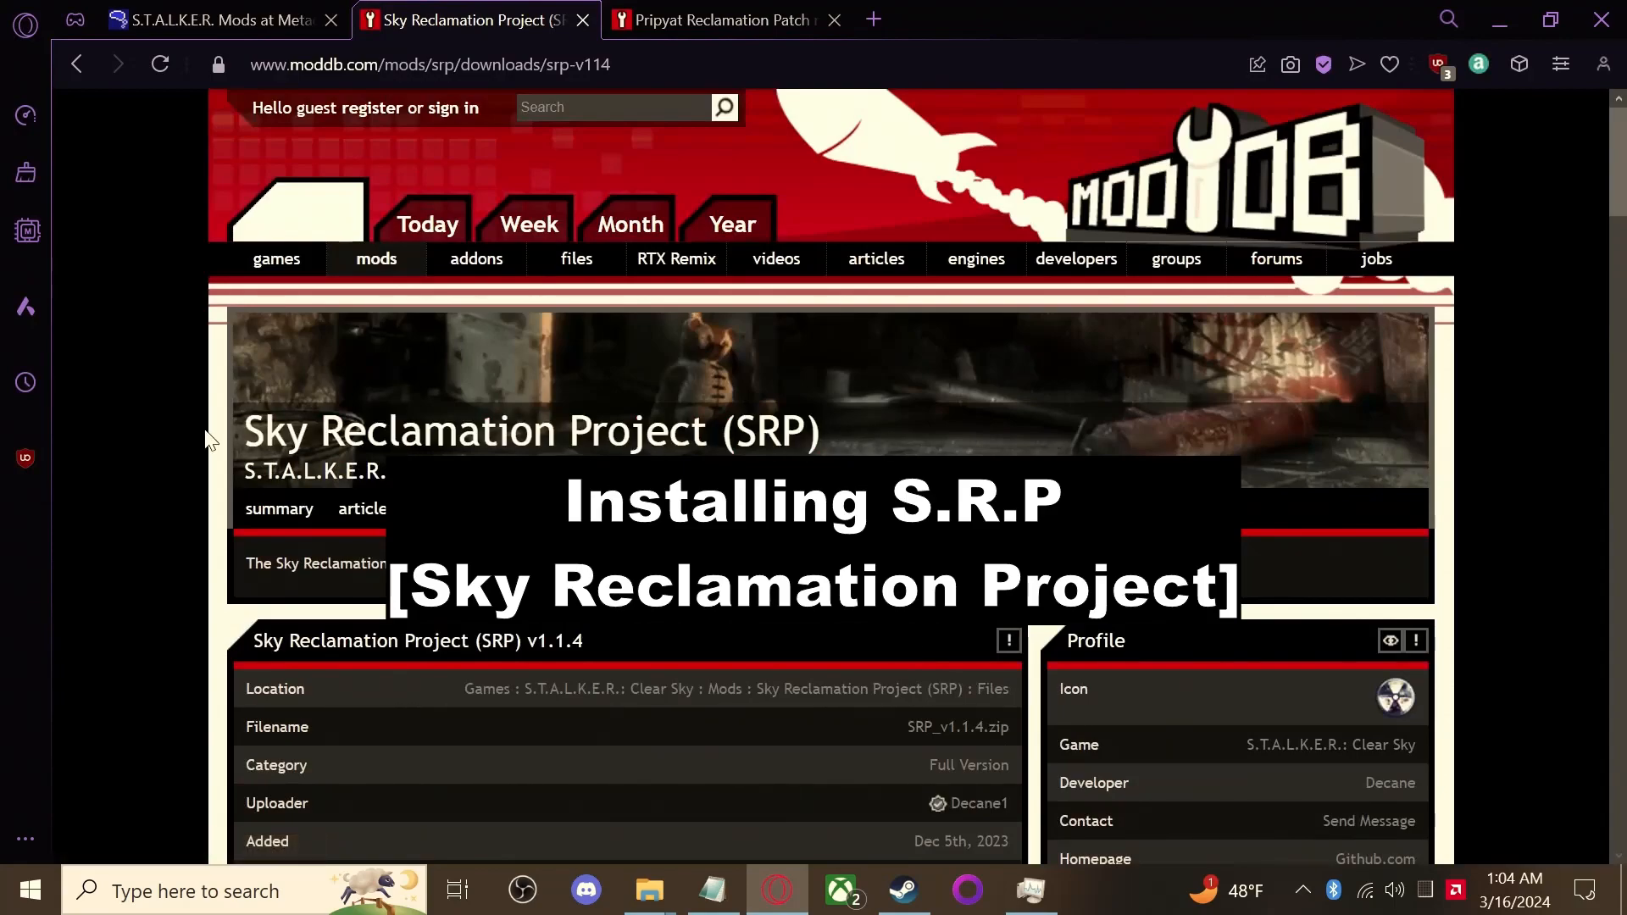
pyautogui.moveTo(924, 435)
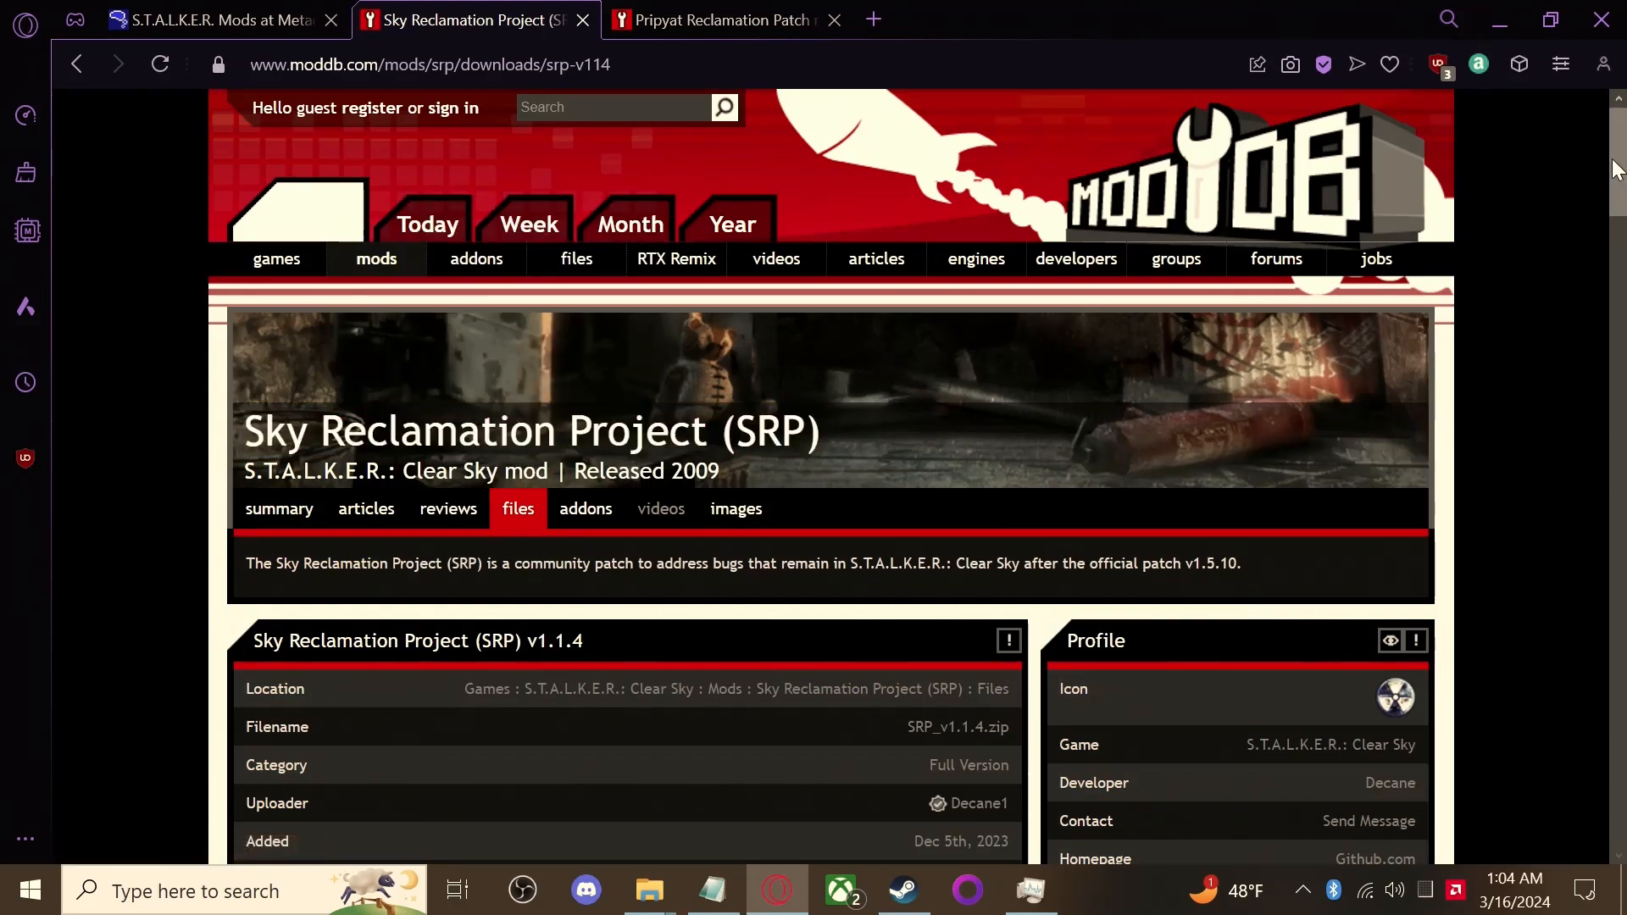
pyautogui.scroll(-3)
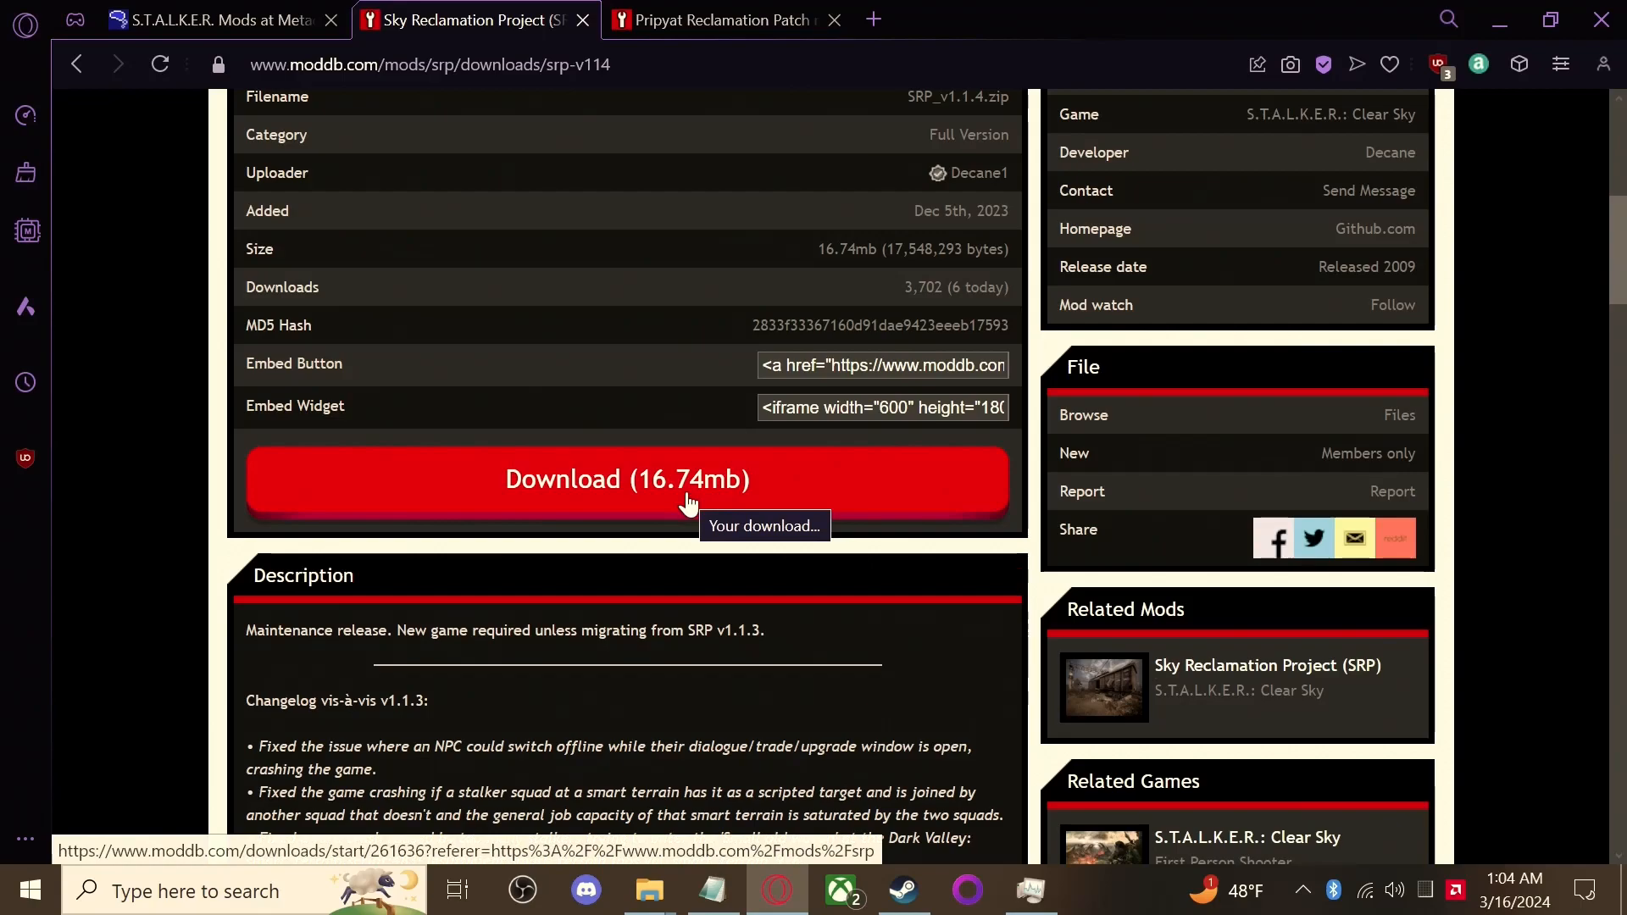
pyautogui.moveTo(702, 510)
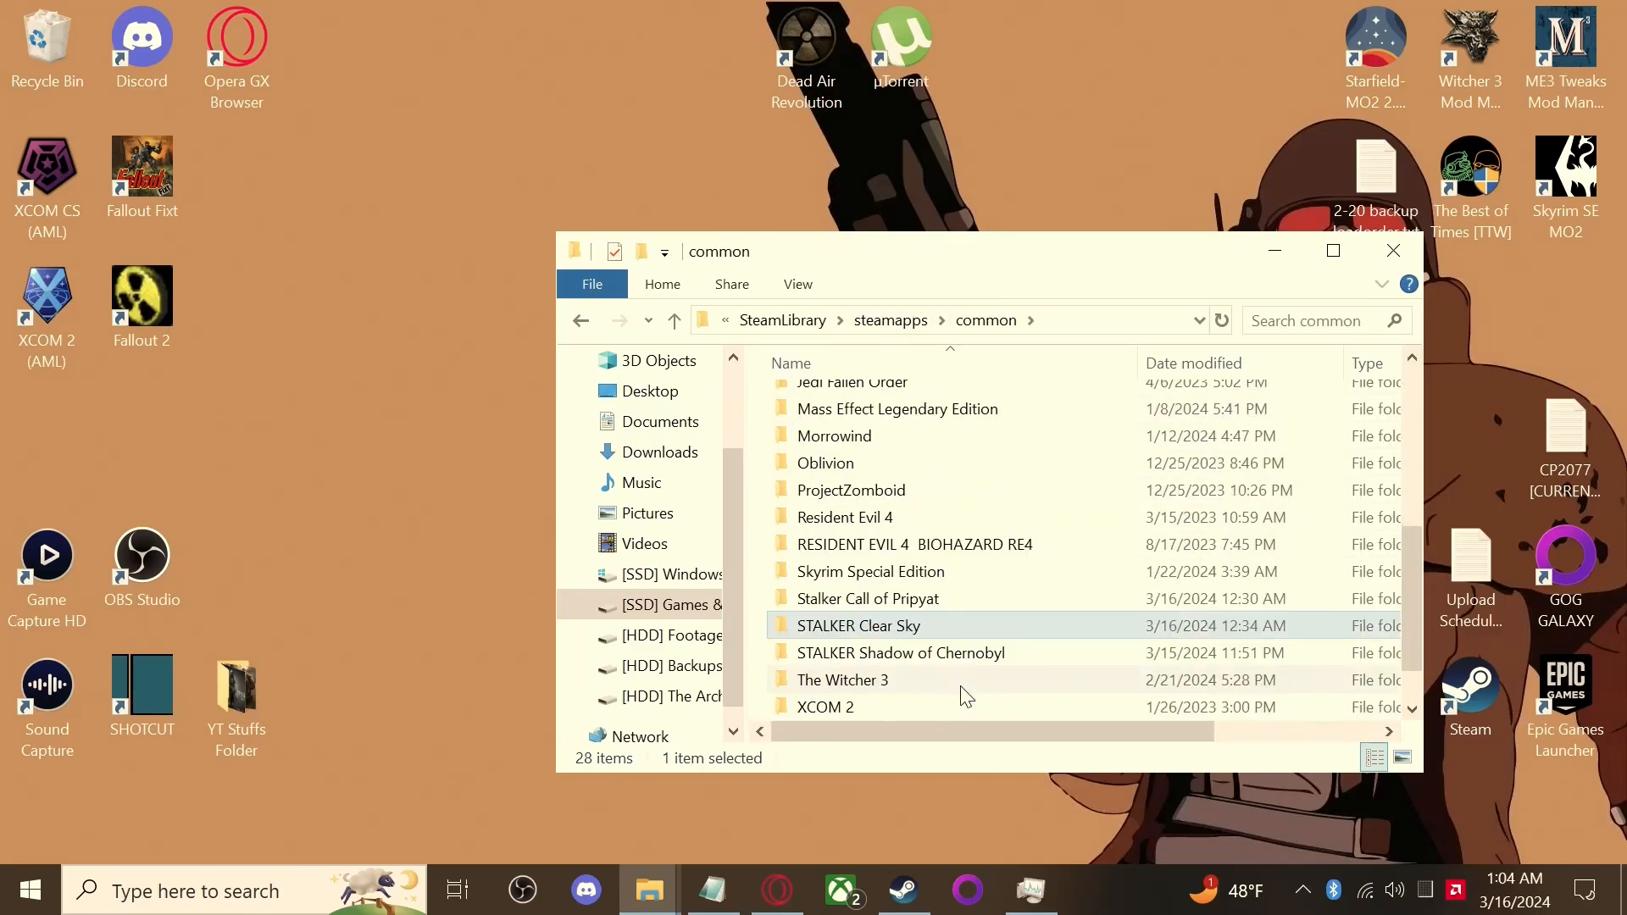
# Open STALKER Clear Sky, open SRP_v1.1.4.zip, and replace the 650 existing files
pyautogui.doubleClick(858, 626)
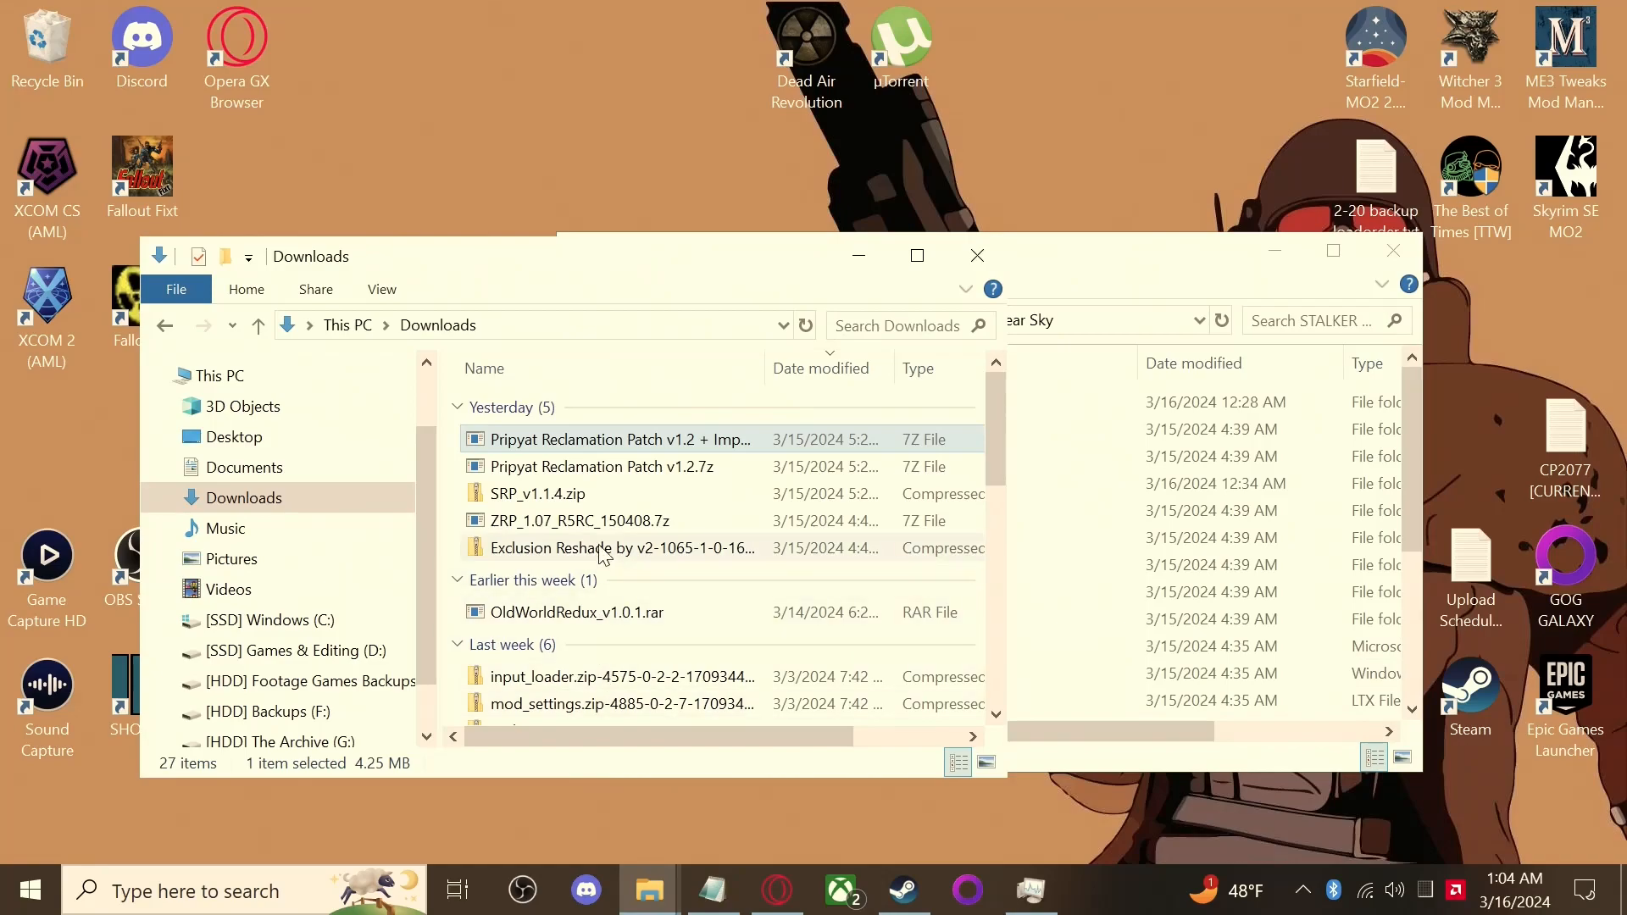
pyautogui.rightClick(537, 493)
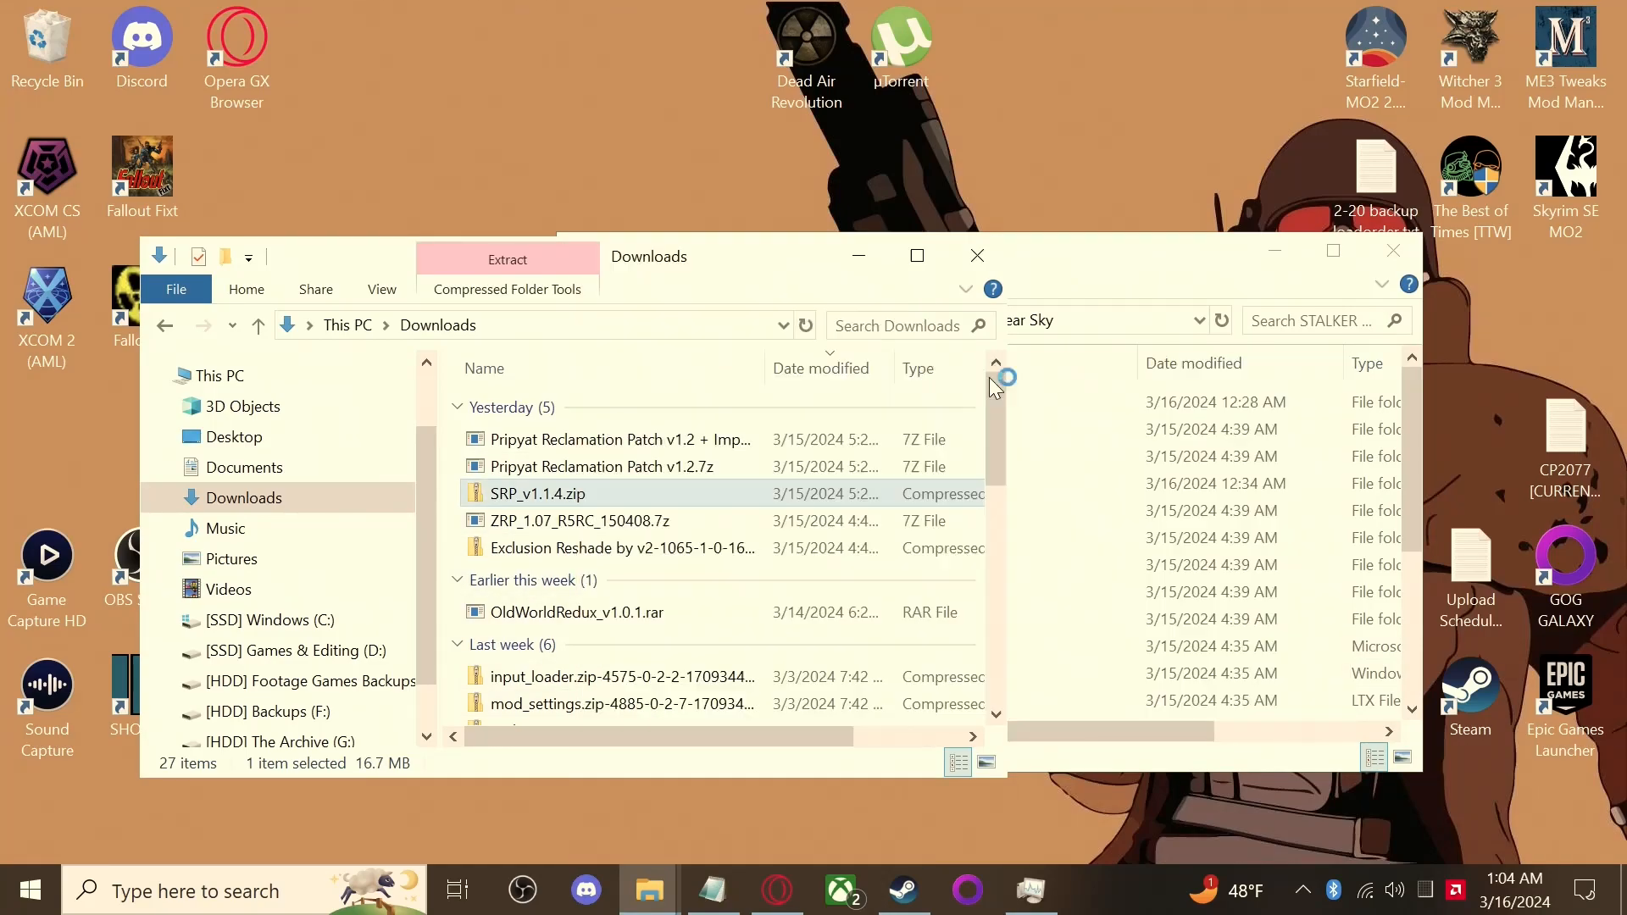
pyautogui.doubleClick(536, 493)
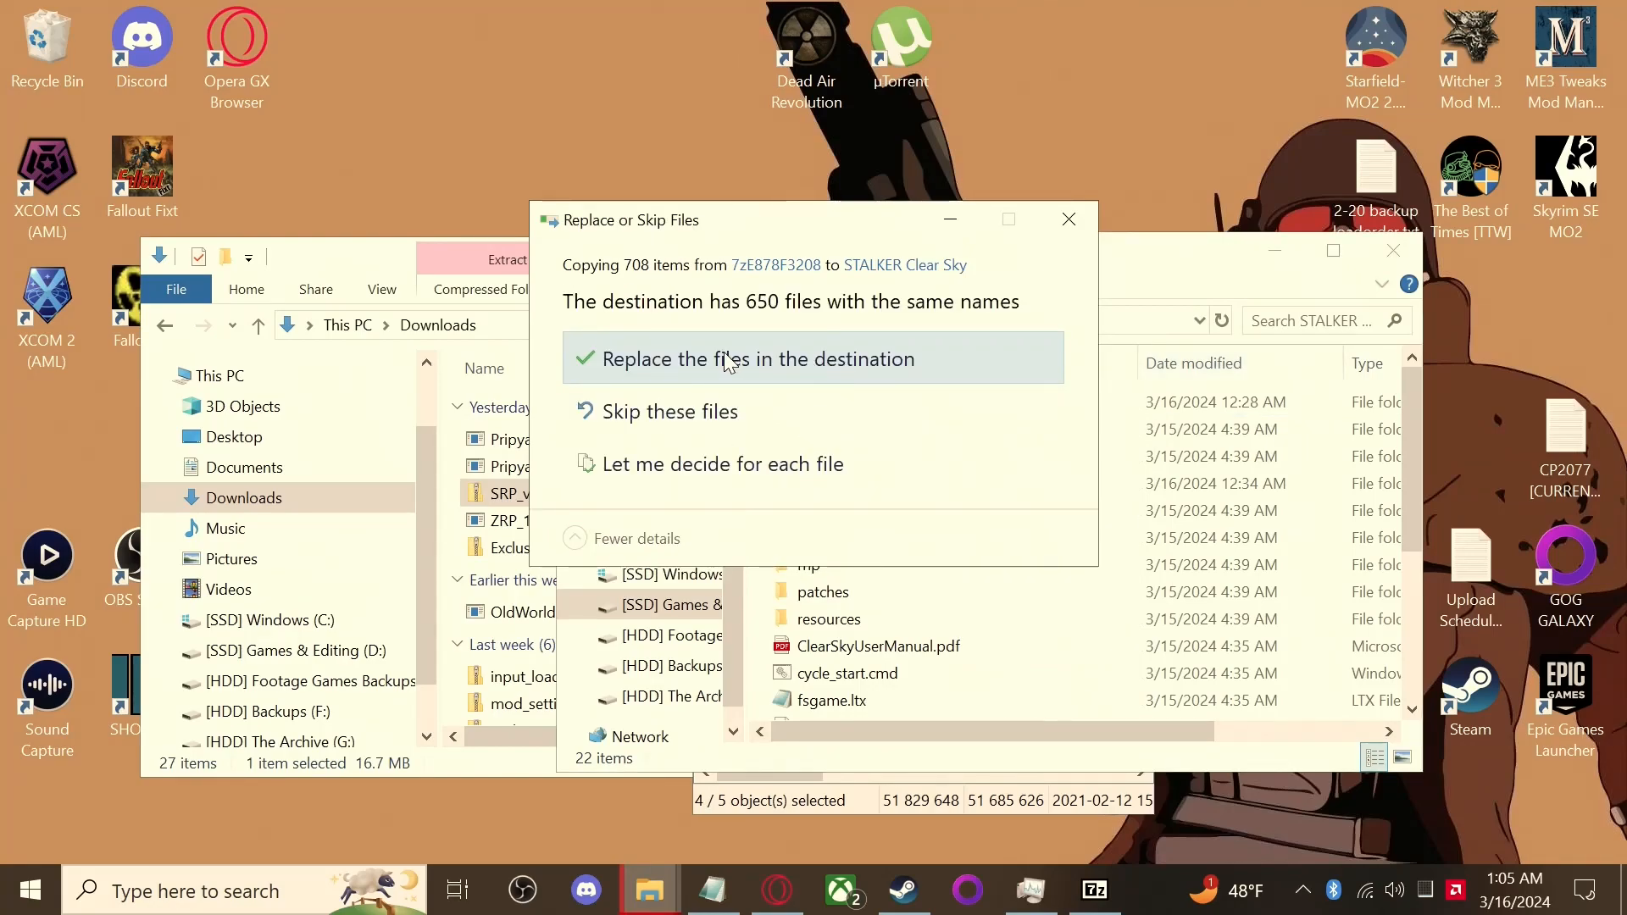
pyautogui.click(757, 358)
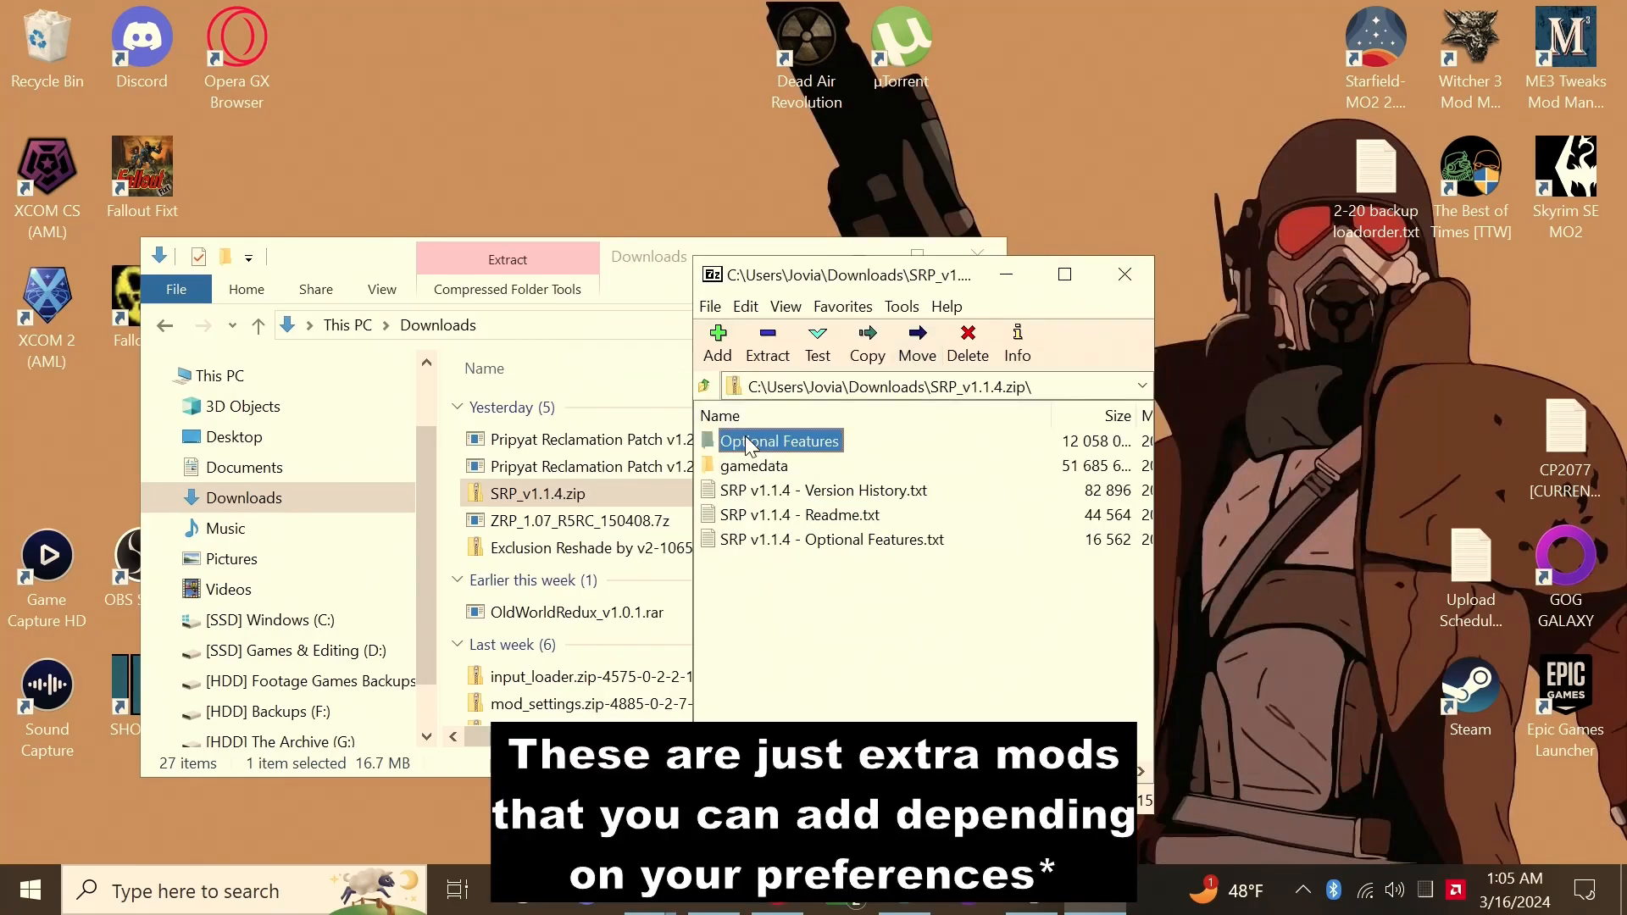
pyautogui.moveTo(811, 451)
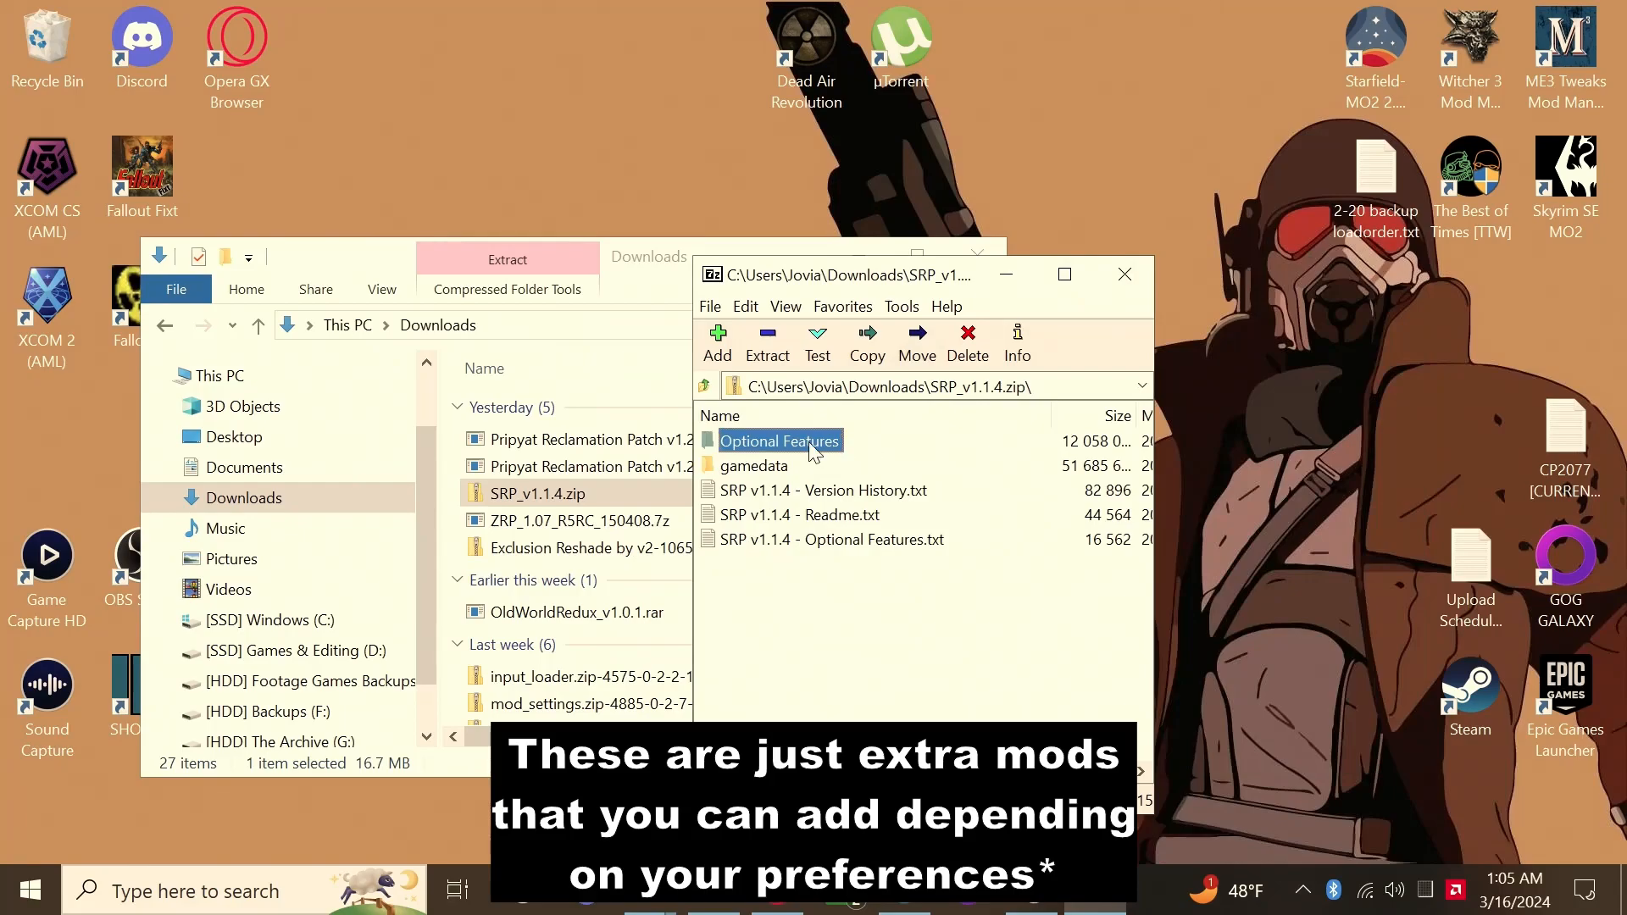
# Open Optional Features and a subfolder in 7-Zip, scrolling the extra mod list
pyautogui.doubleClick(780, 441)
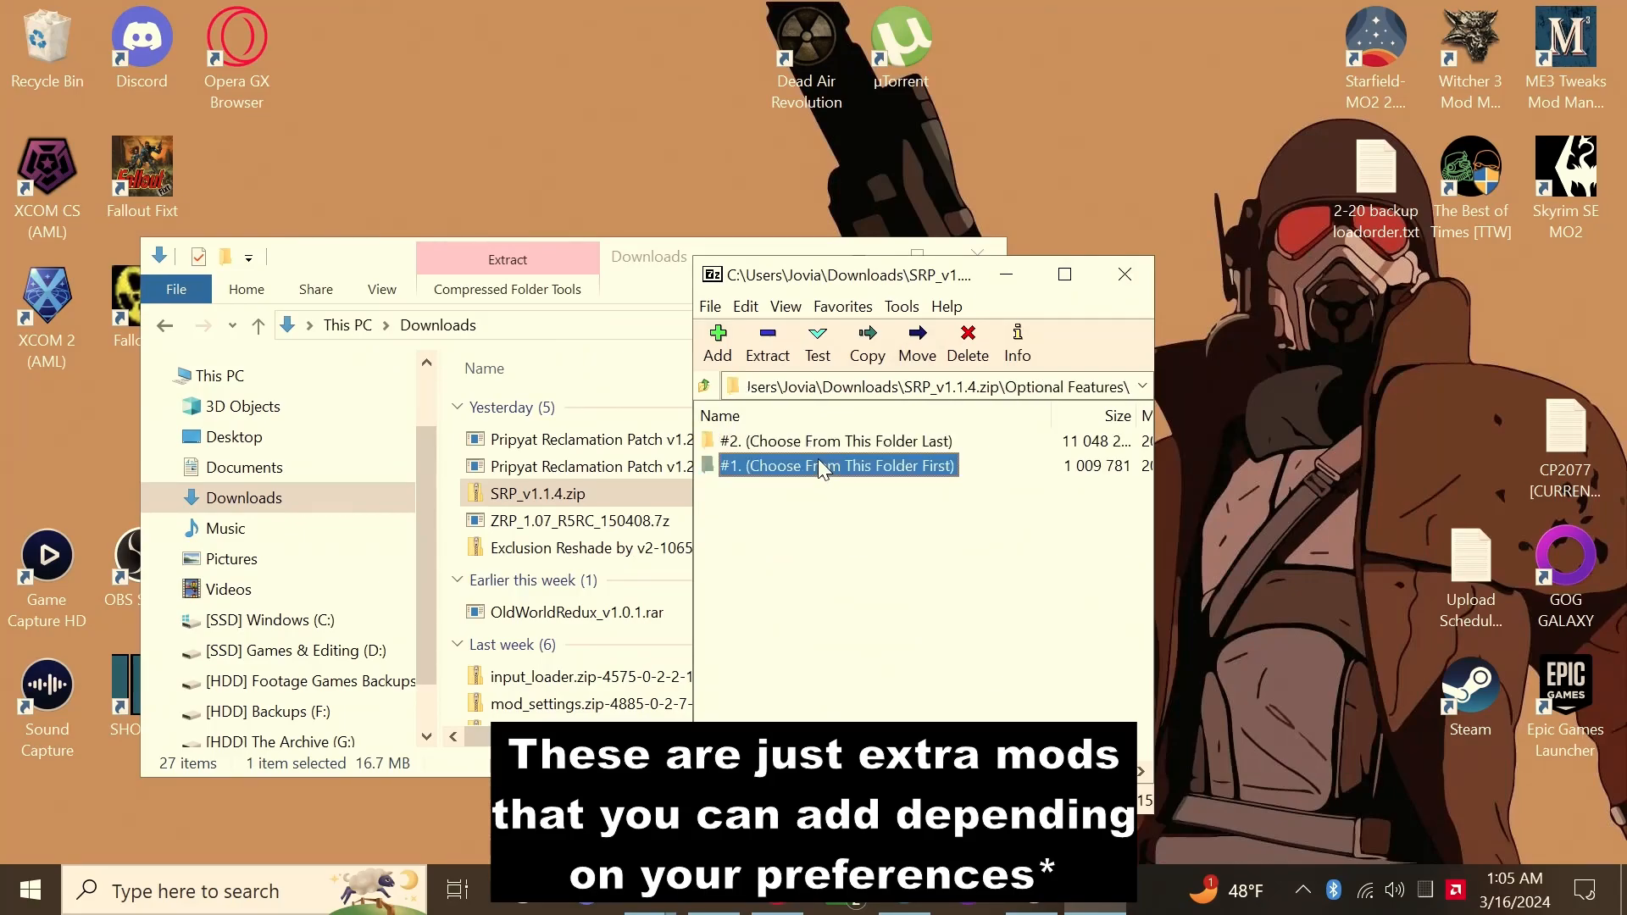
pyautogui.doubleClick(837, 465)
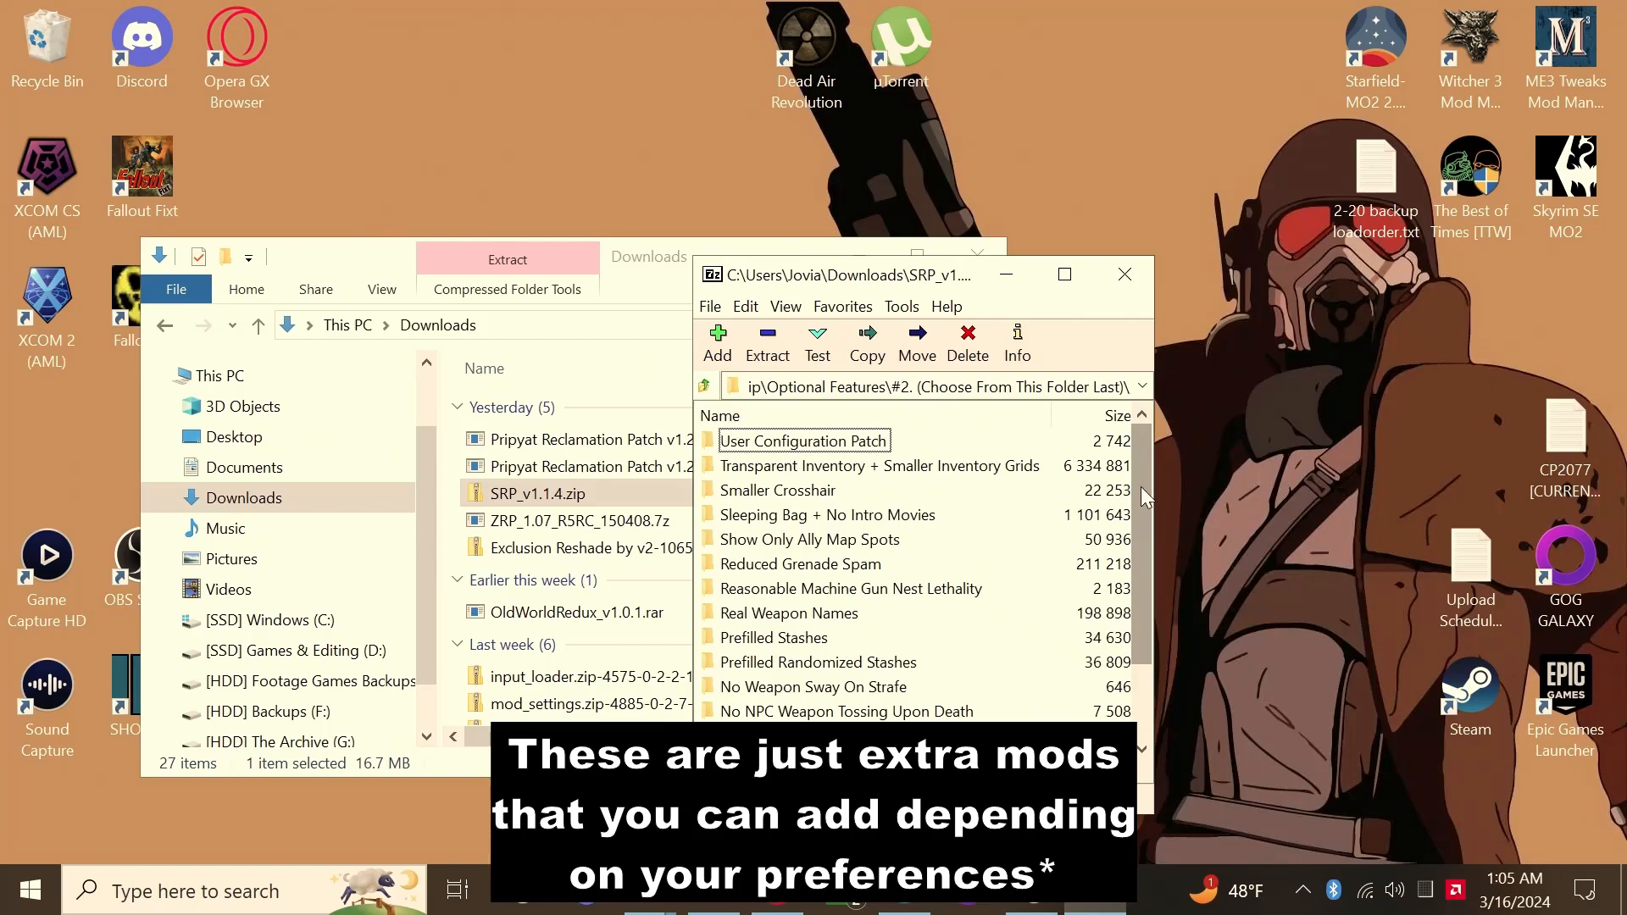
pyautogui.scroll(-3)
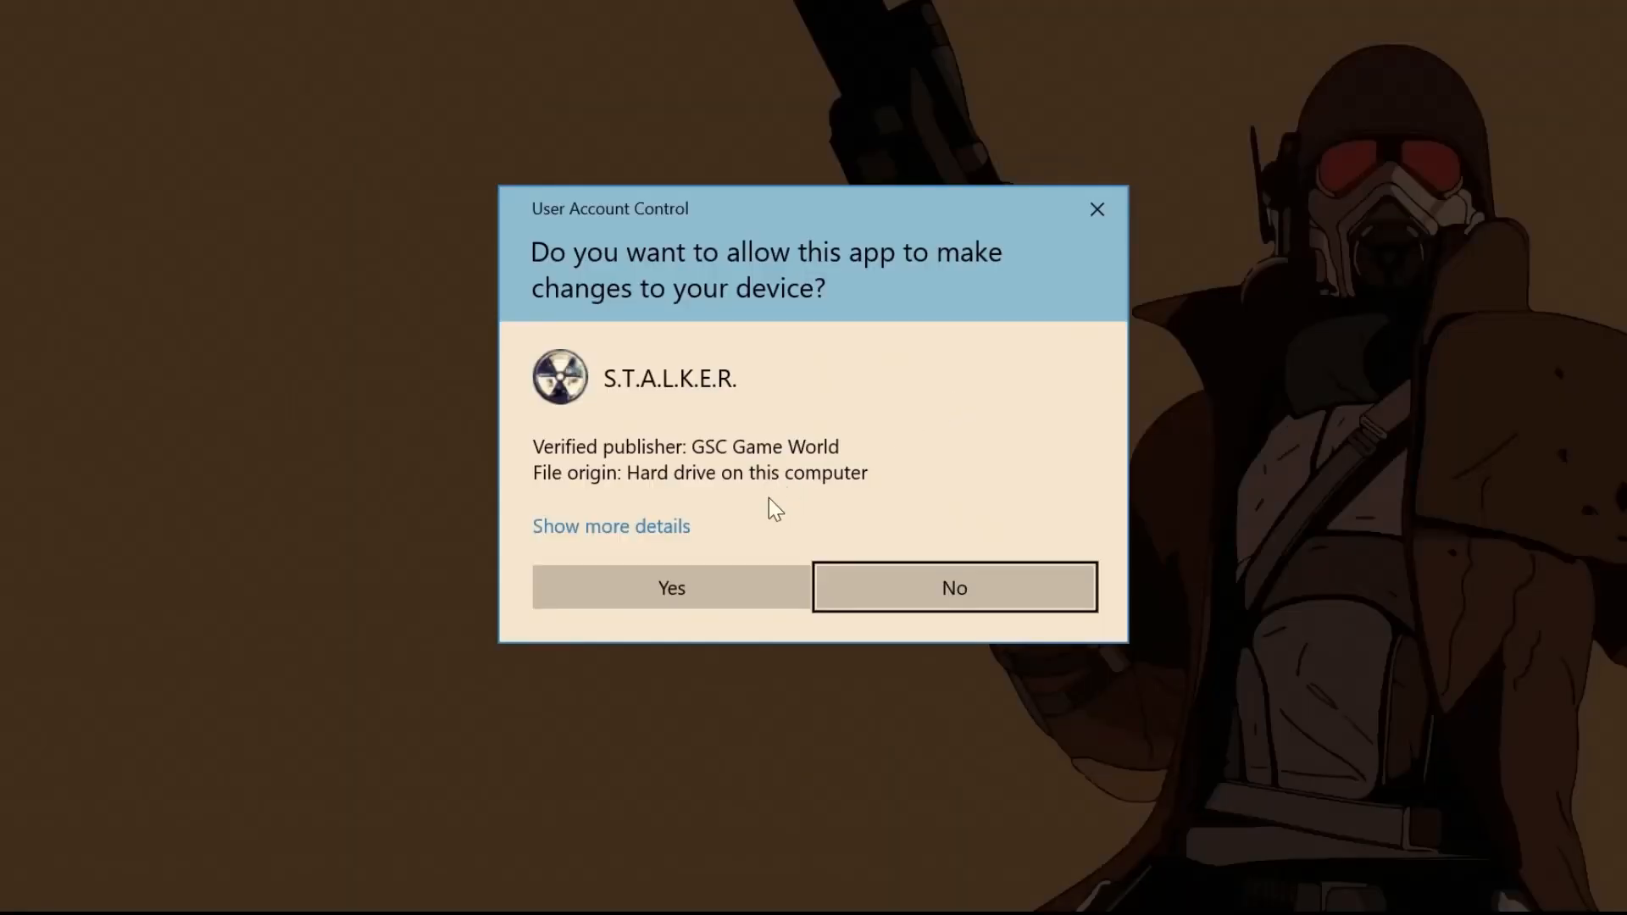
# Allow Clear Sky past UAC, confirm the menu shows SRP v1.1.4, and exit to Windows
pyautogui.click(670, 588)
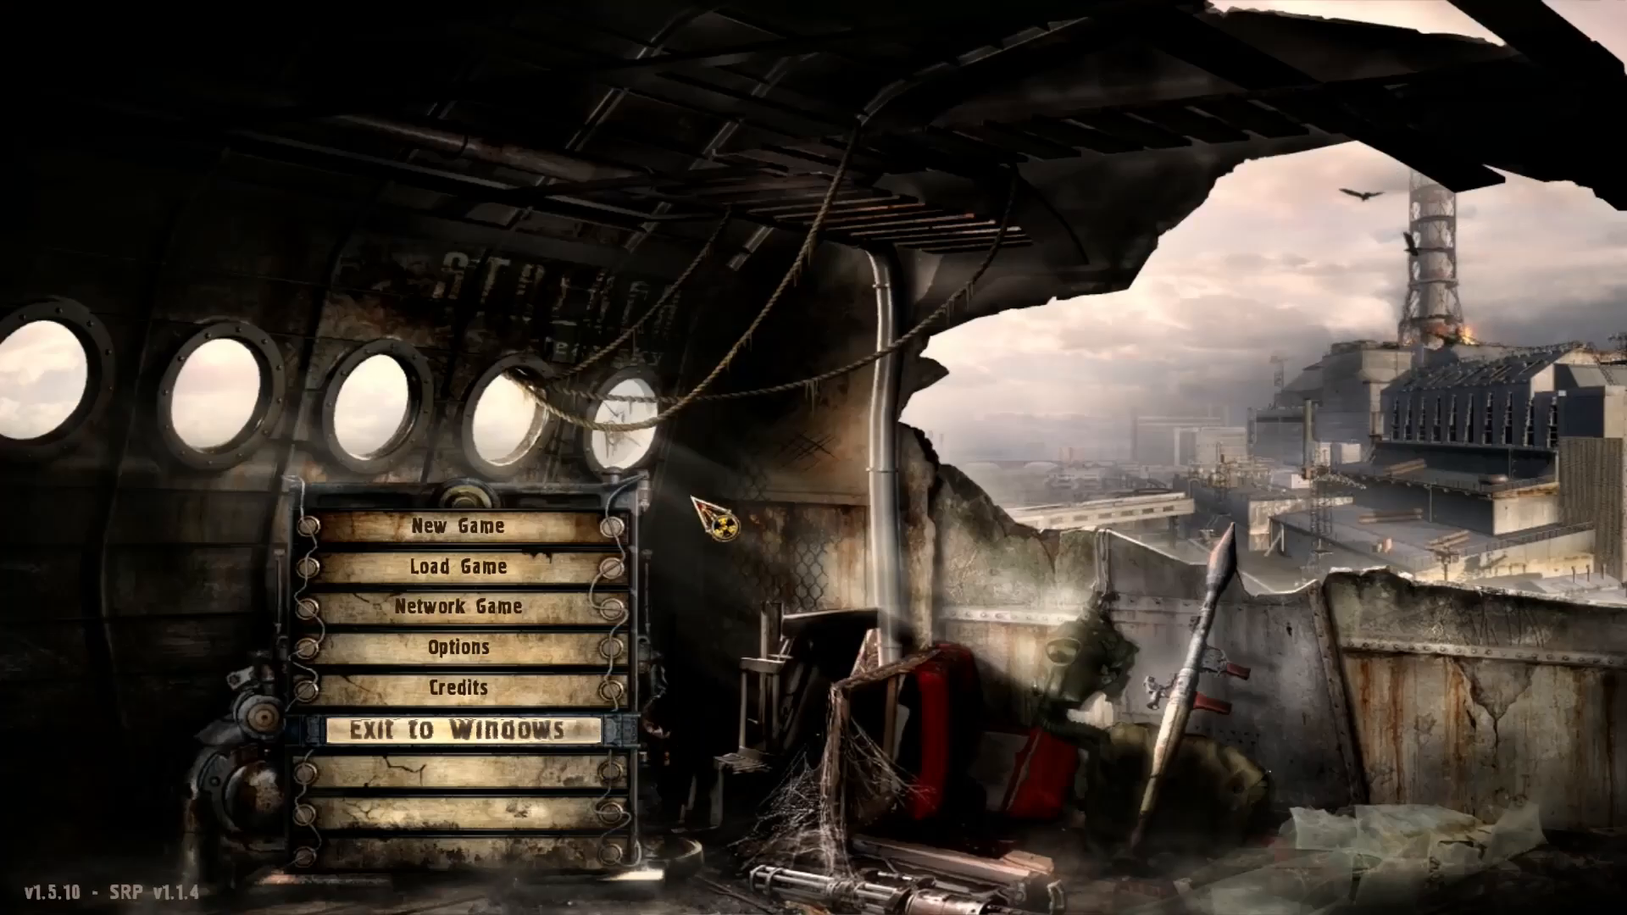
pyautogui.moveTo(456, 706)
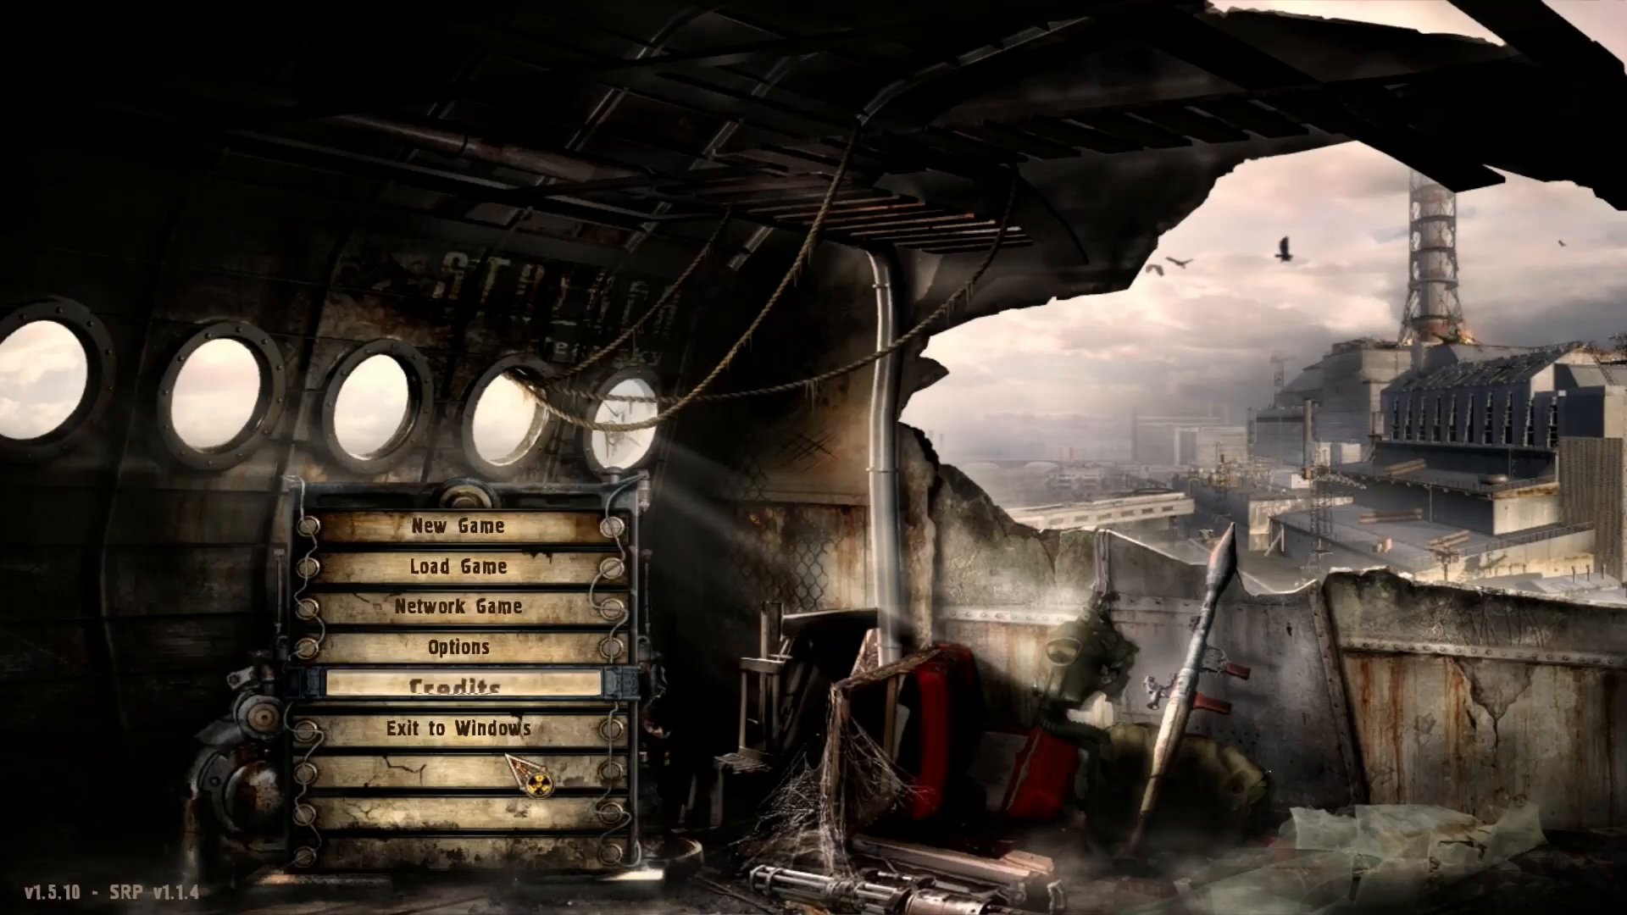
pyautogui.click(459, 747)
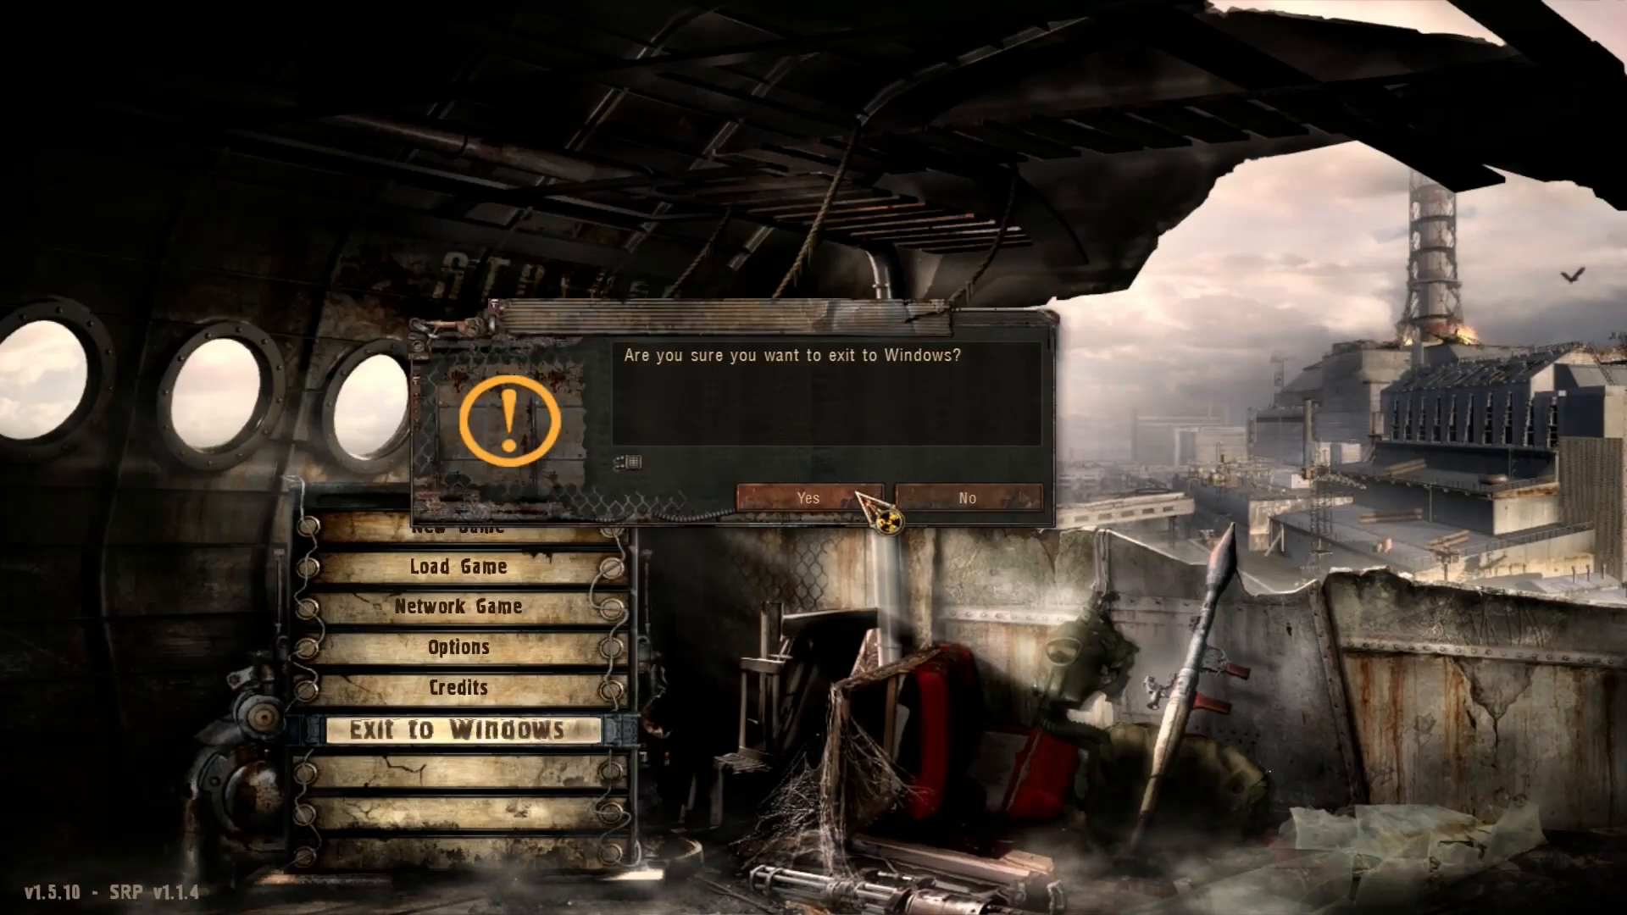
pyautogui.click(804, 497)
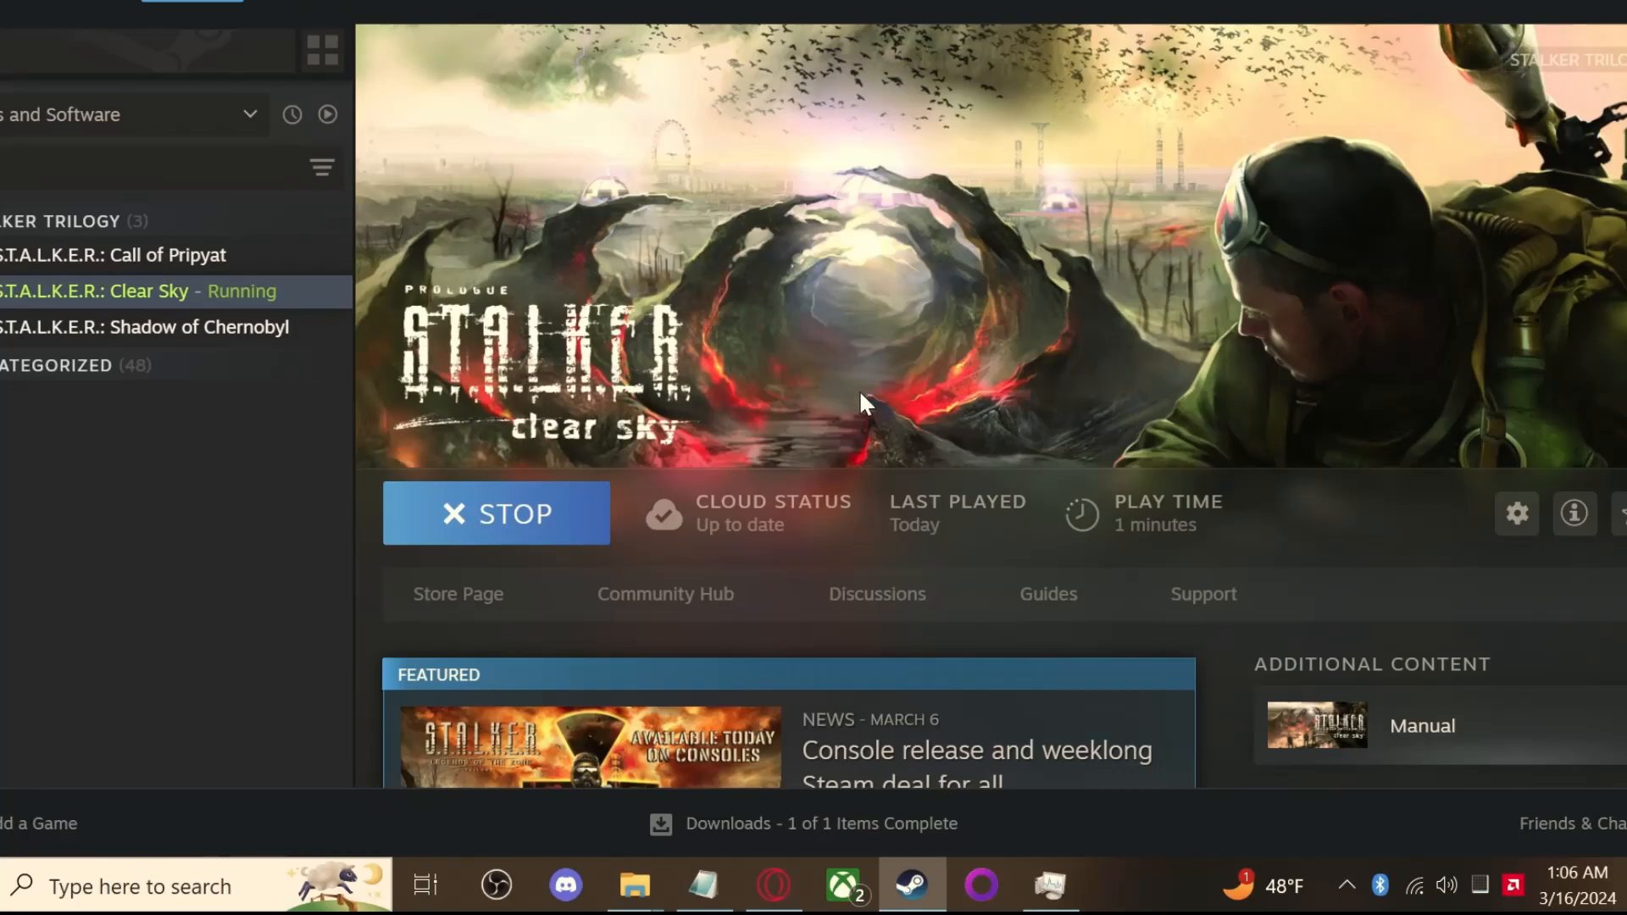
pyautogui.click(496, 514)
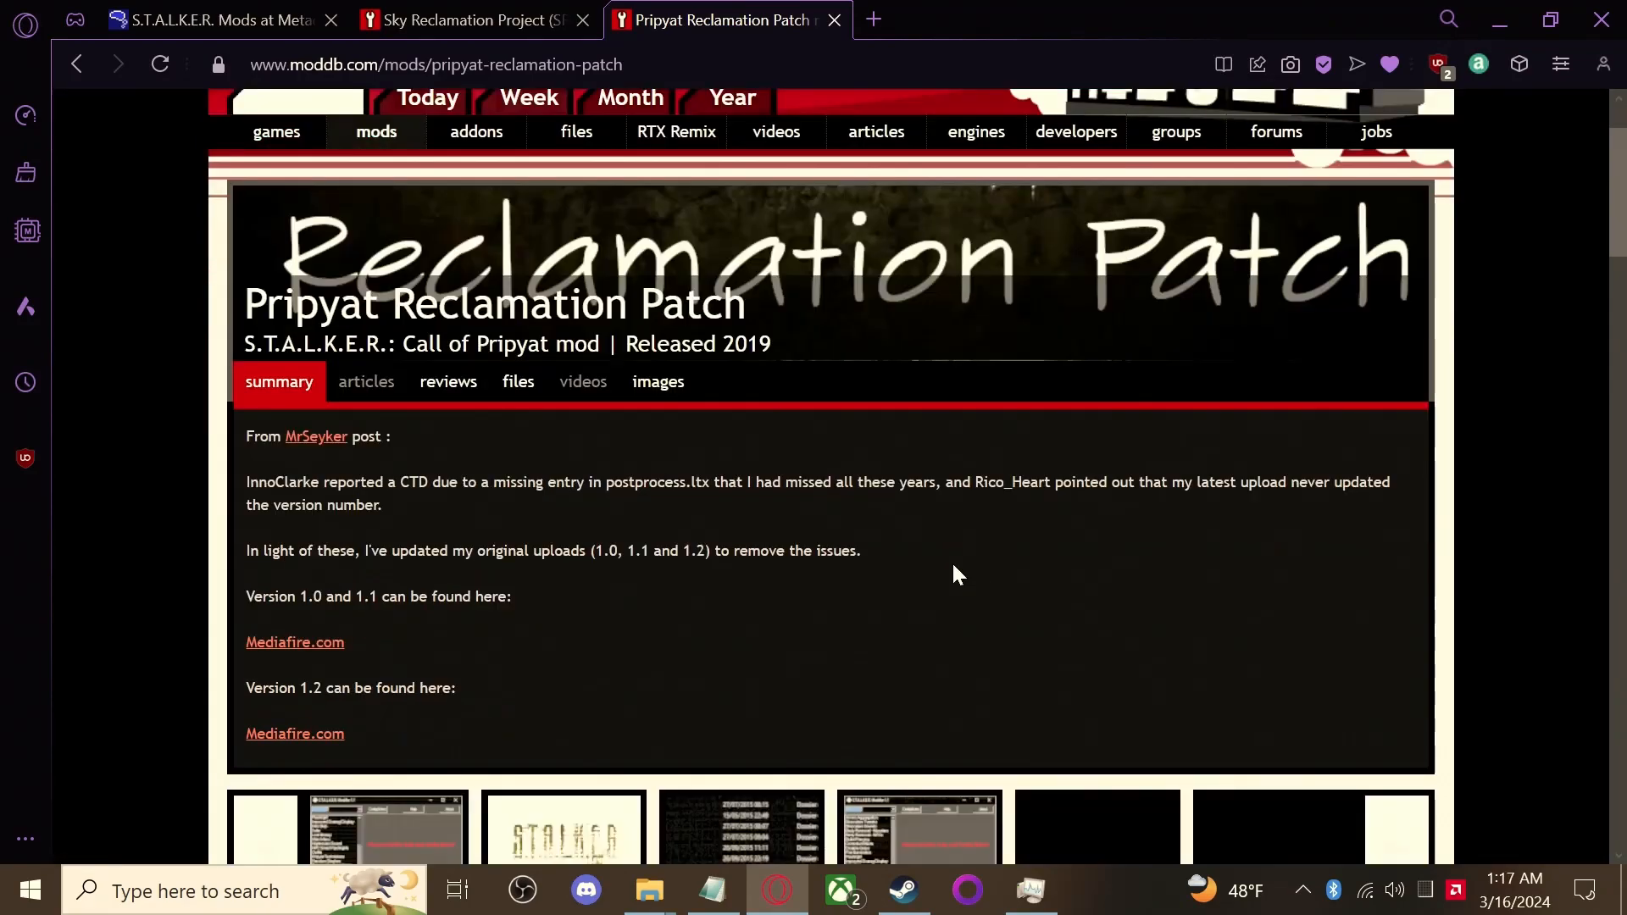
# Follow ModDB's v1.2 MediaFire link and download the PRP archive with Improved Inventory Icons
pyautogui.scroll(-3)
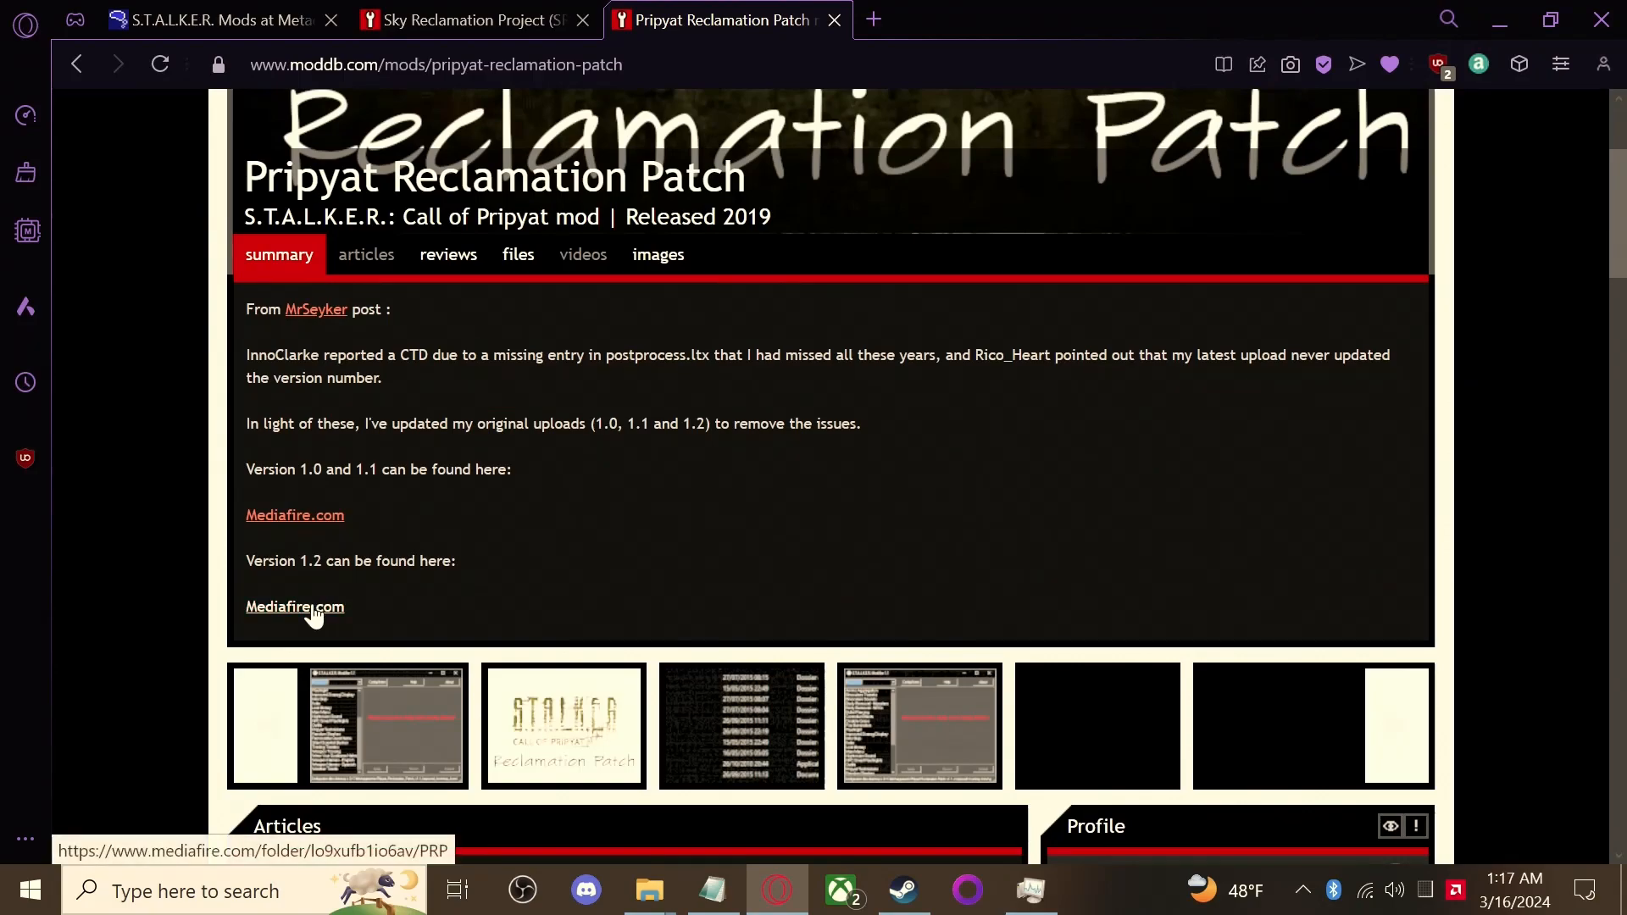
pyautogui.click(295, 607)
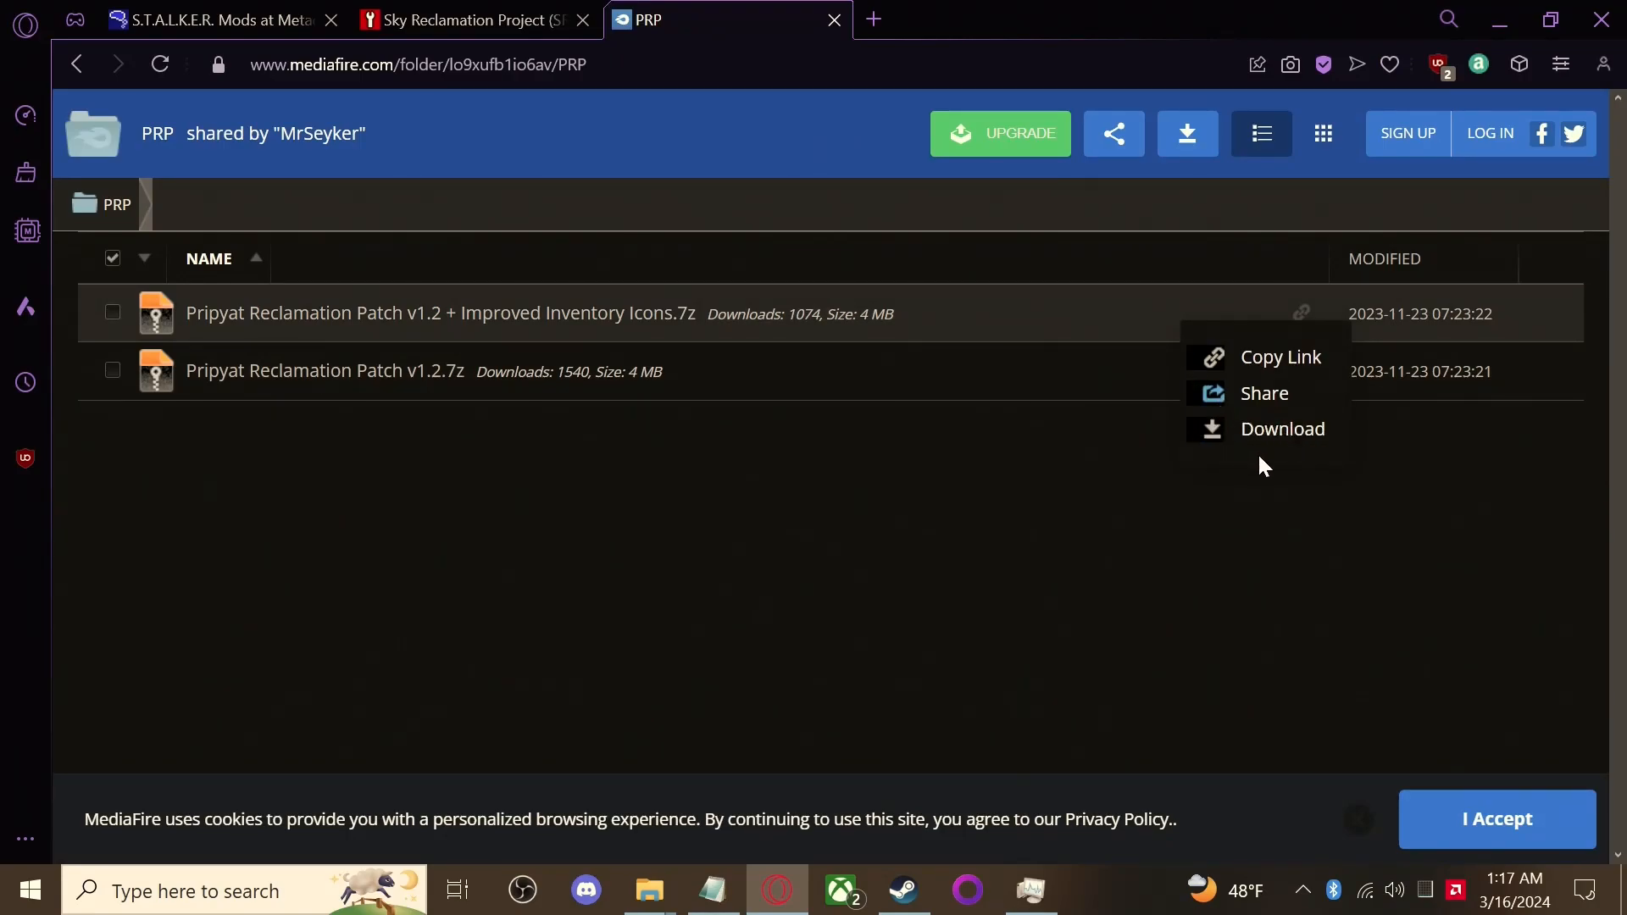
pyautogui.click(1258, 489)
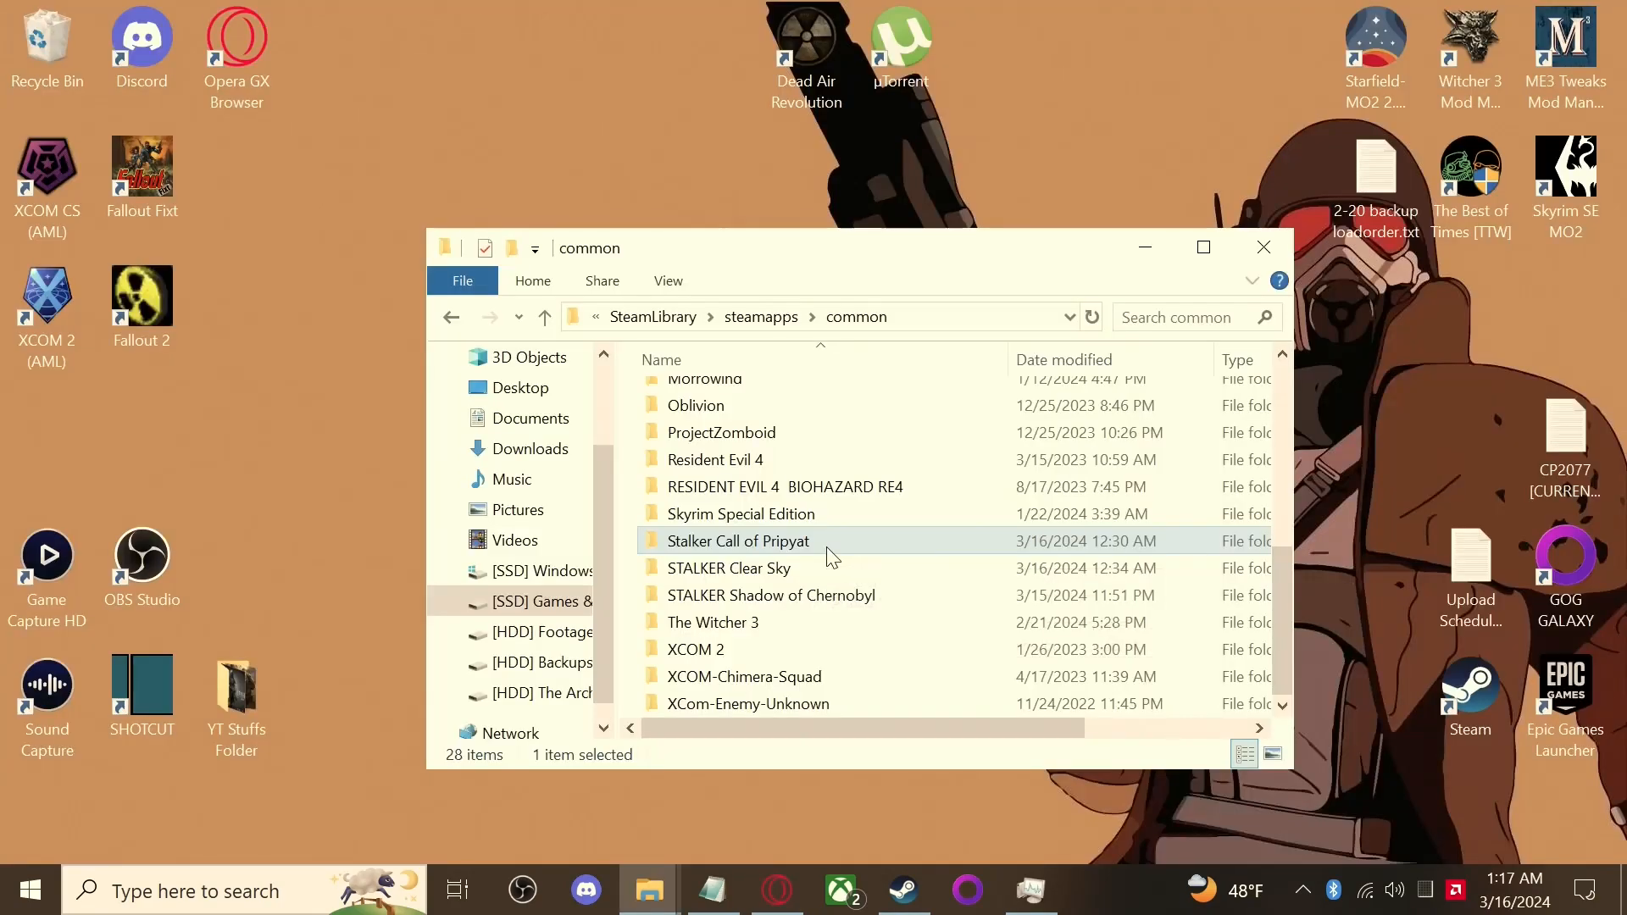
# Open Stalker Call of Pripyat beside Downloads and open the PRP v1.2 archive's gamedata folder
pyautogui.doubleClick(738, 541)
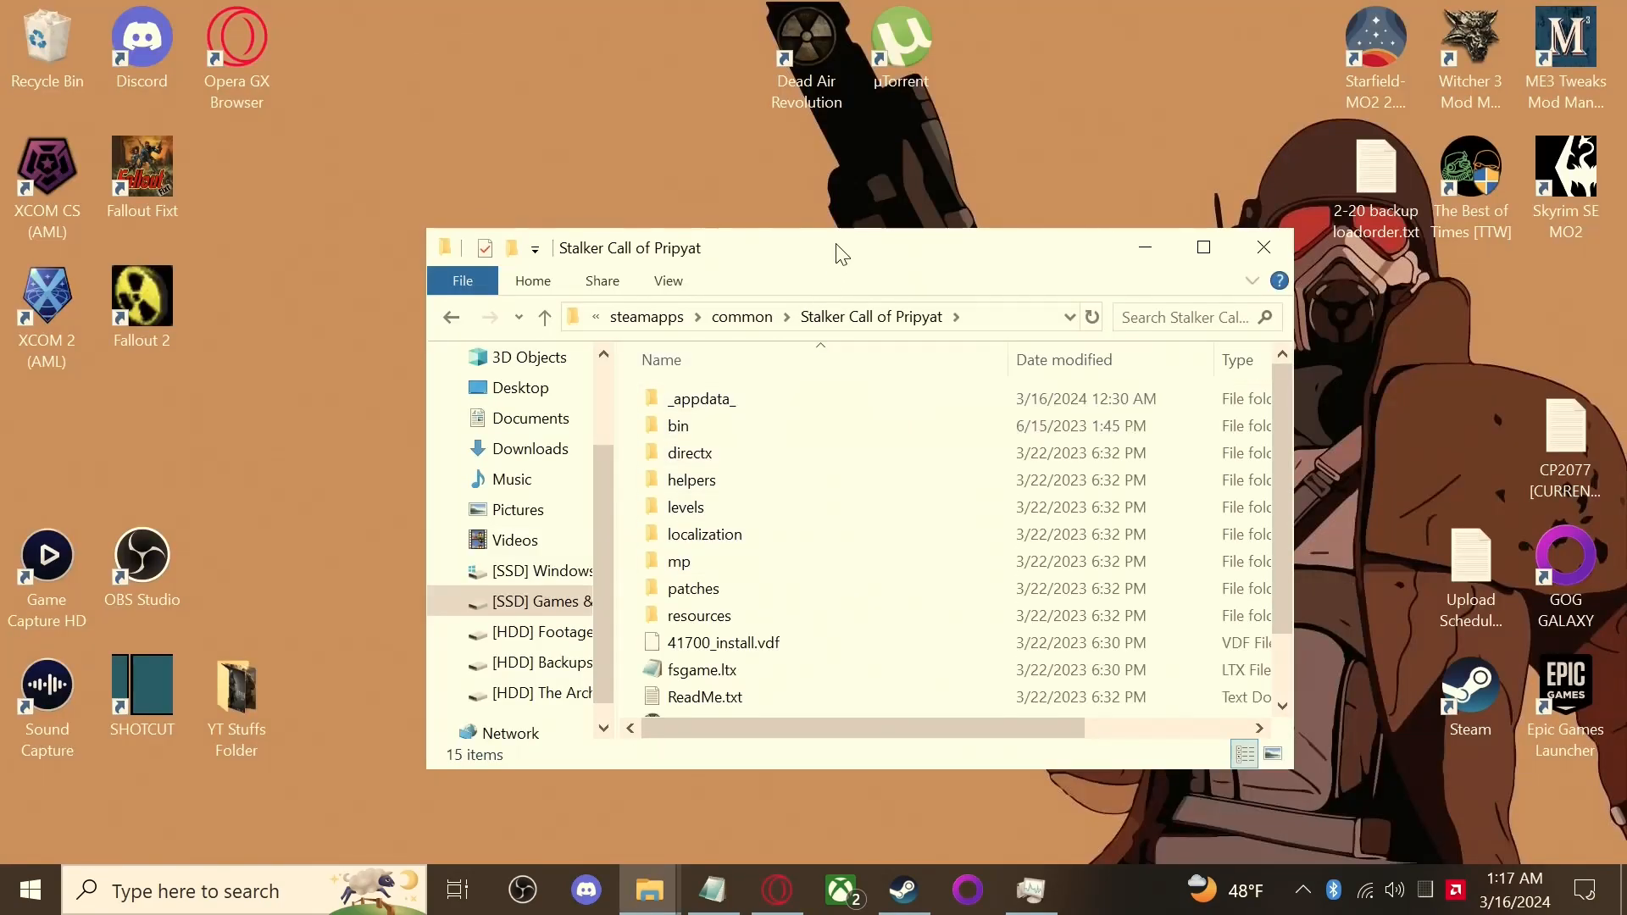
pyautogui.moveTo(831, 247); pyautogui.dragTo(1173, 300)
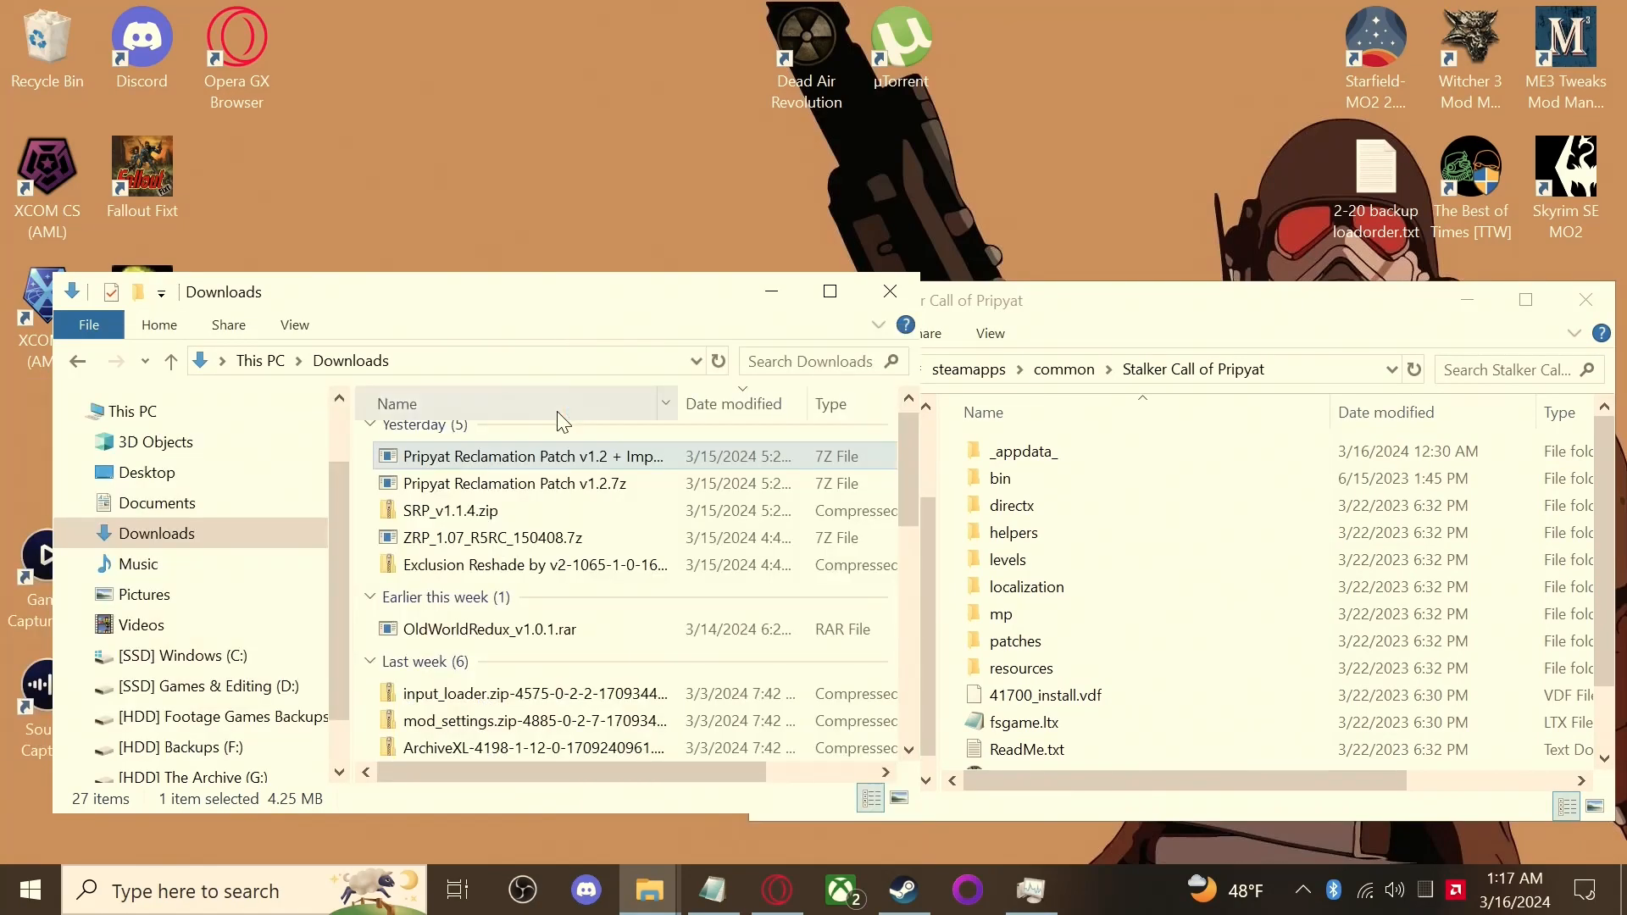
pyautogui.doubleClick(517, 456)
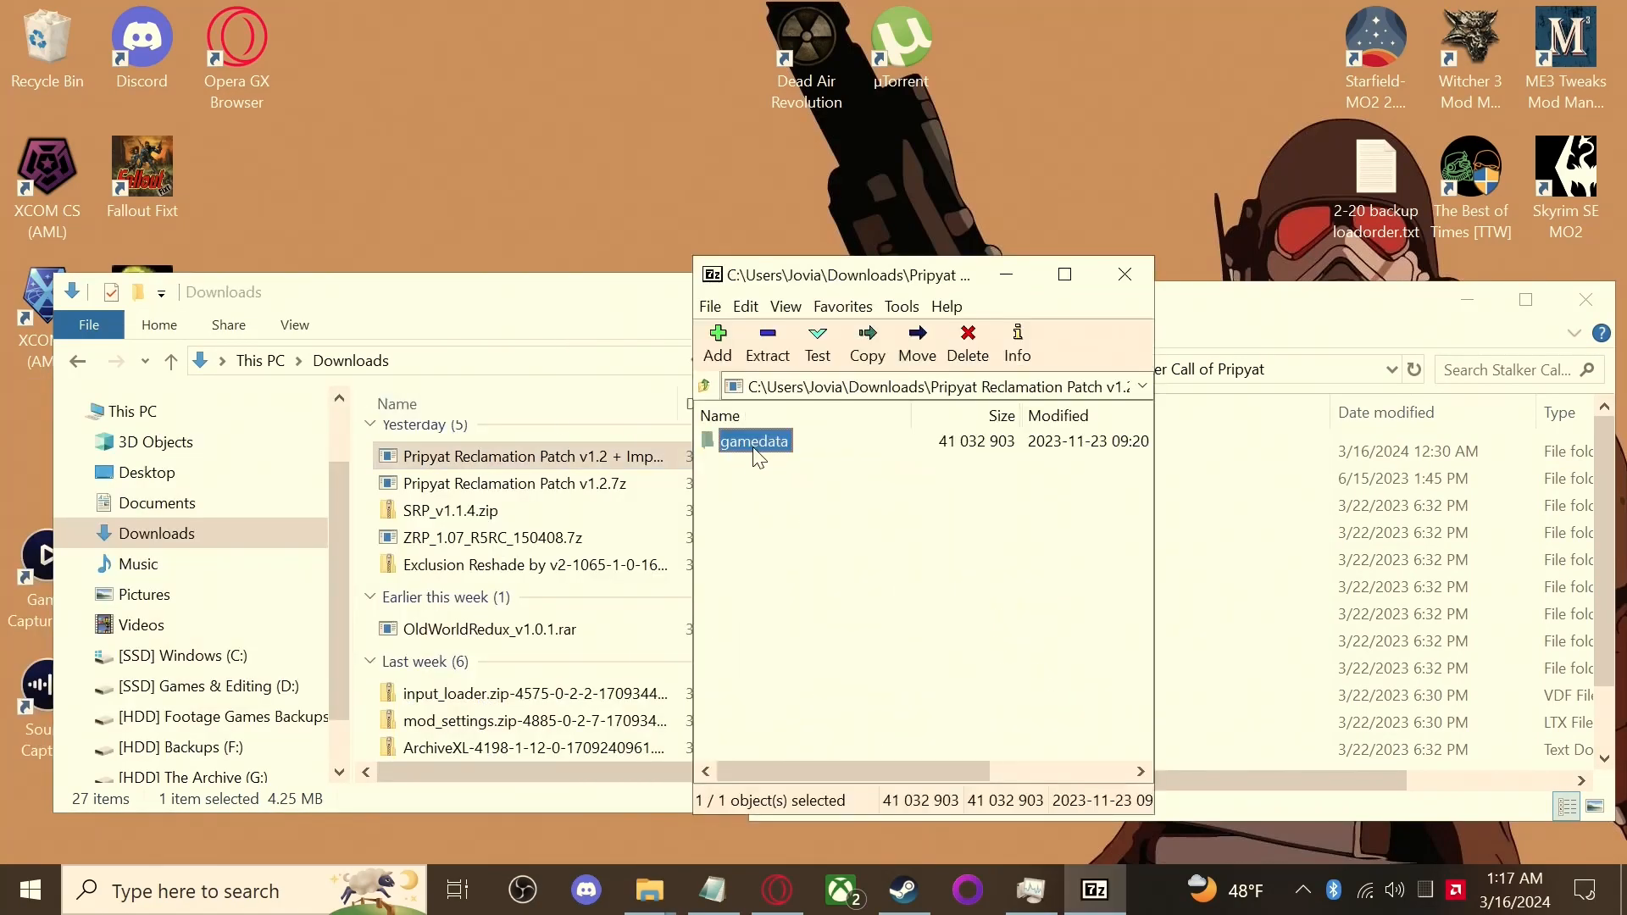
pyautogui.doubleClick(754, 441)
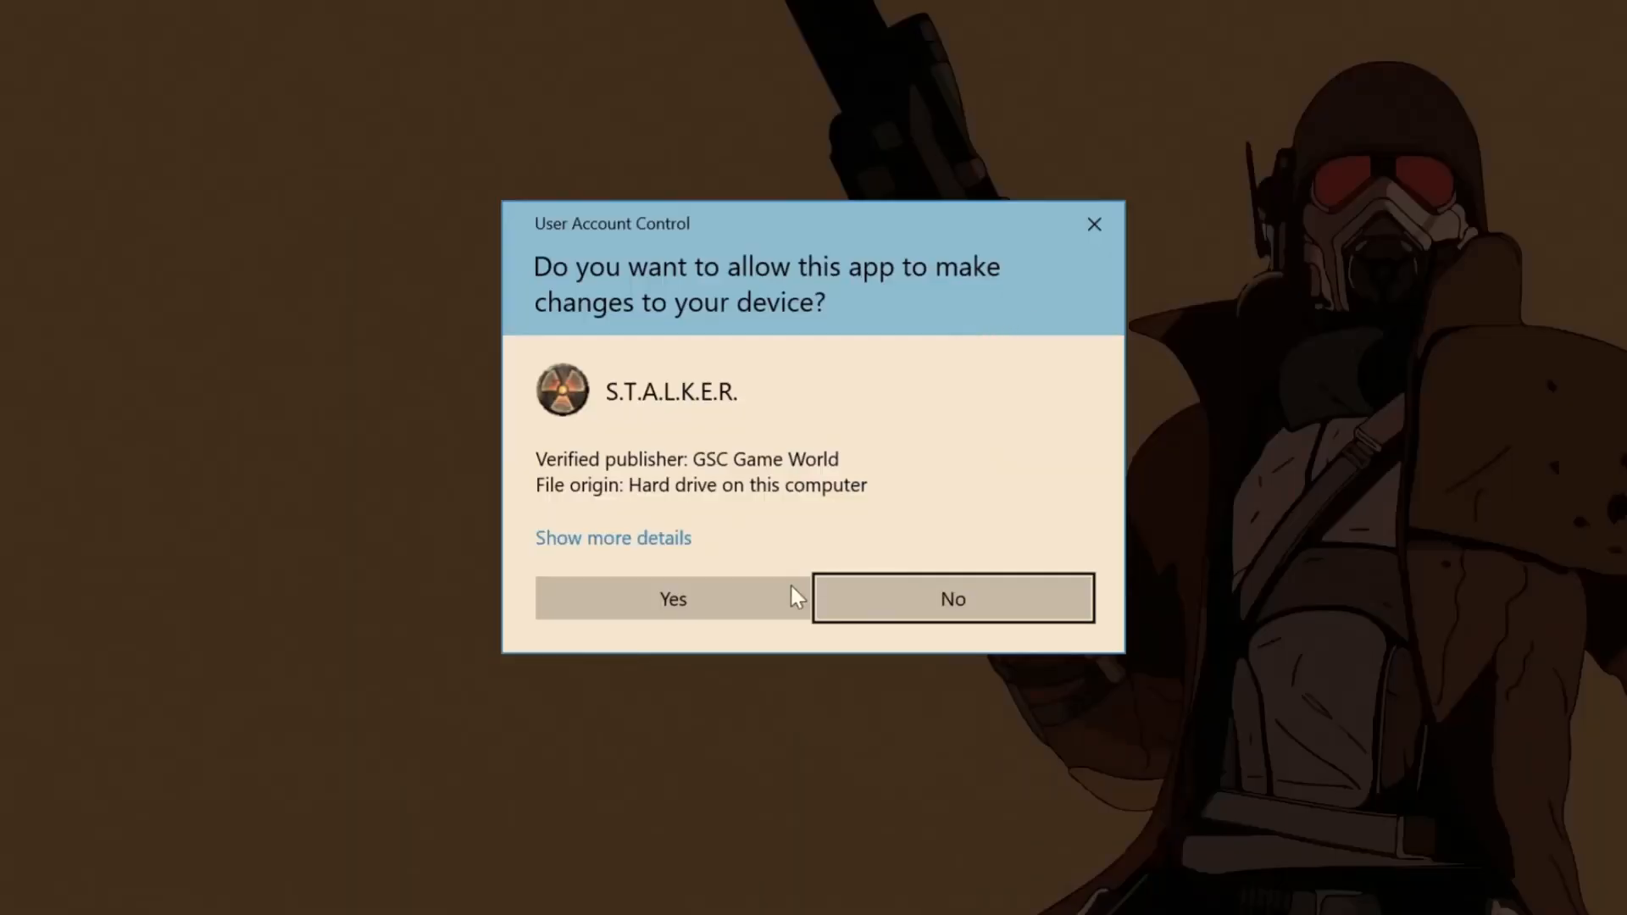
# Approve the User Account Control prompt so Call of Pripyat launches
pyautogui.click(672, 598)
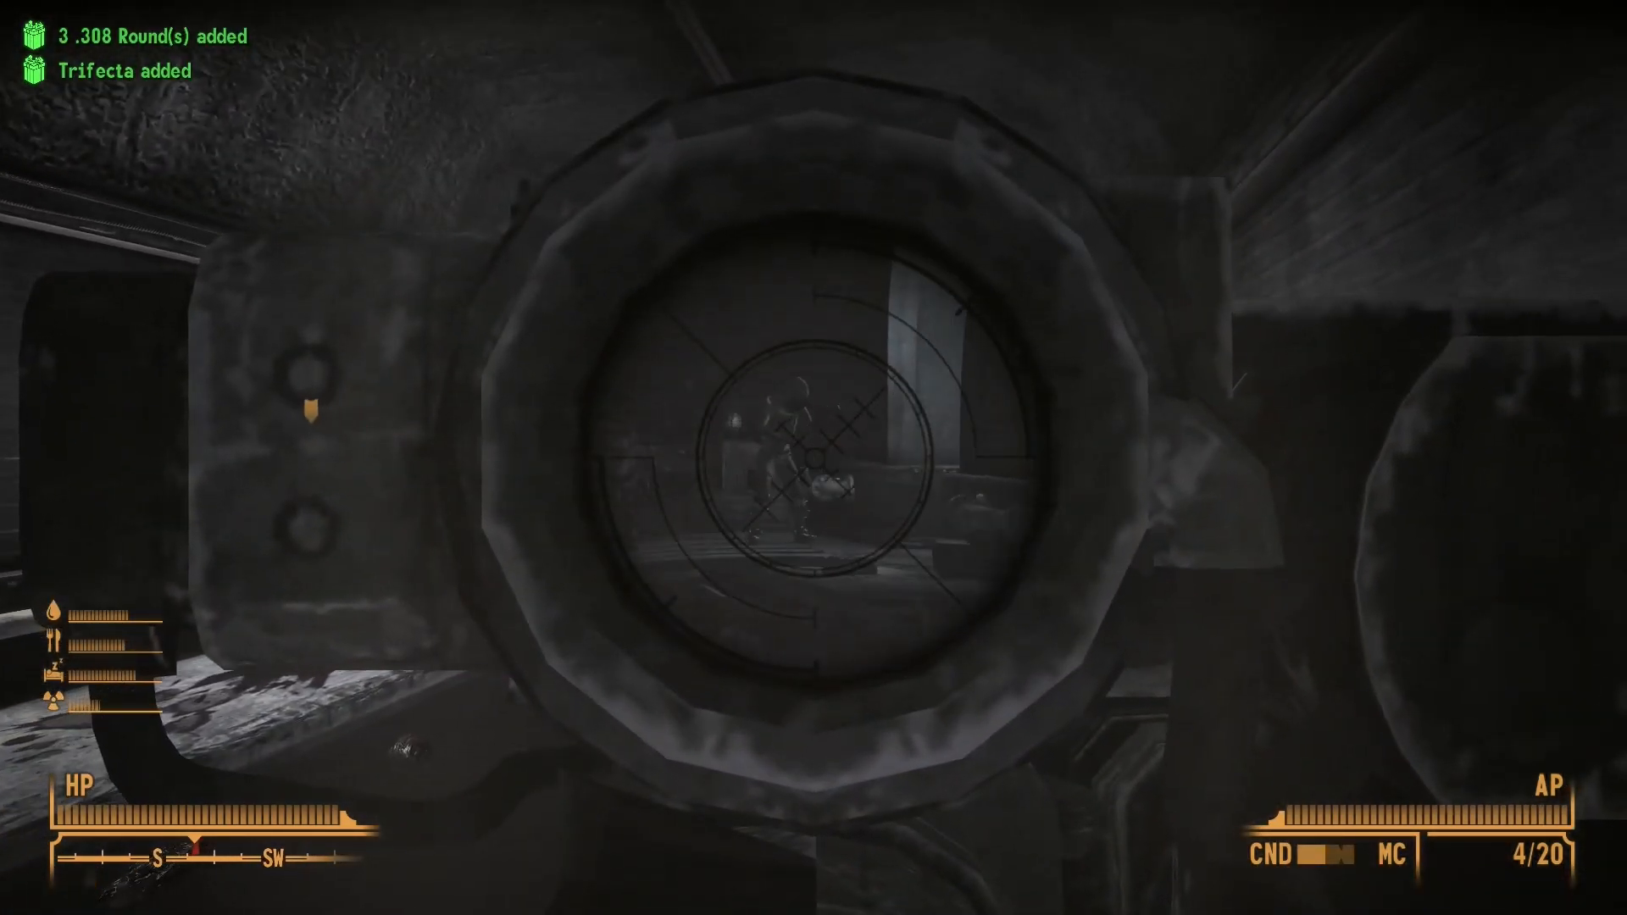
# Fire two scoped shots at Ghost Girl, then attack her in VATS for a head-crippling critical
pyautogui.click(813, 458)
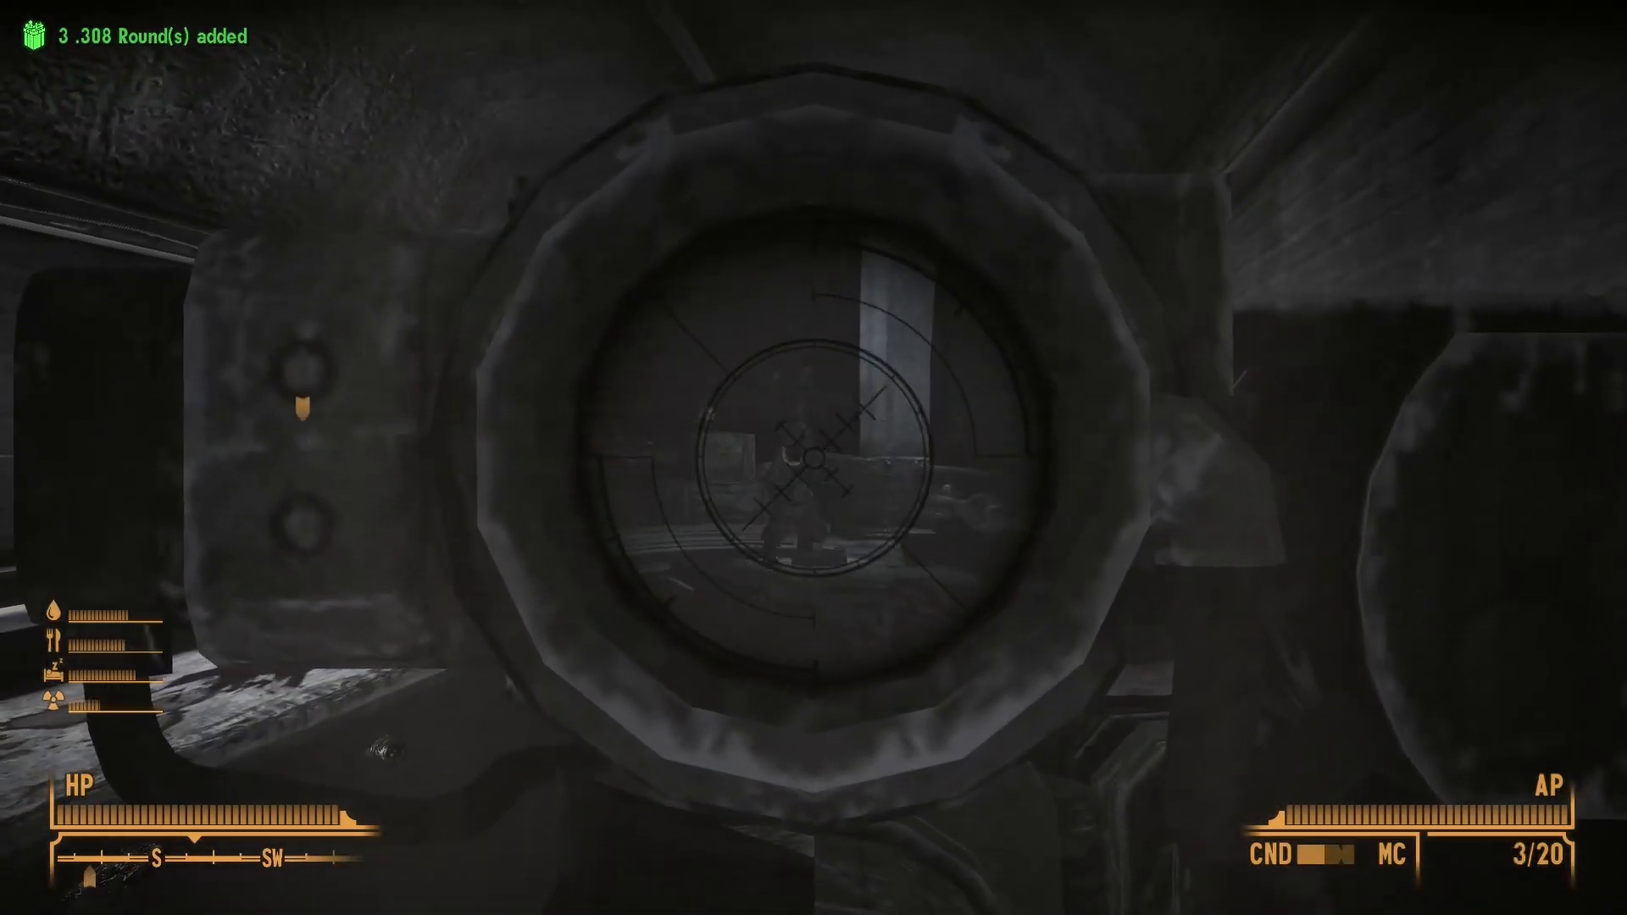
pyautogui.click(813, 457)
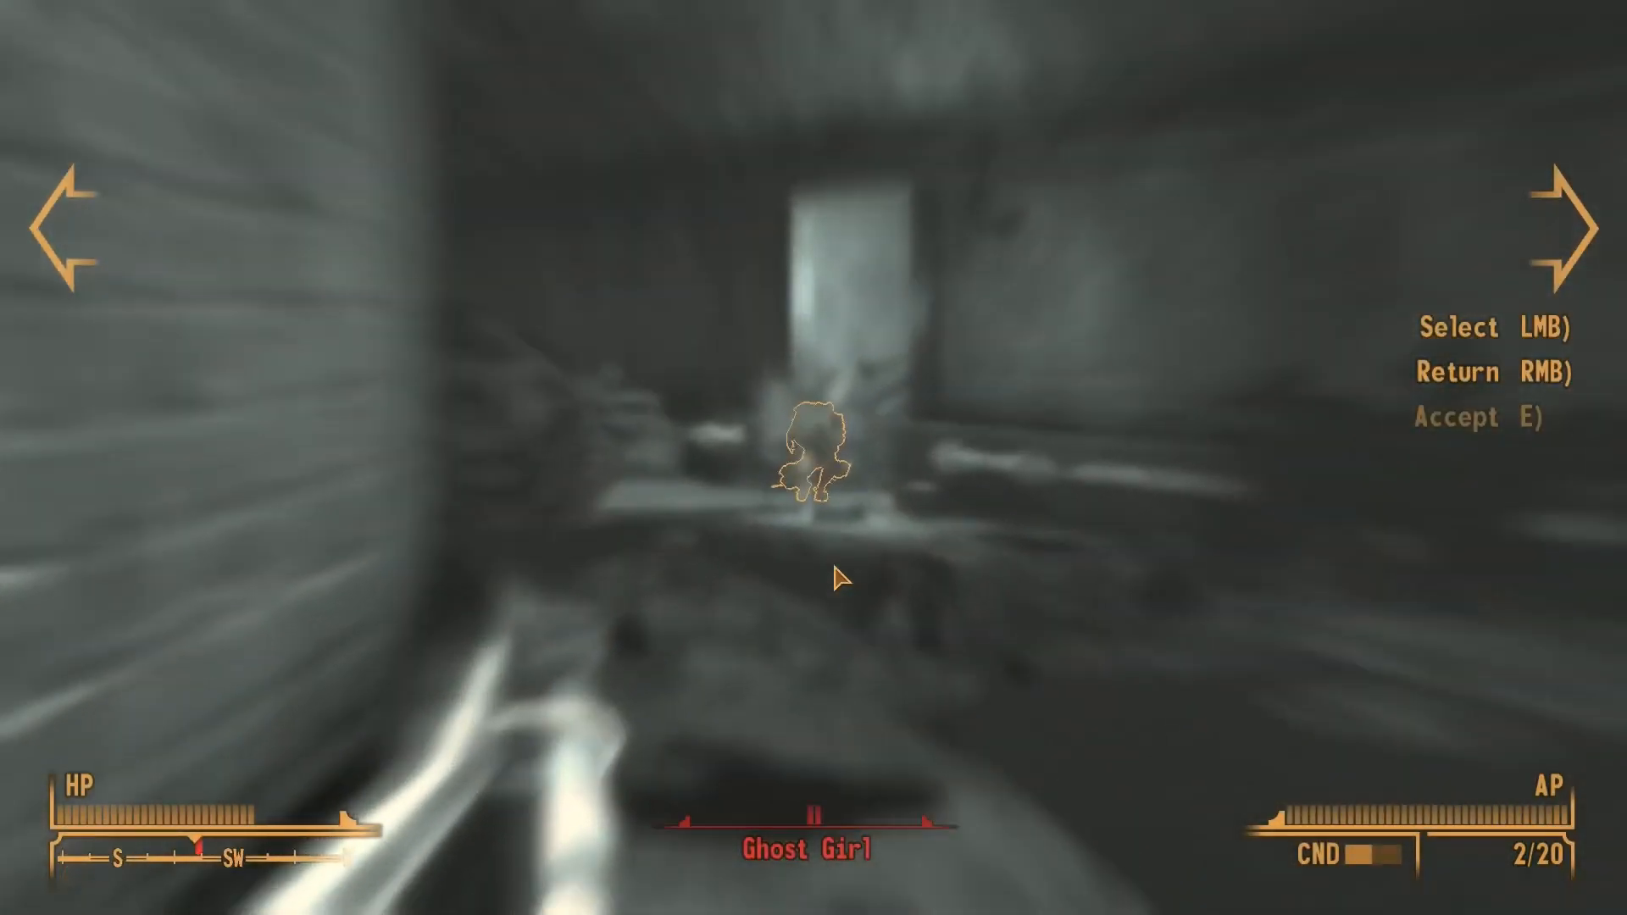
pyautogui.click(839, 581)
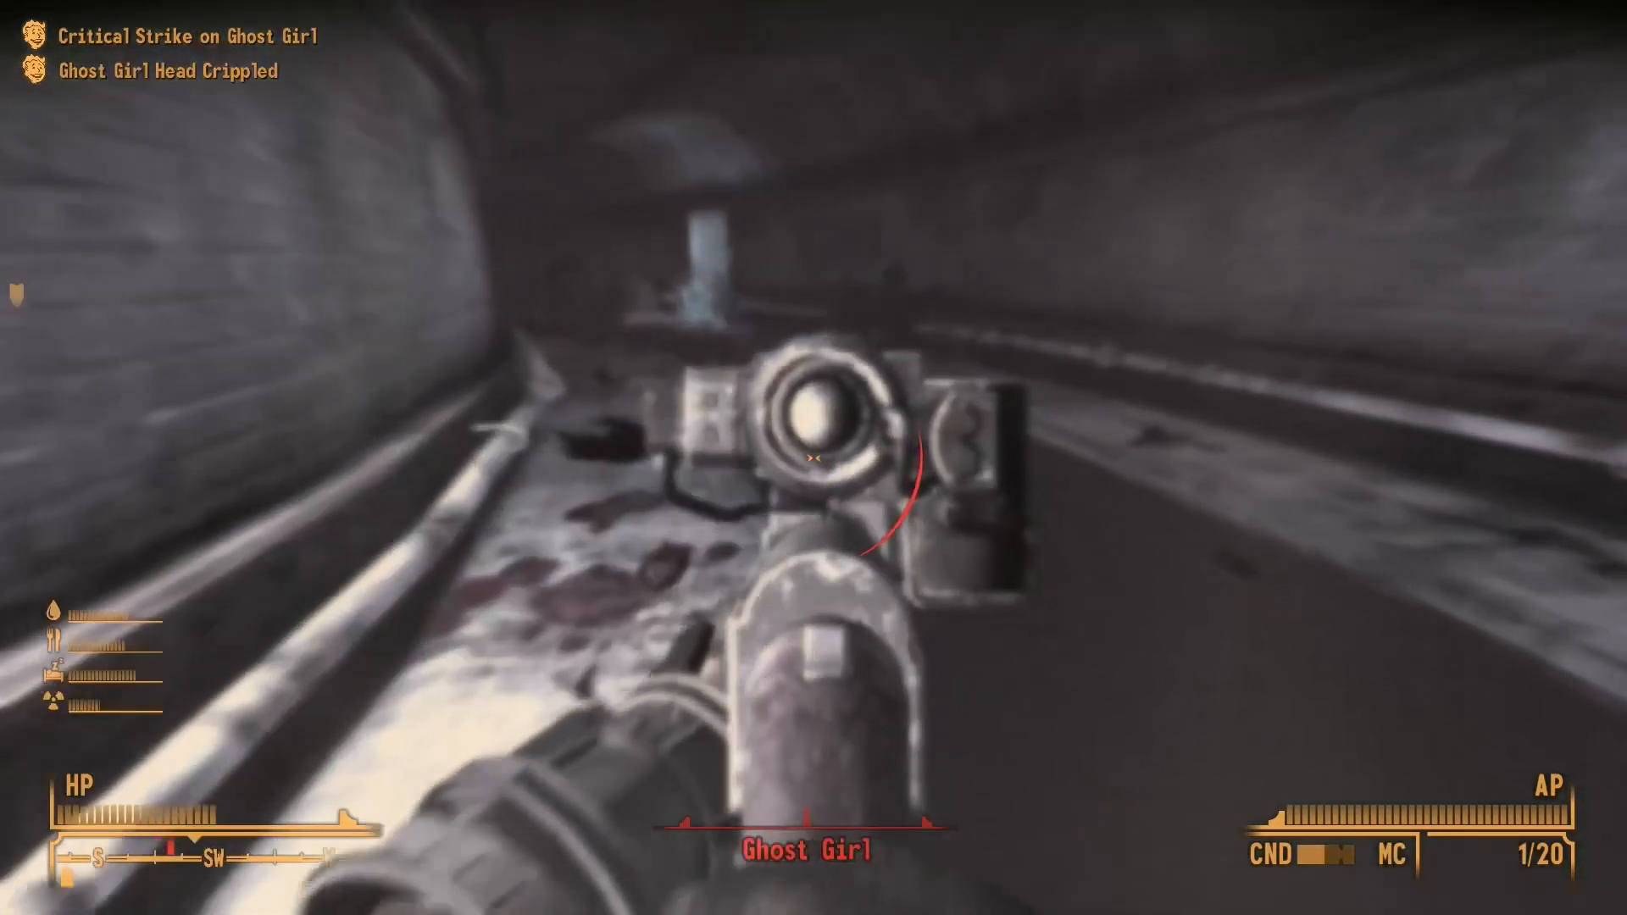